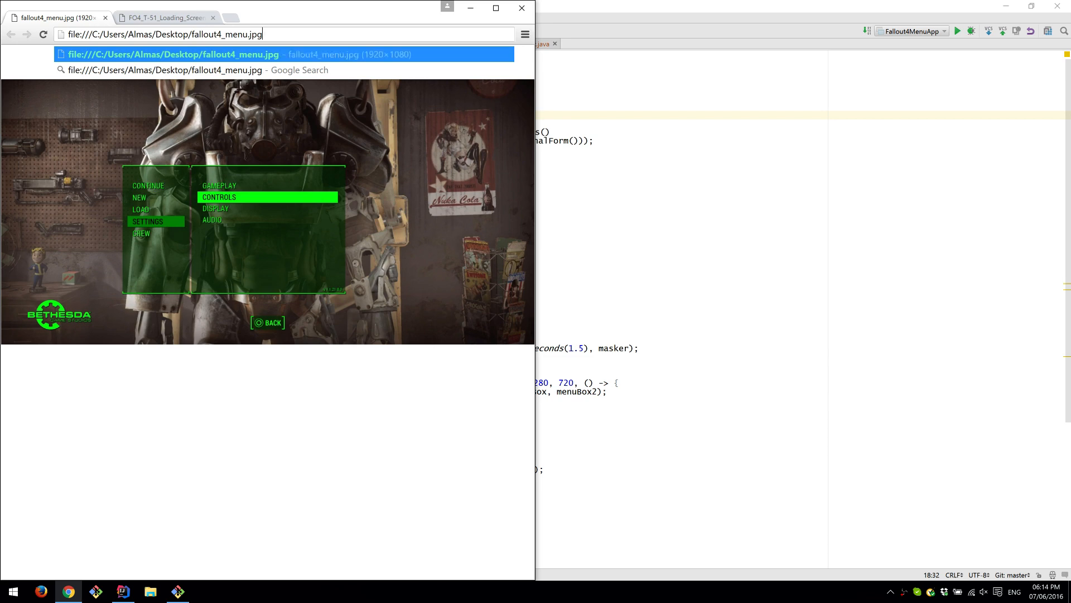
- View the T-51 loading screen reference image, then return to the fallout4_menu.jpg reference
click(165, 17)
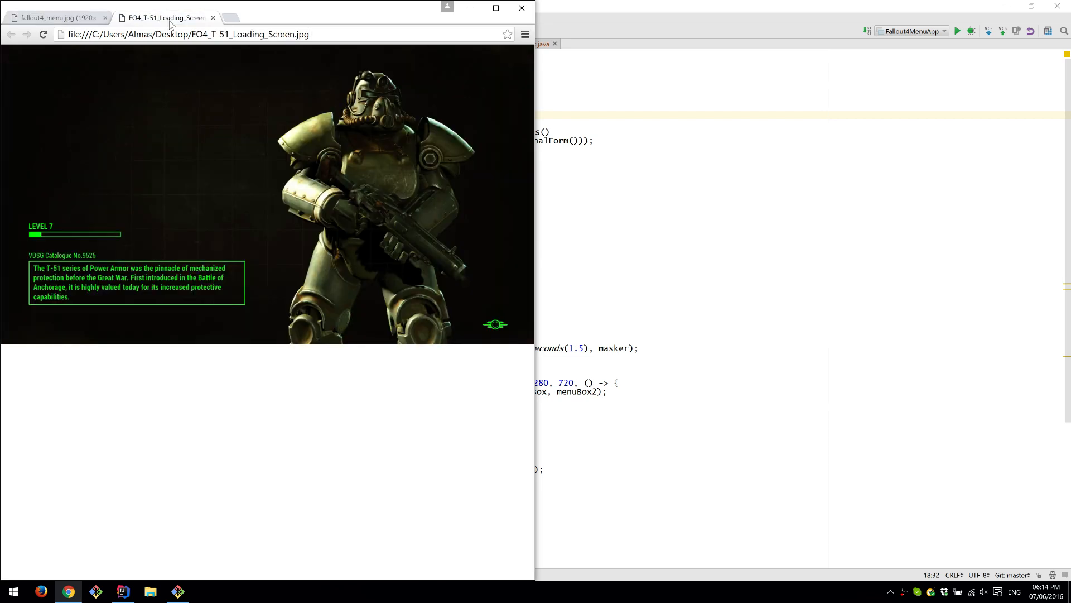
click(55, 17)
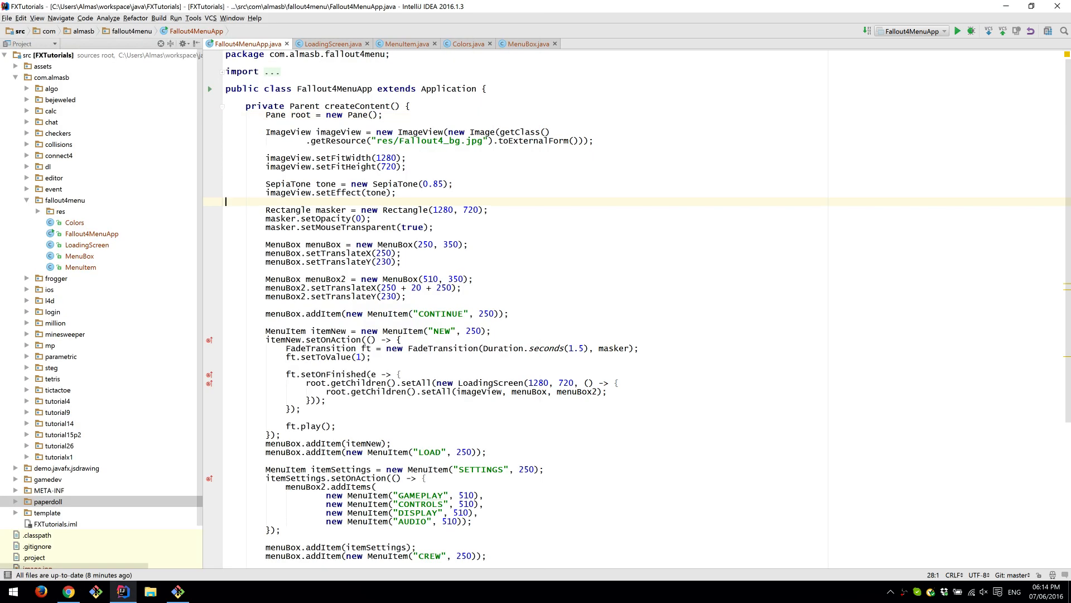
click(491, 331)
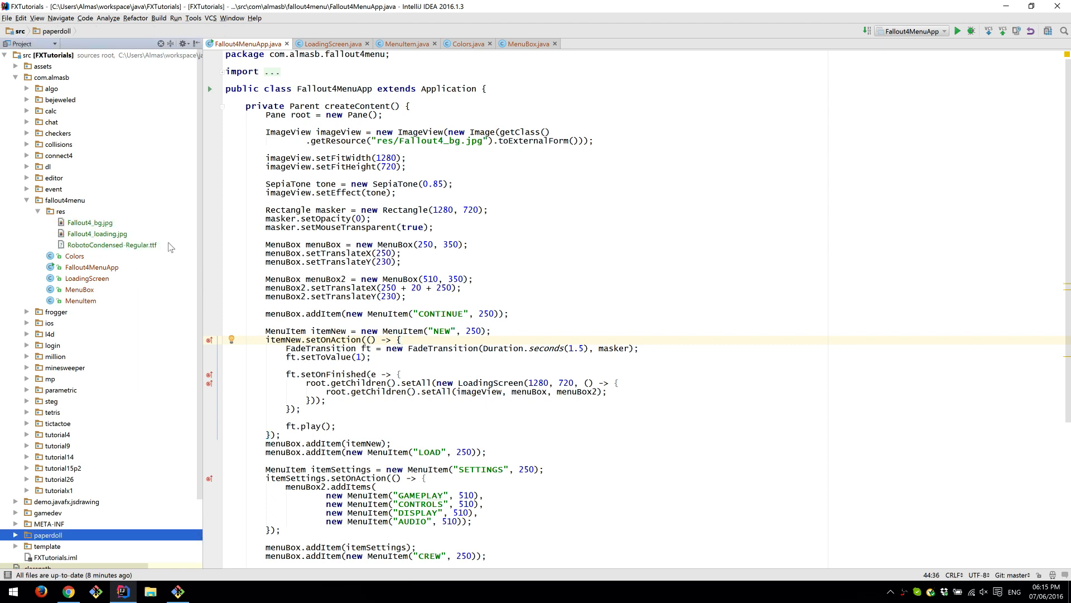
mouse_move(39, 212)
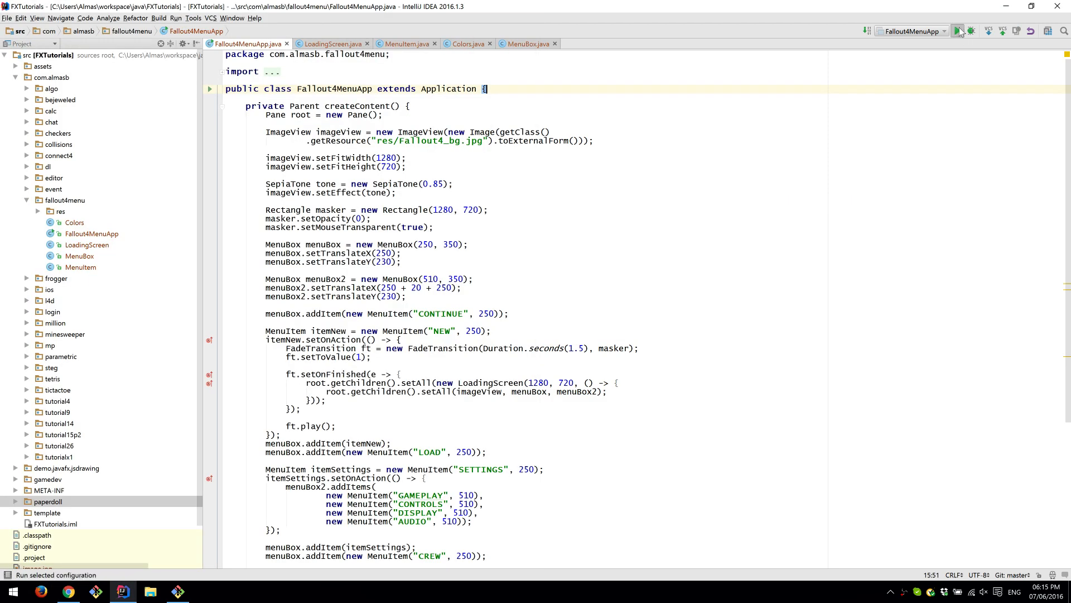
- Run Fallout4MenuApp to show the recreated sepia main menu with its six items
click(959, 31)
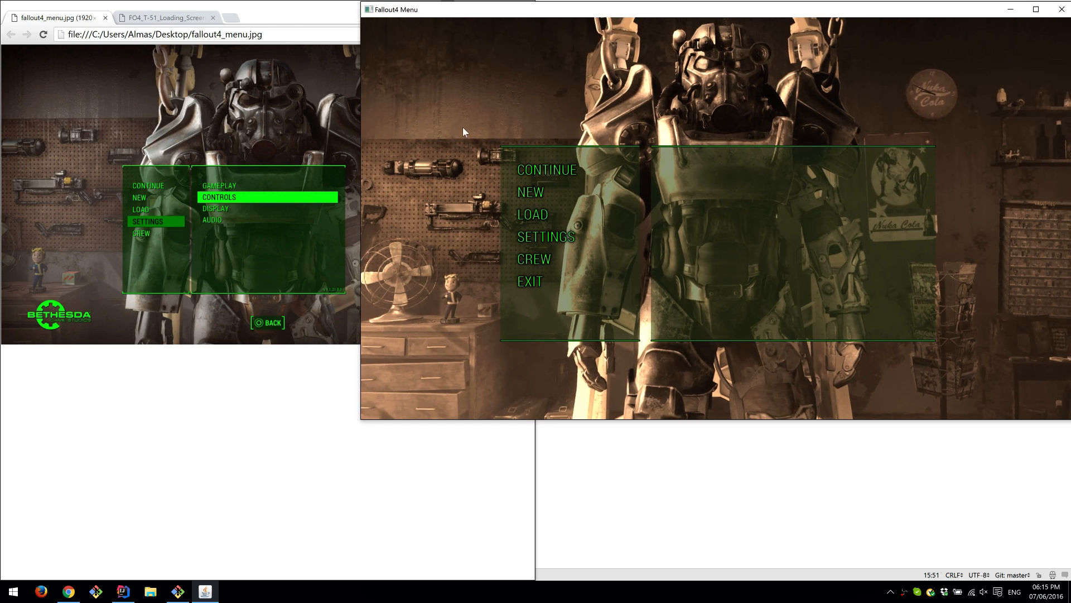
mouse_move(584, 83)
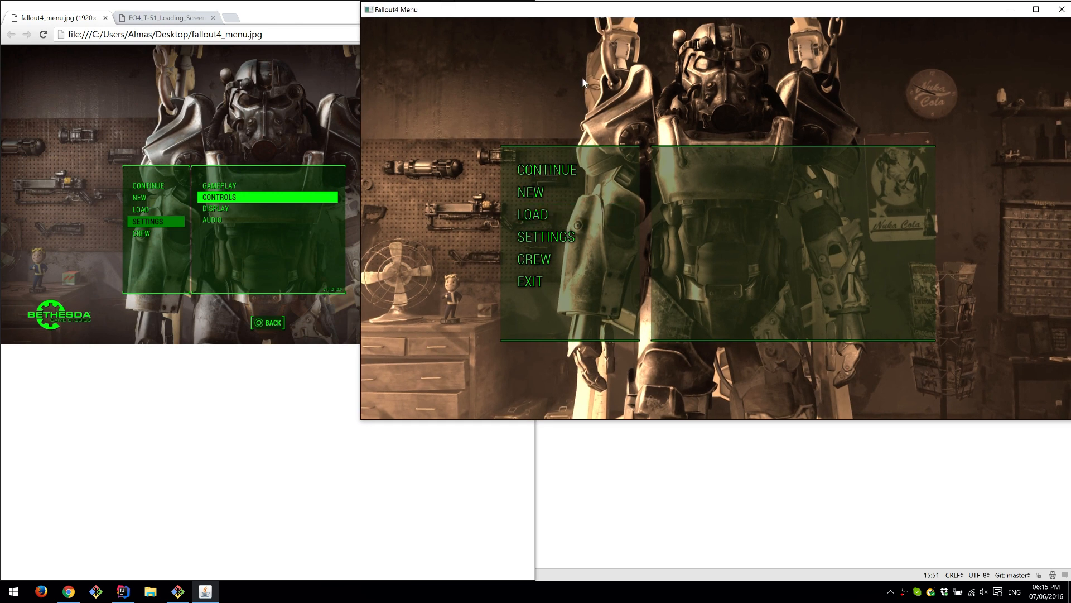
mouse_move(526, 82)
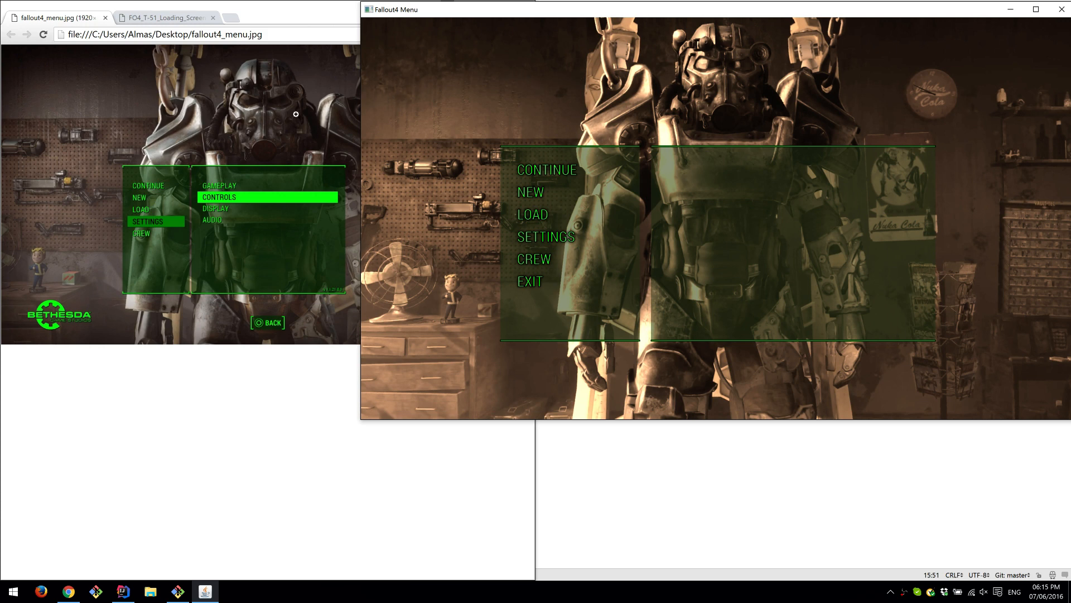
mouse_move(395, 87)
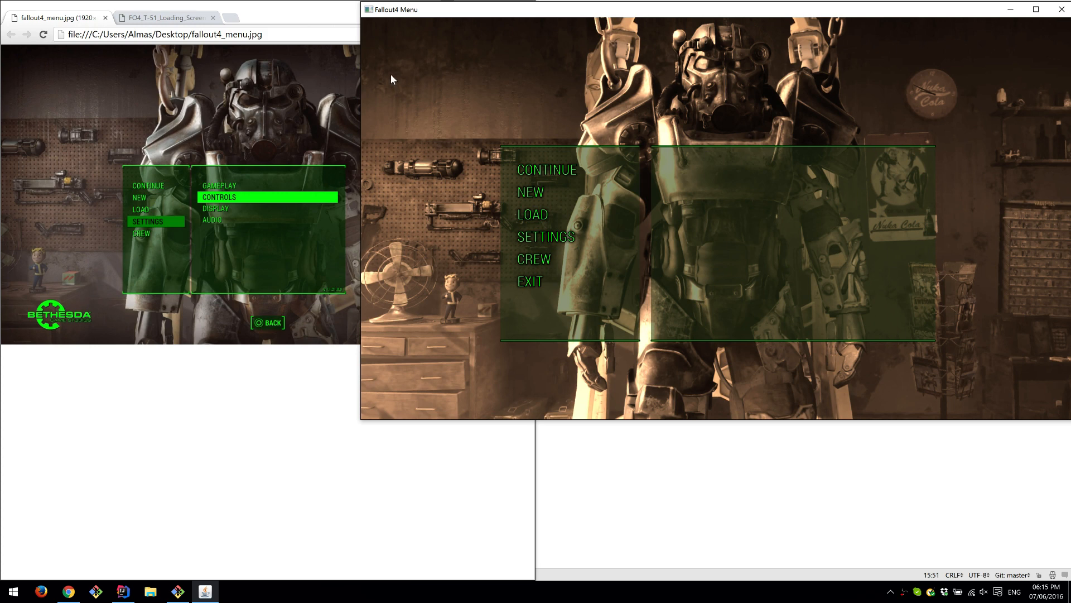
mouse_move(463, 144)
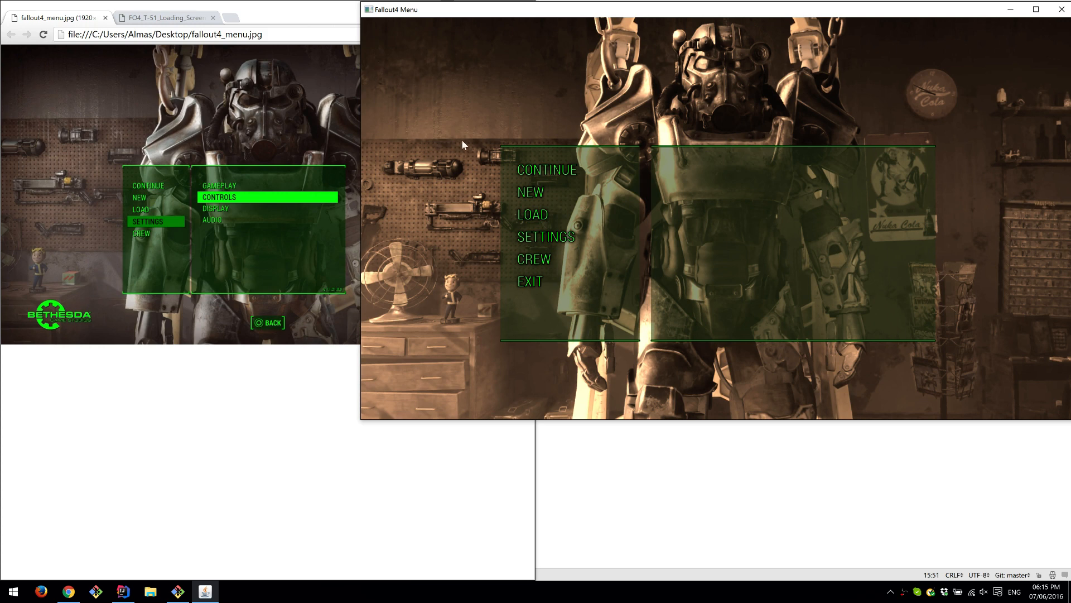
mouse_move(437, 218)
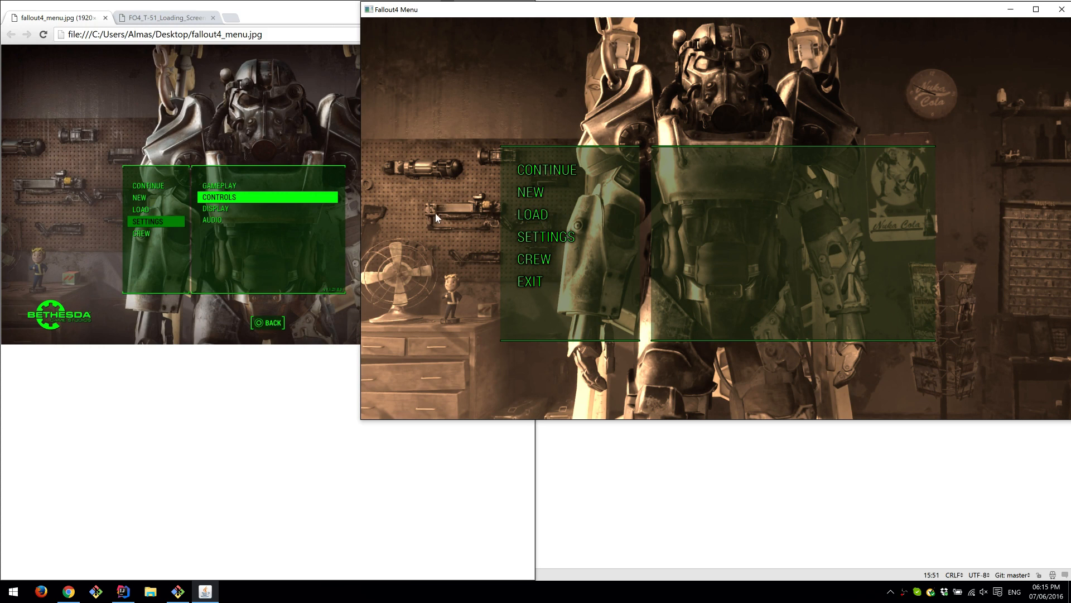
mouse_move(436, 212)
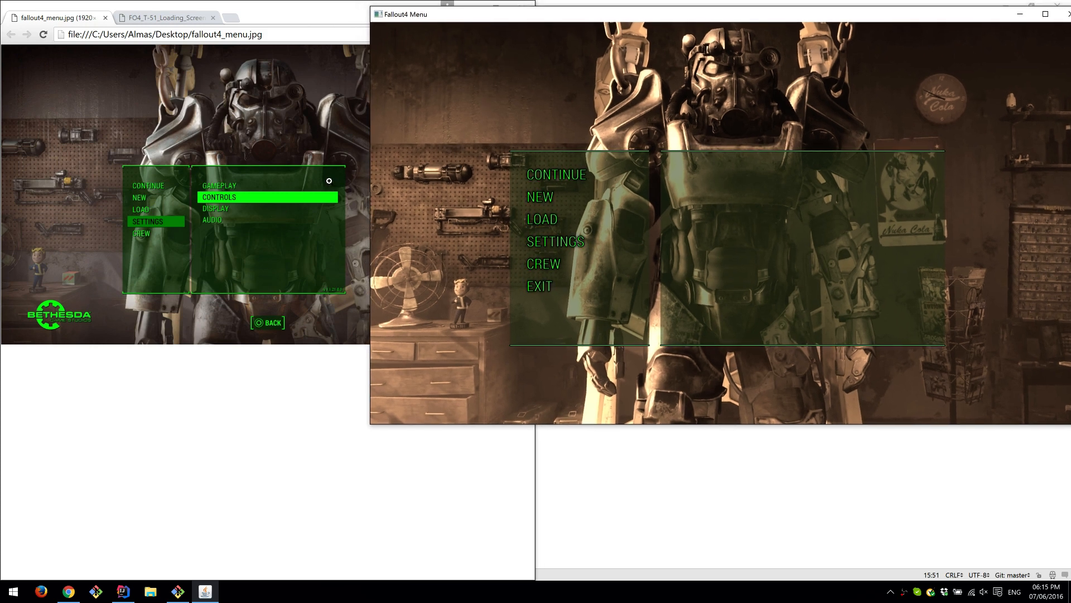
mouse_move(458, 173)
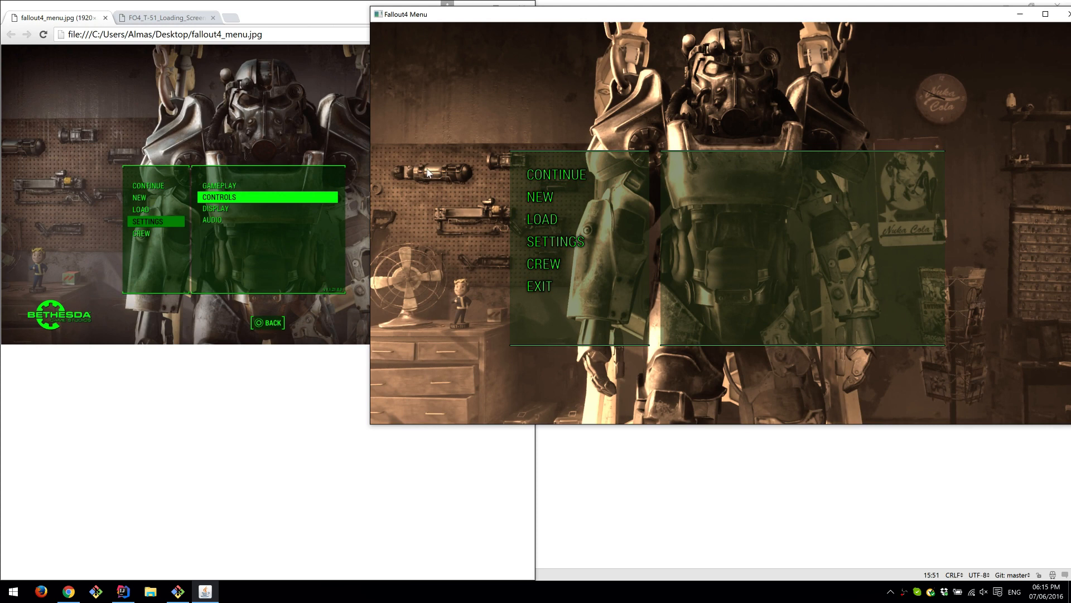
mouse_move(499, 109)
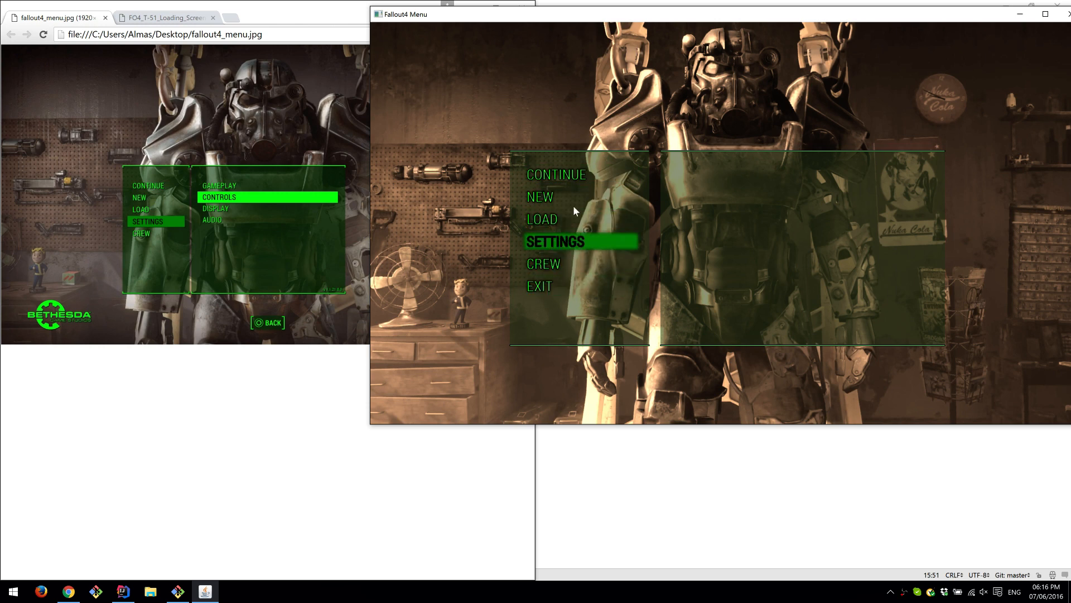
mouse_move(543, 197)
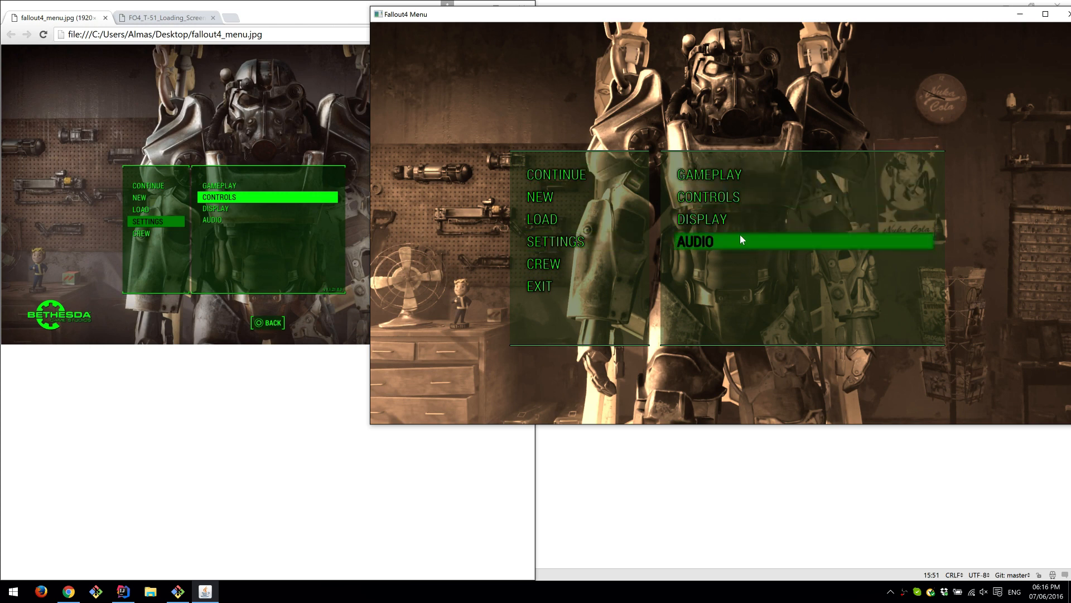
mouse_move(731, 283)
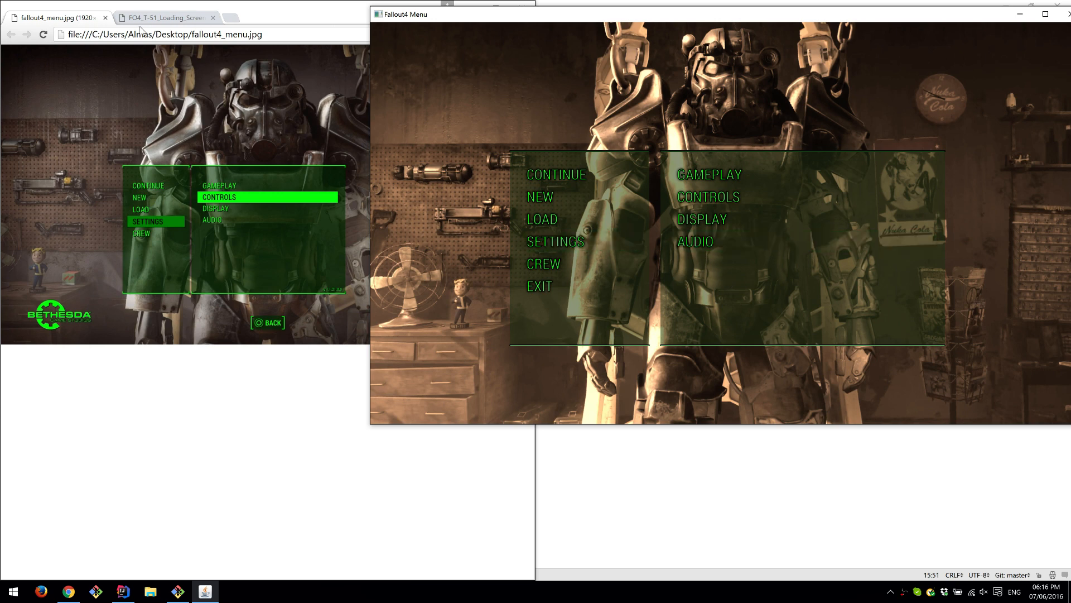
- Compare with the reference loading screen, then choose NEW to play the animated T-51 loading screen
click(164, 18)
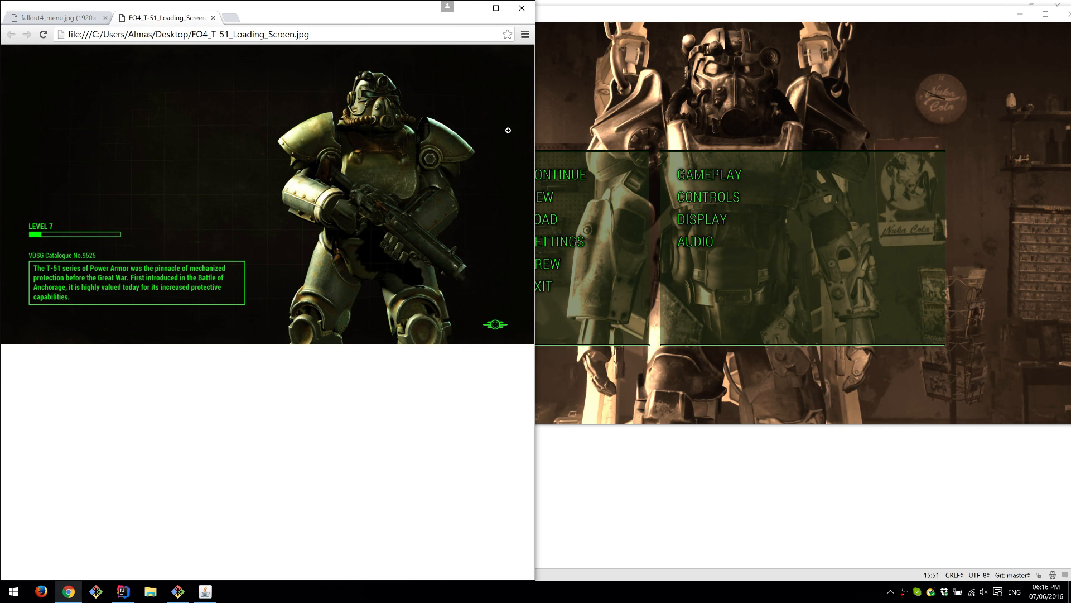
mouse_move(553, 280)
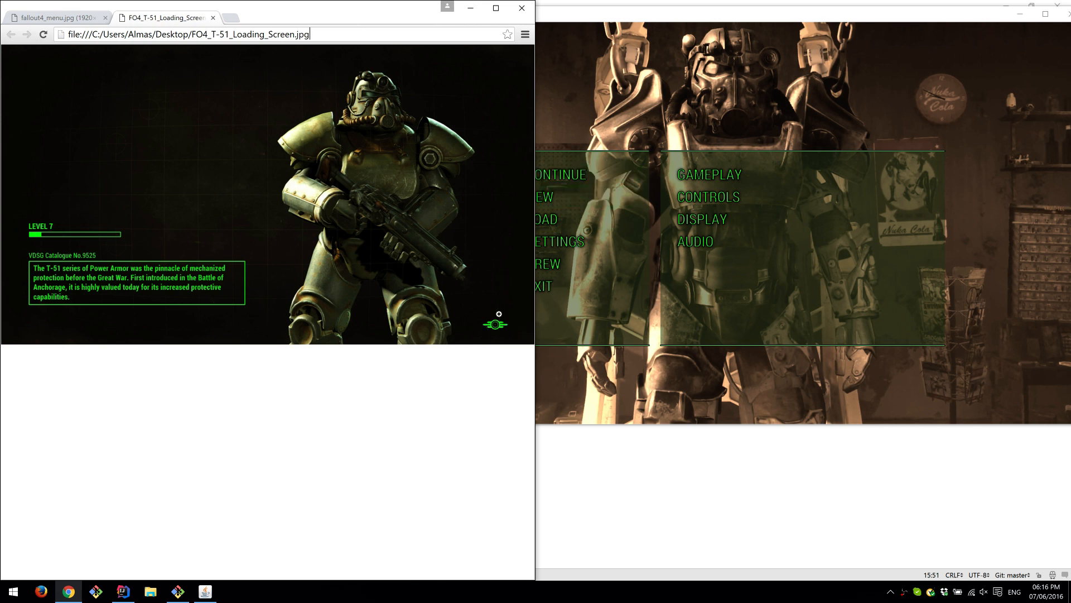
mouse_move(579, 124)
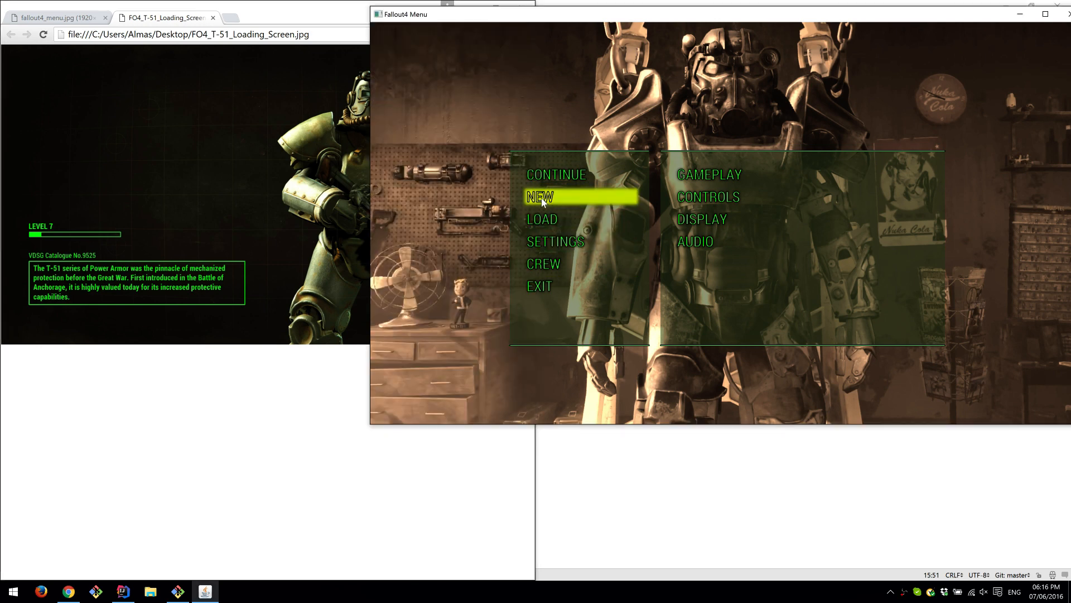
click(540, 195)
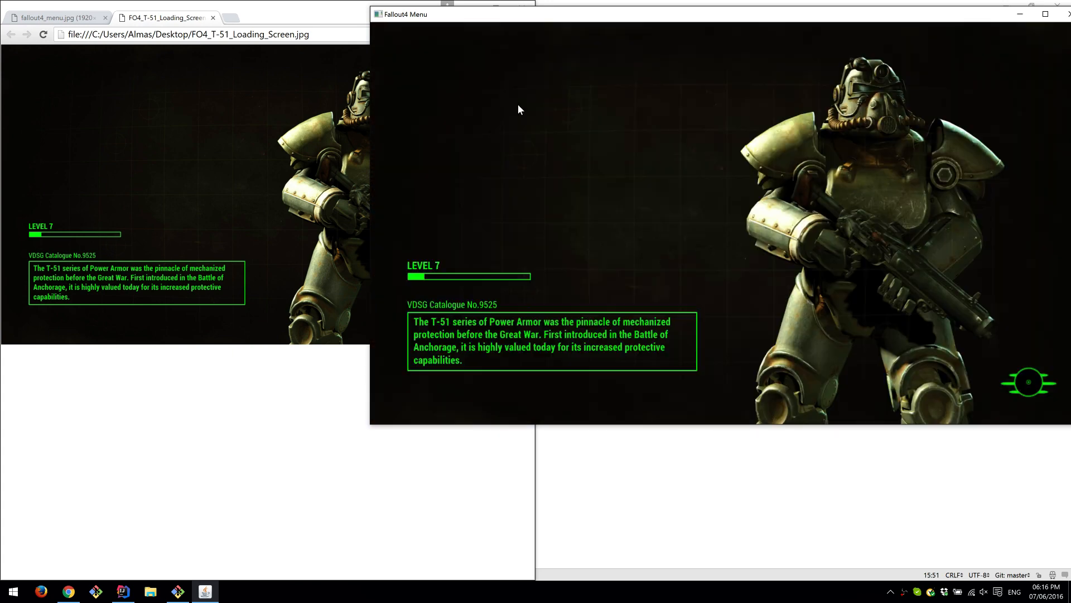
mouse_move(1024, 330)
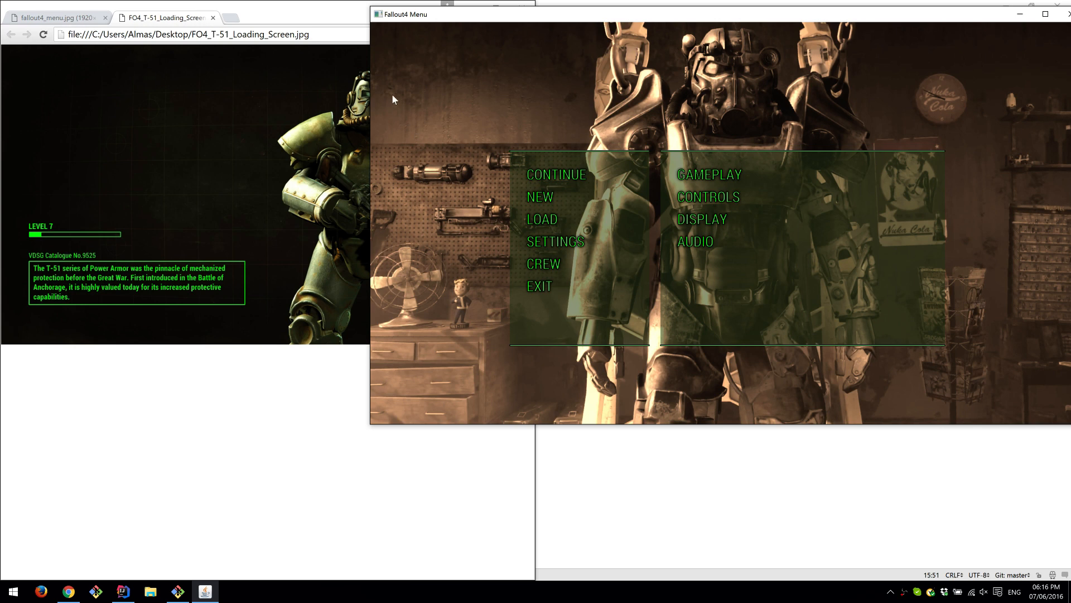
mouse_move(539, 286)
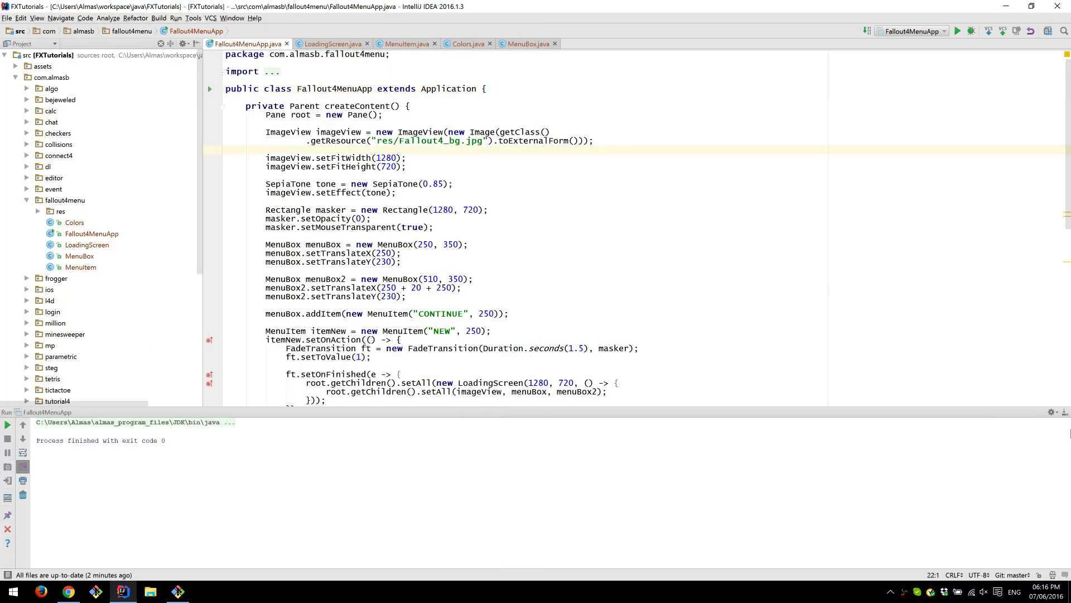
- Review the LoadingScreen, MenuItem, Colors and MenuBox class sources in turn
scroll(down, 3)
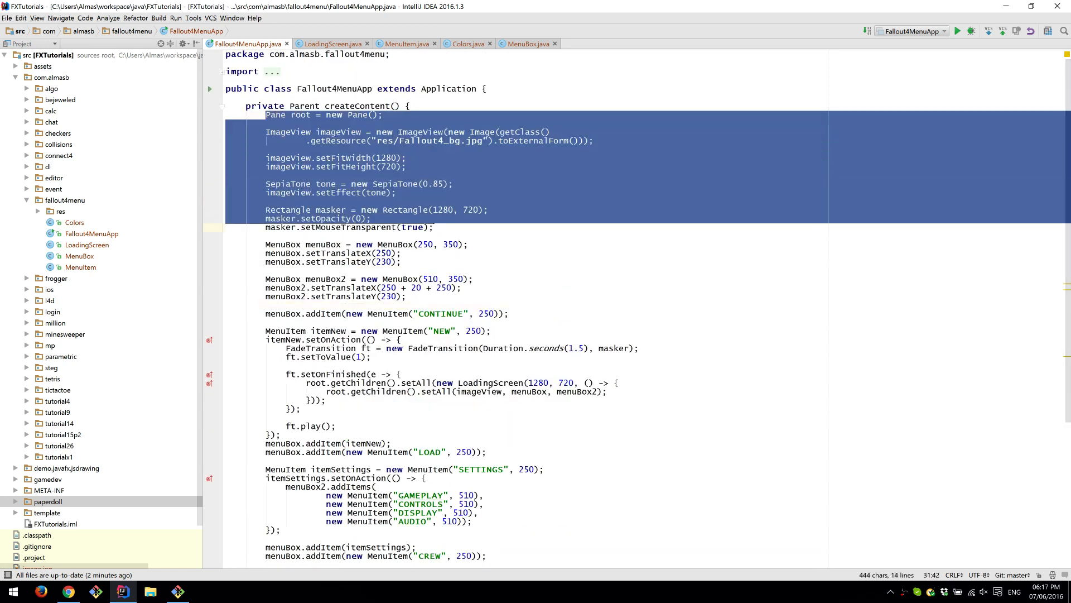
click(280, 434)
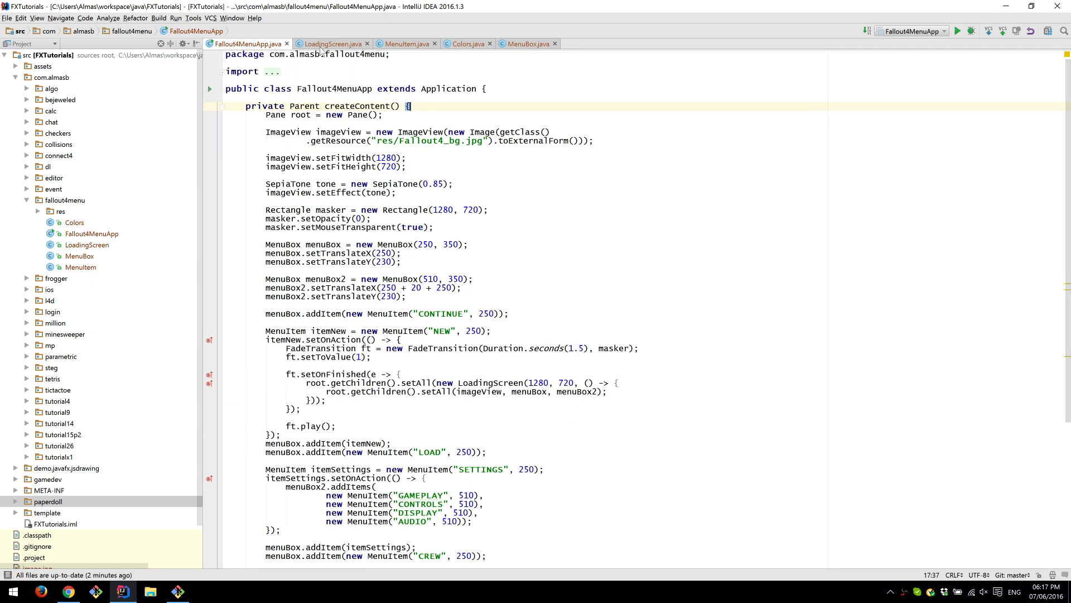
click(331, 44)
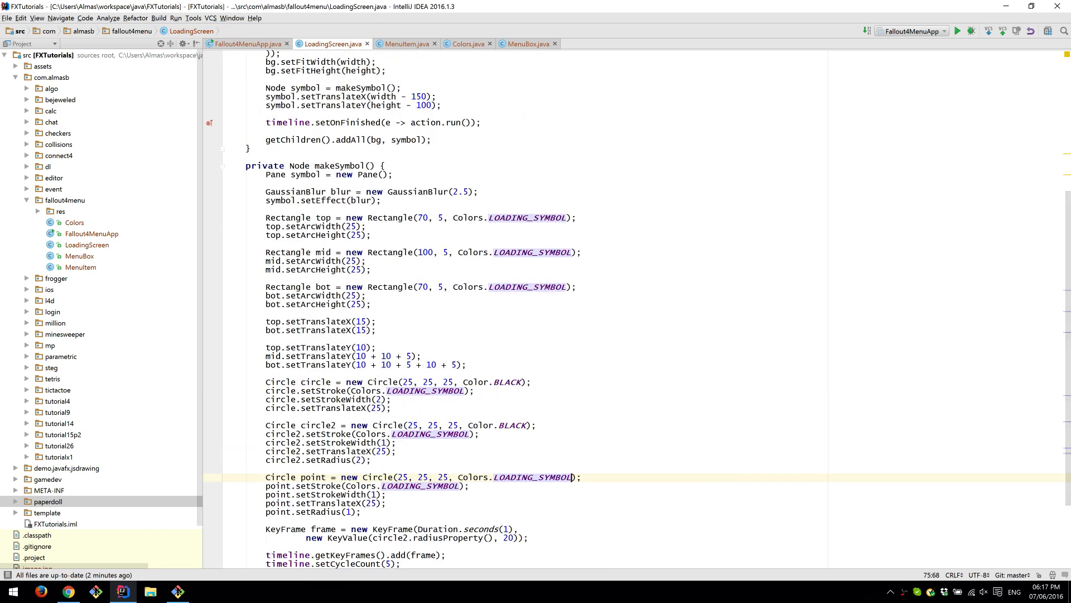
click(404, 43)
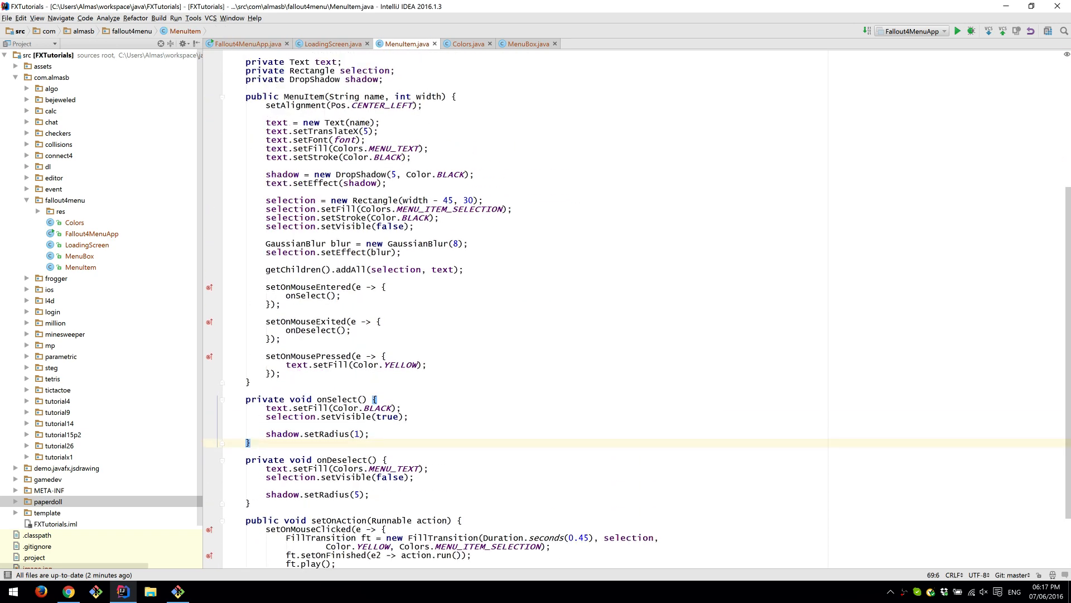
click(467, 43)
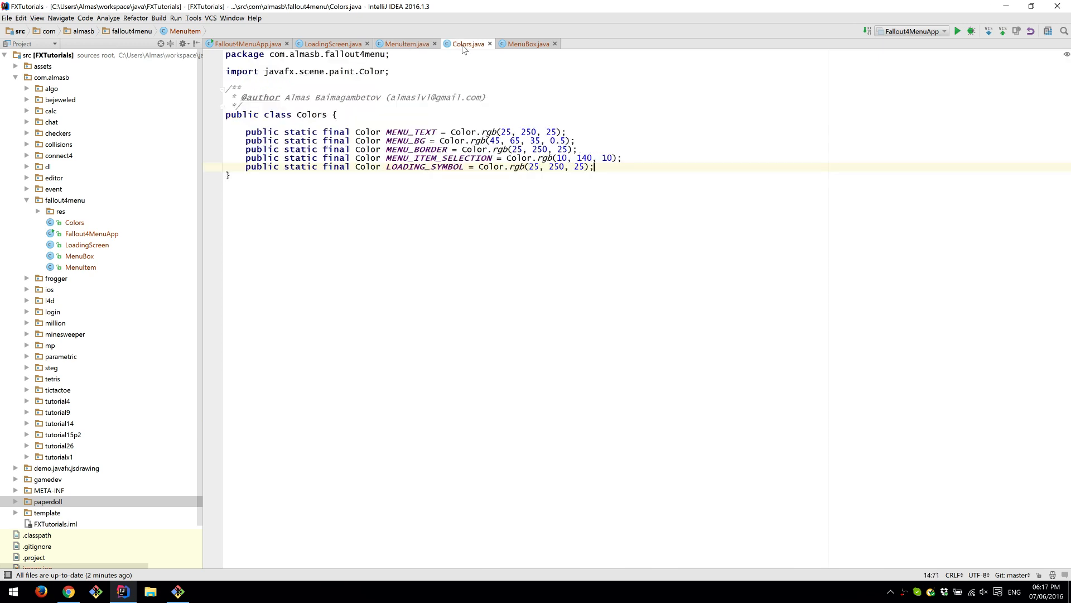
click(526, 43)
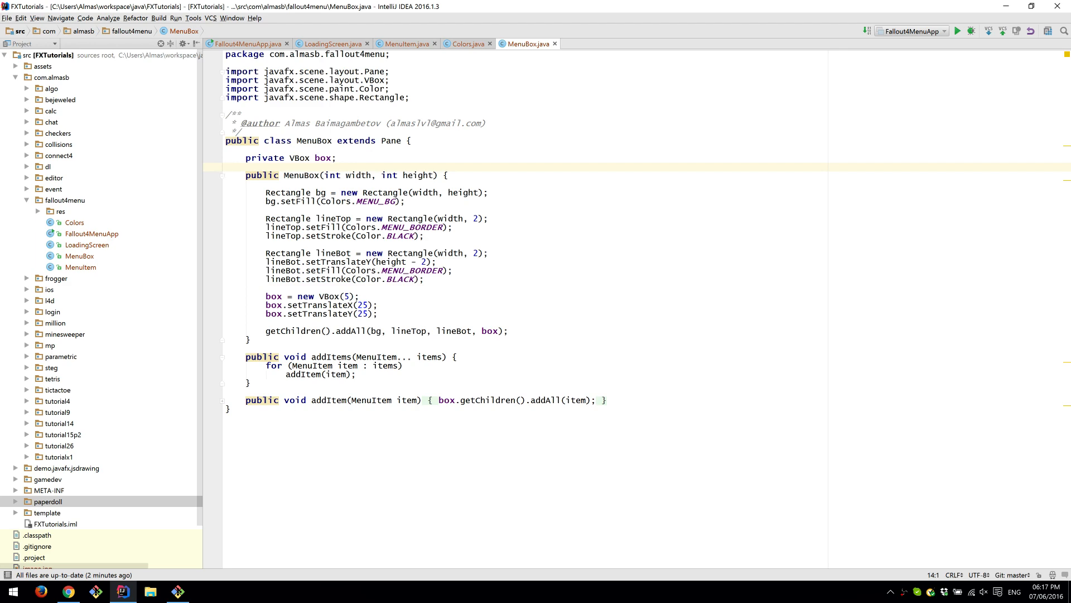
- Return to the Fallout4MenuApp source and scroll further down its code
click(247, 43)
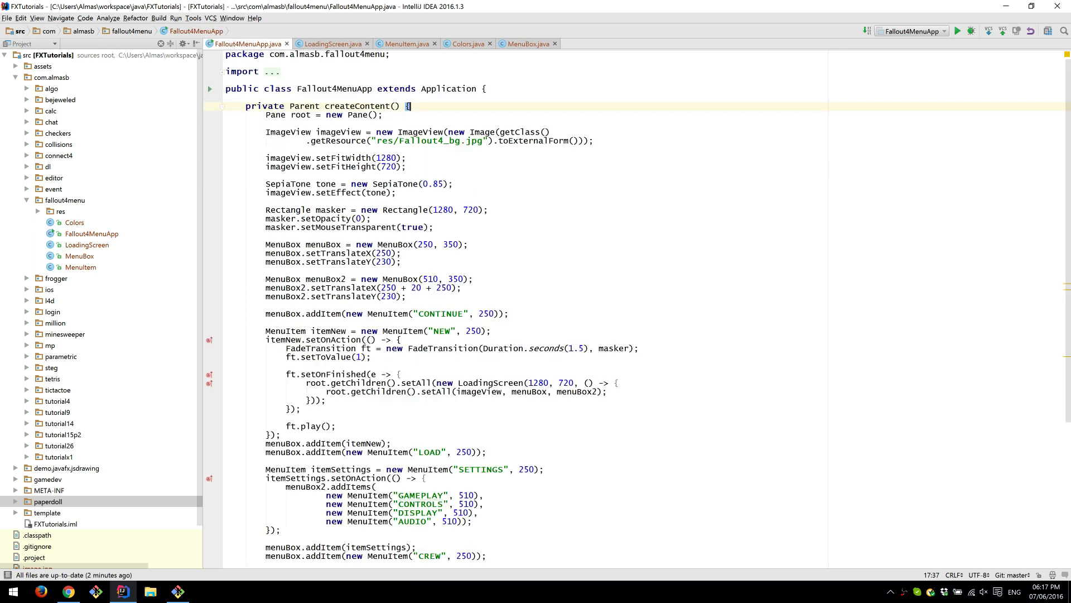
scroll(down, 3)
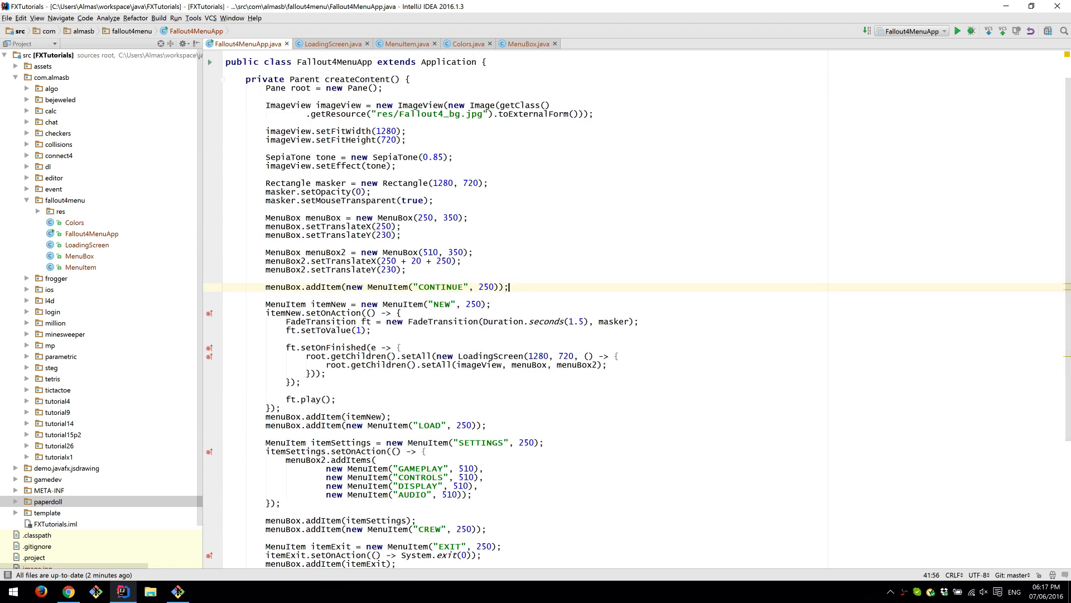
mouse_move(958, 30)
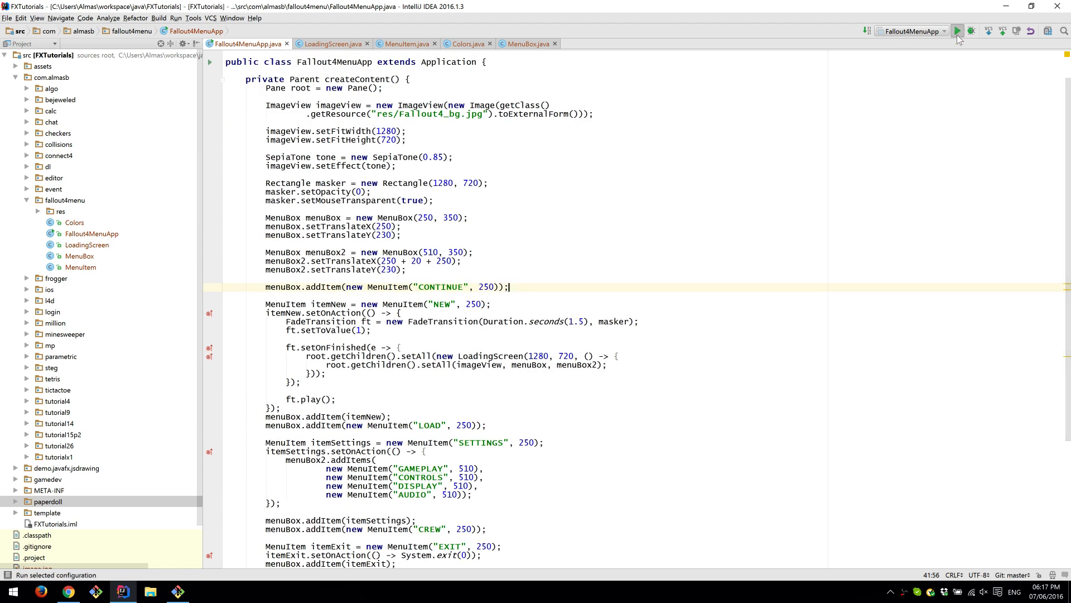
click(958, 31)
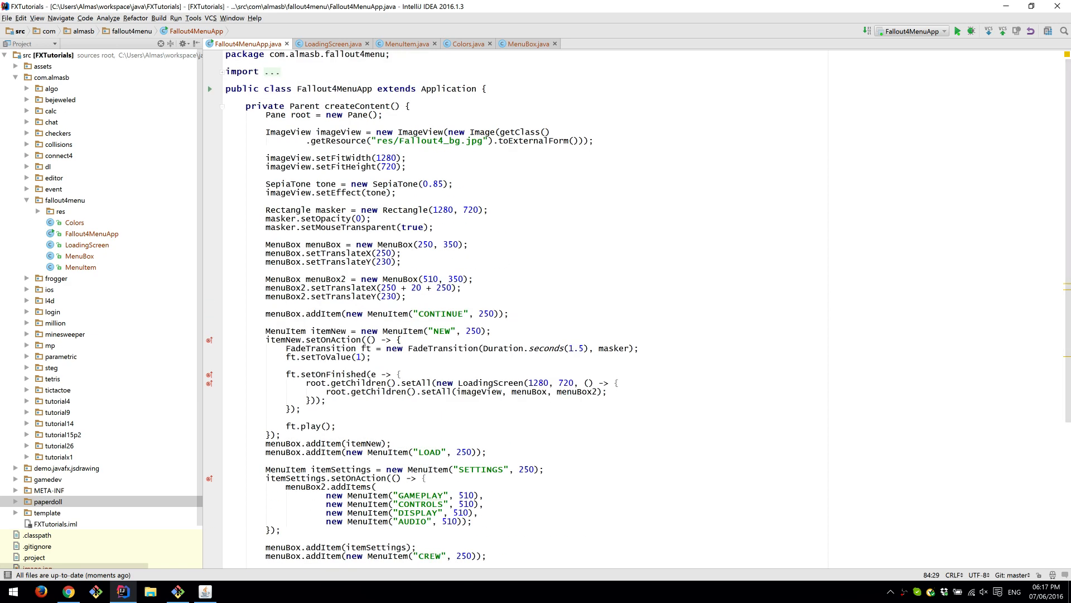
click(299, 115)
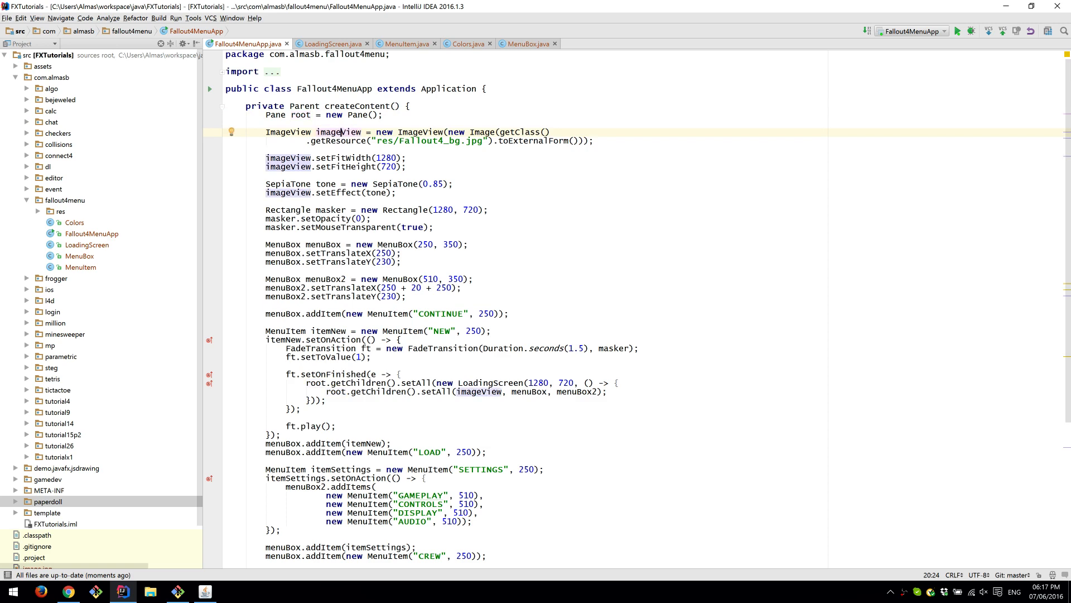
- Relaunch Fallout4MenuApp and bring its sepia menu window in front of the createContent code
click(958, 31)
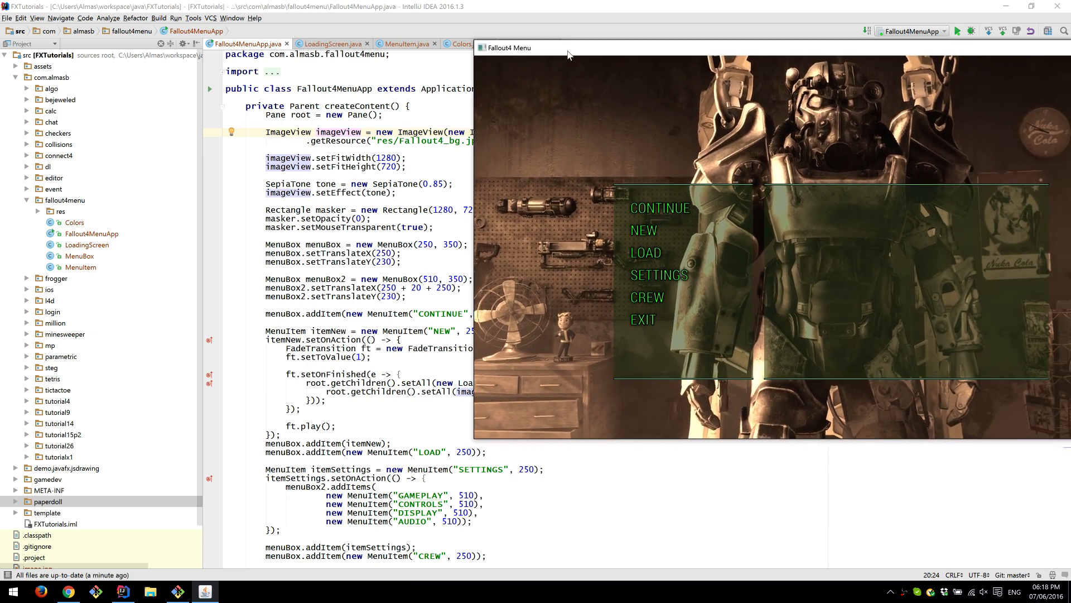
mouse_move(669, 147)
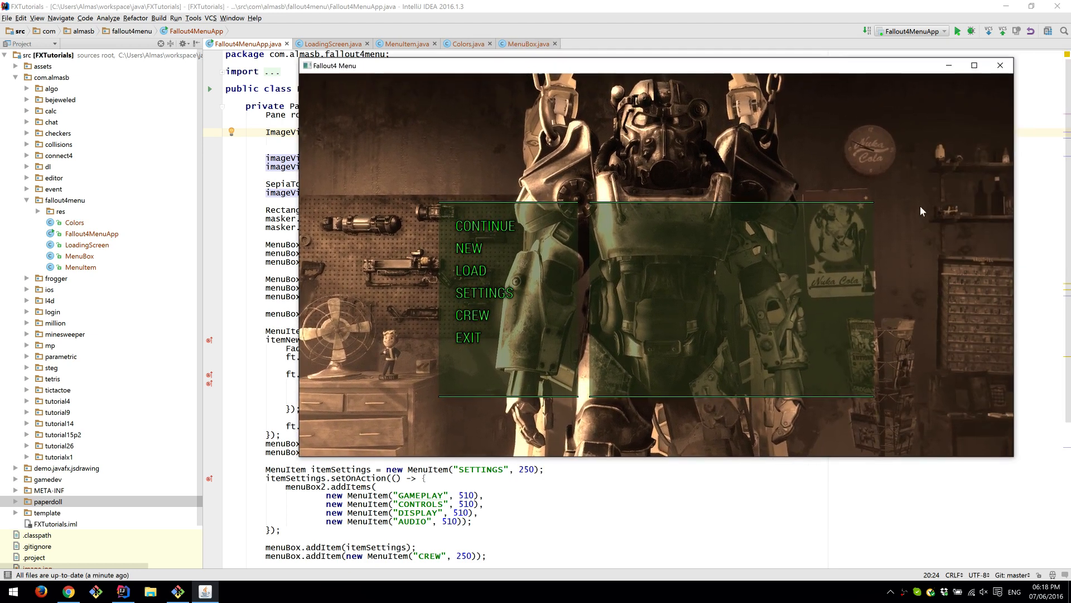
mouse_move(464, 131)
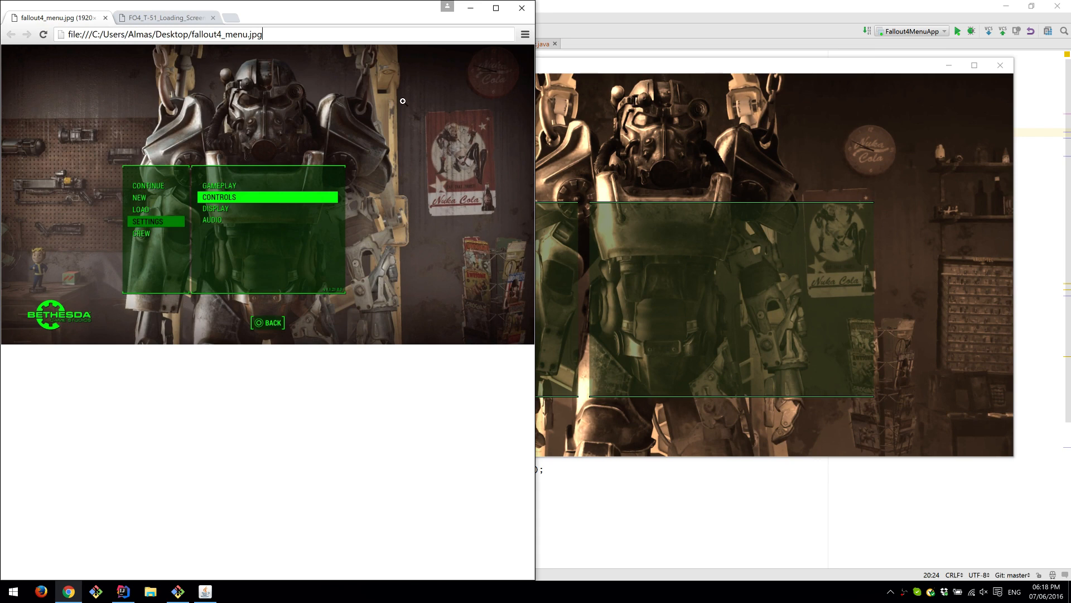
mouse_move(584, 87)
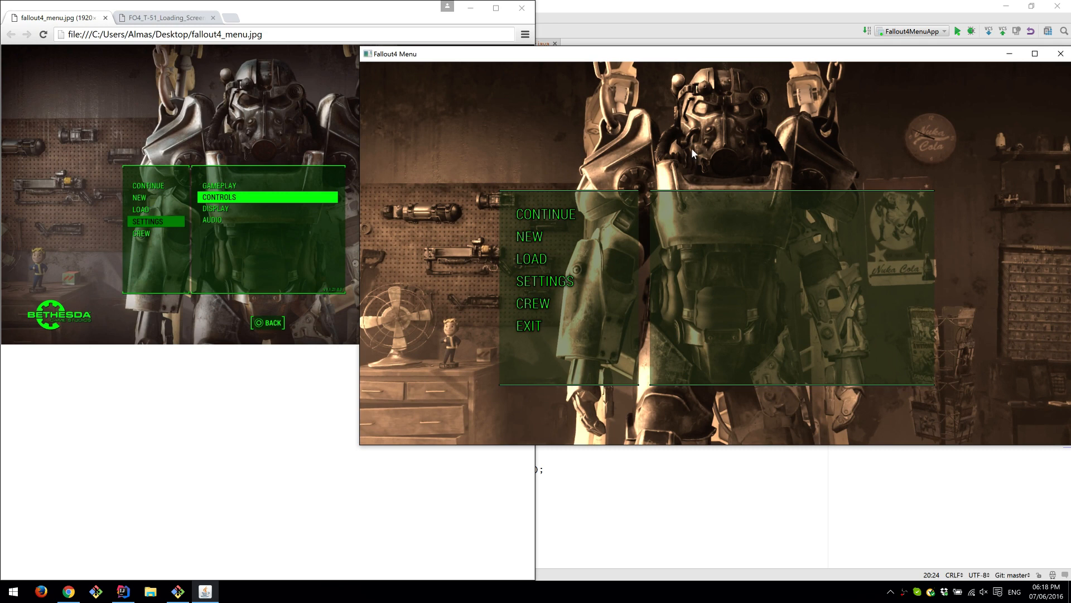
mouse_move(457, 210)
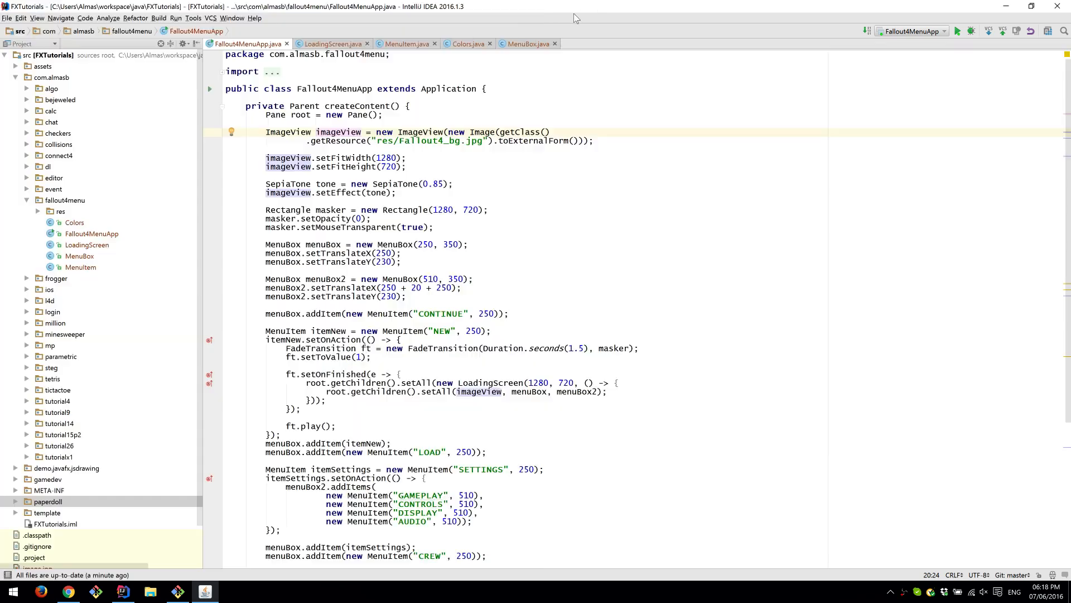
click(957, 31)
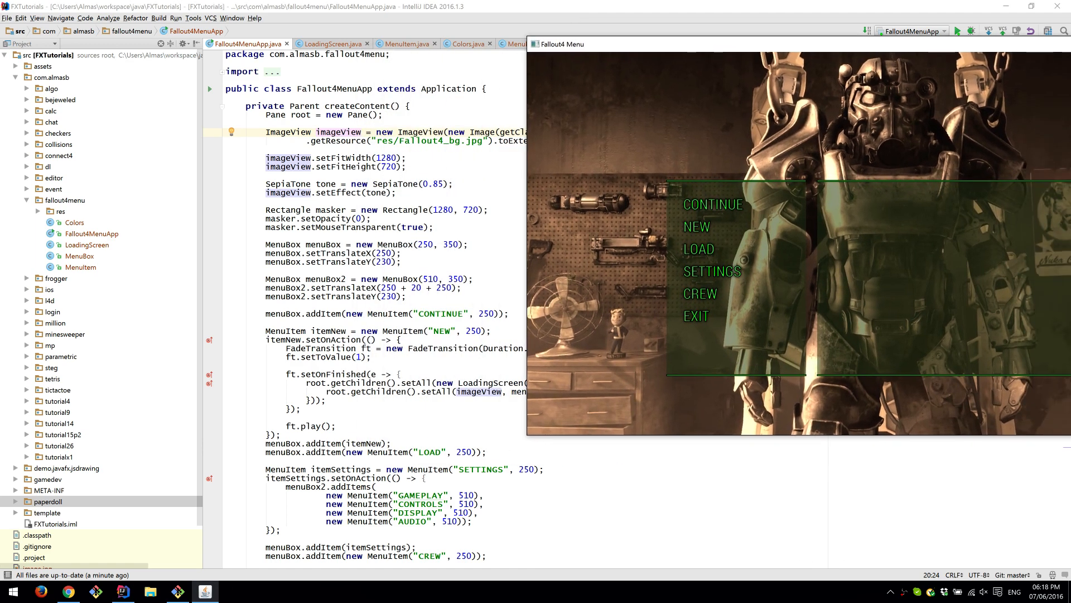
mouse_move(584, 67)
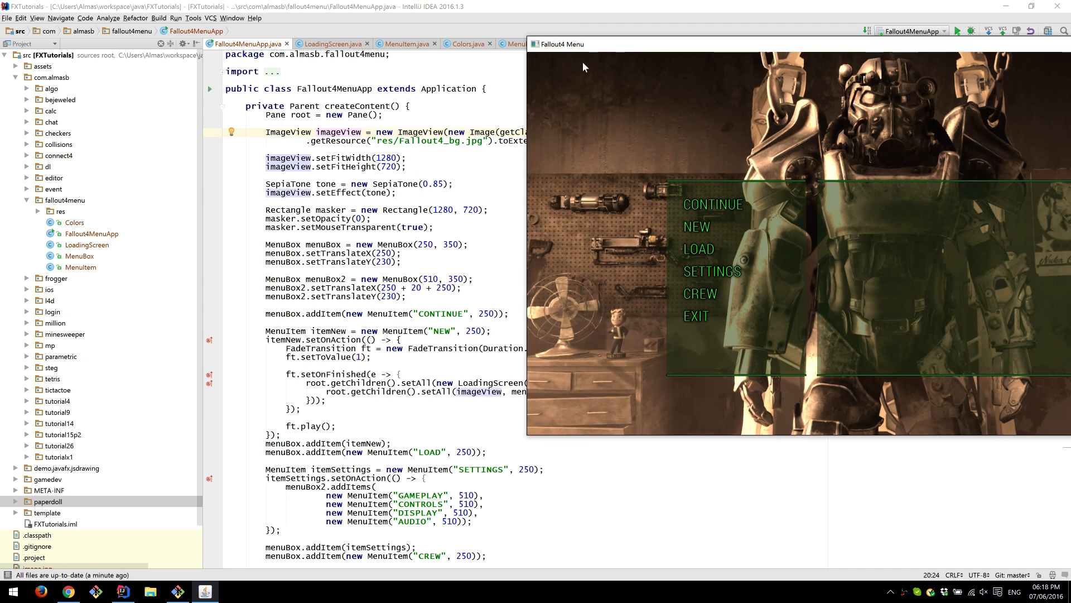
mouse_move(539, 60)
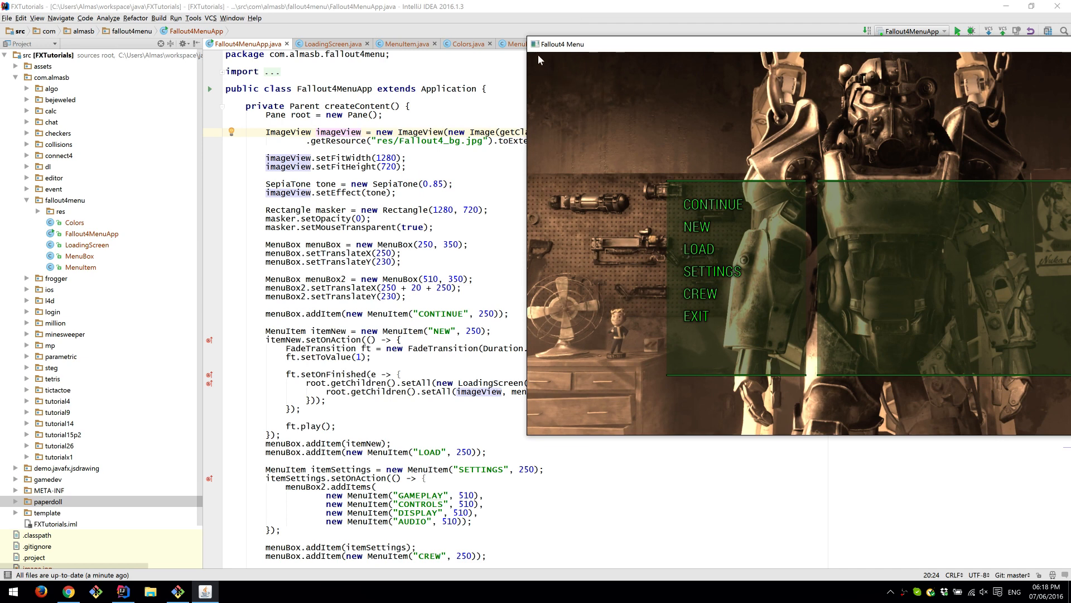
mouse_move(631, 156)
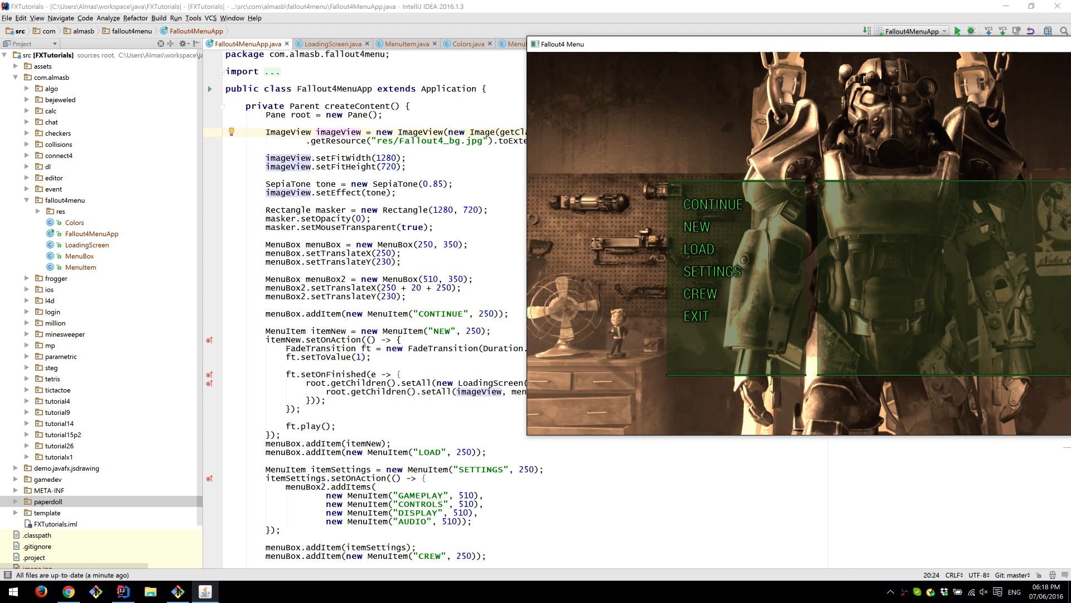
mouse_move(573, 179)
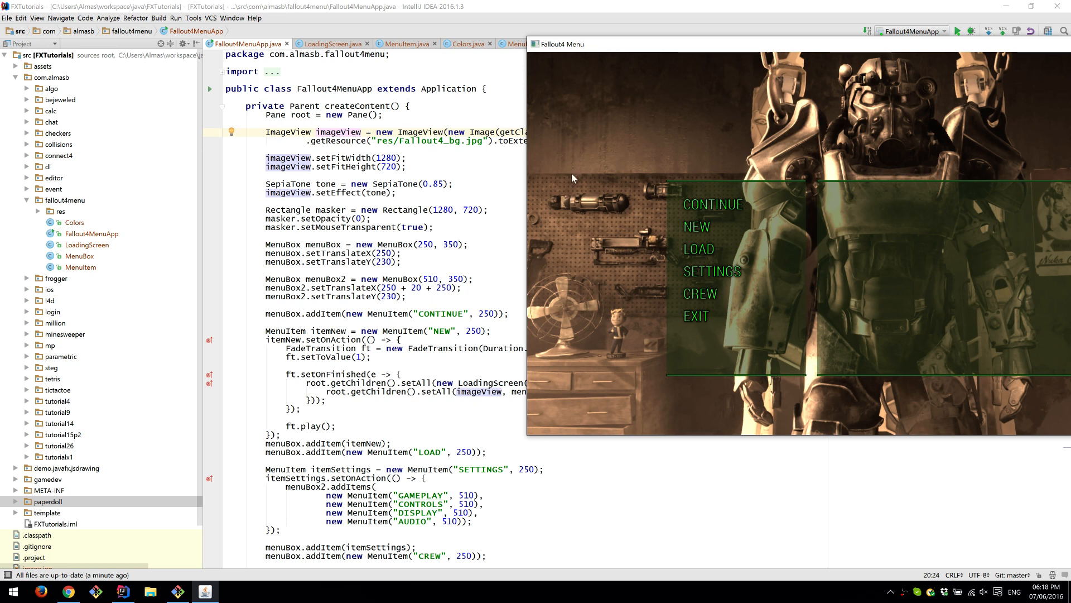
mouse_move(706, 229)
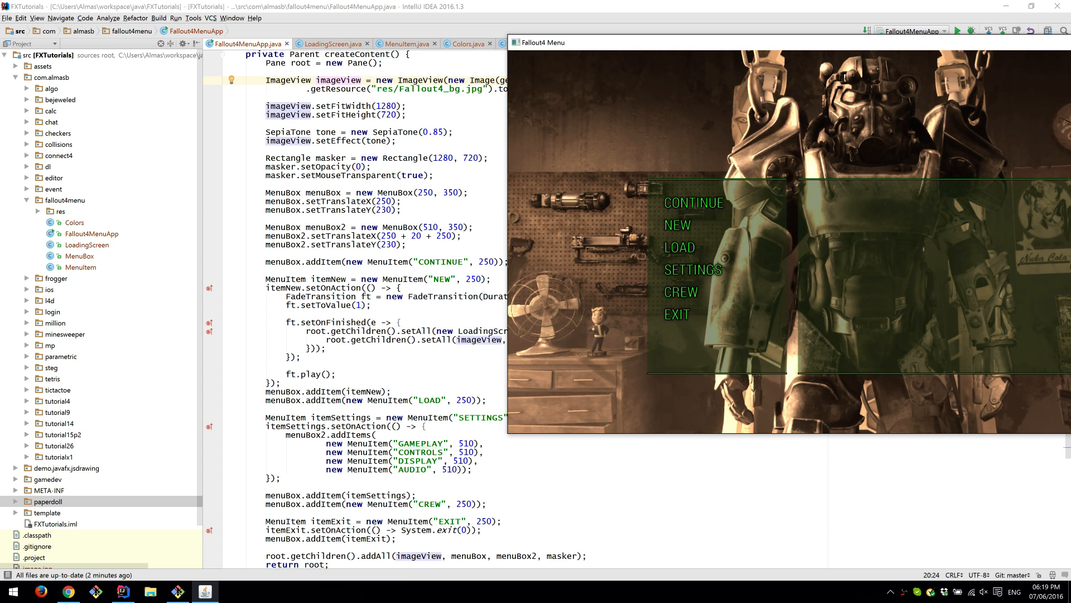
mouse_move(602, 137)
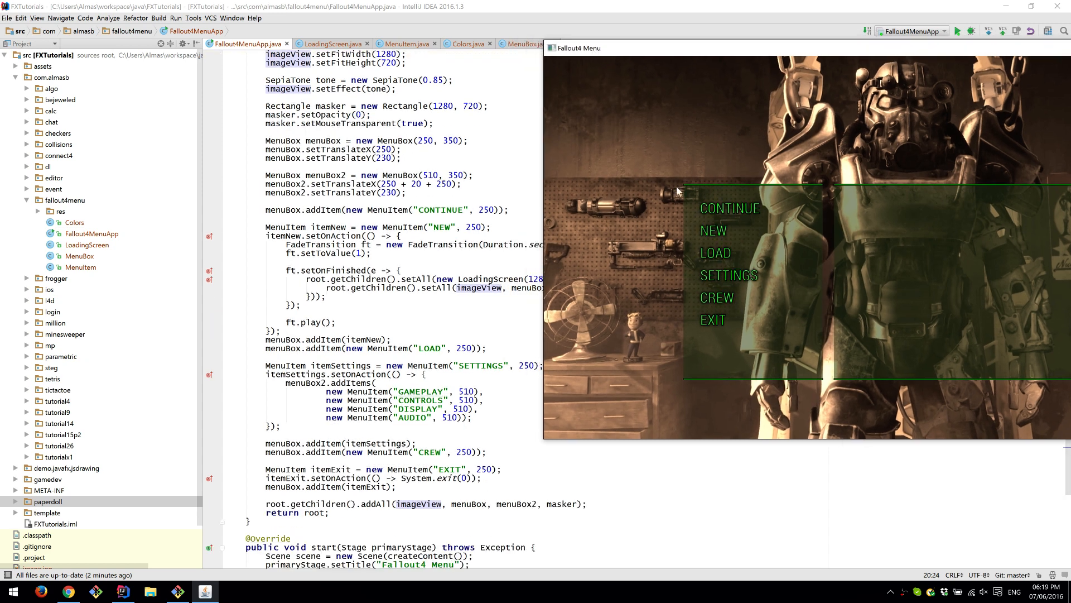
mouse_move(697, 191)
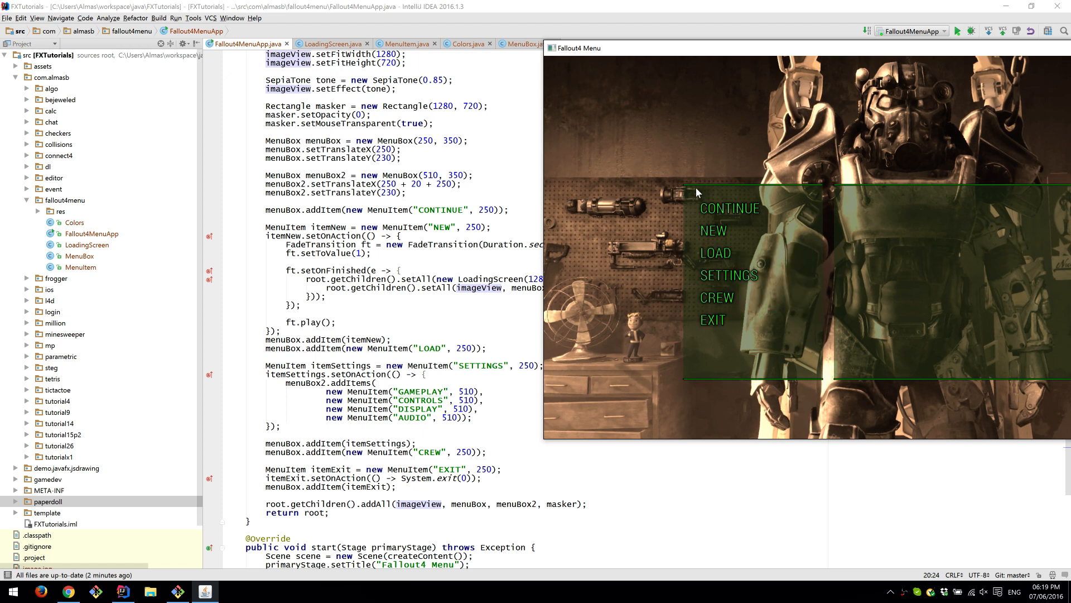
mouse_move(736, 275)
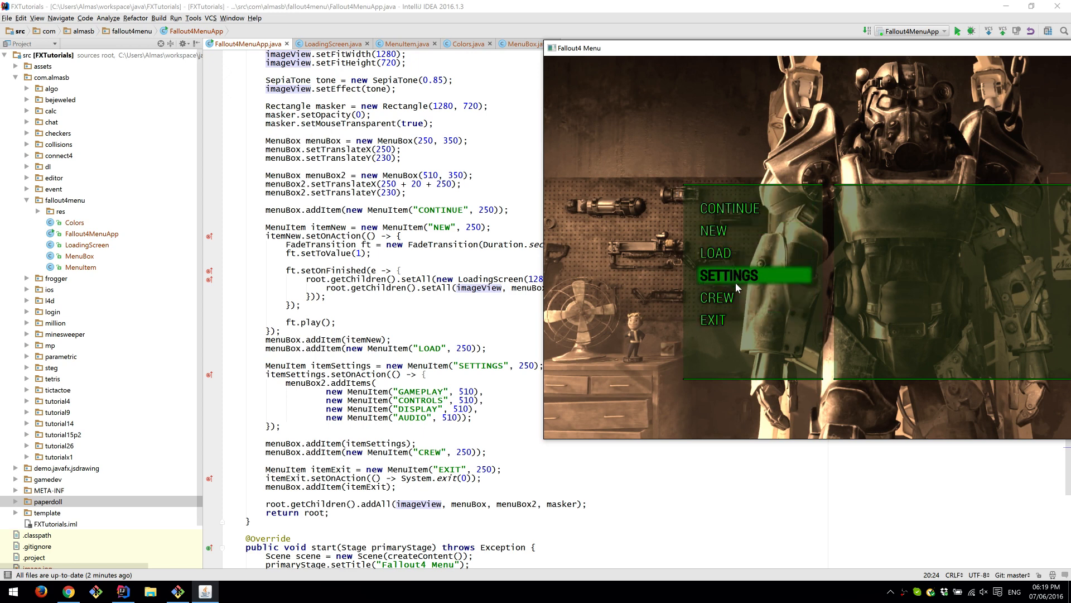
mouse_move(727, 337)
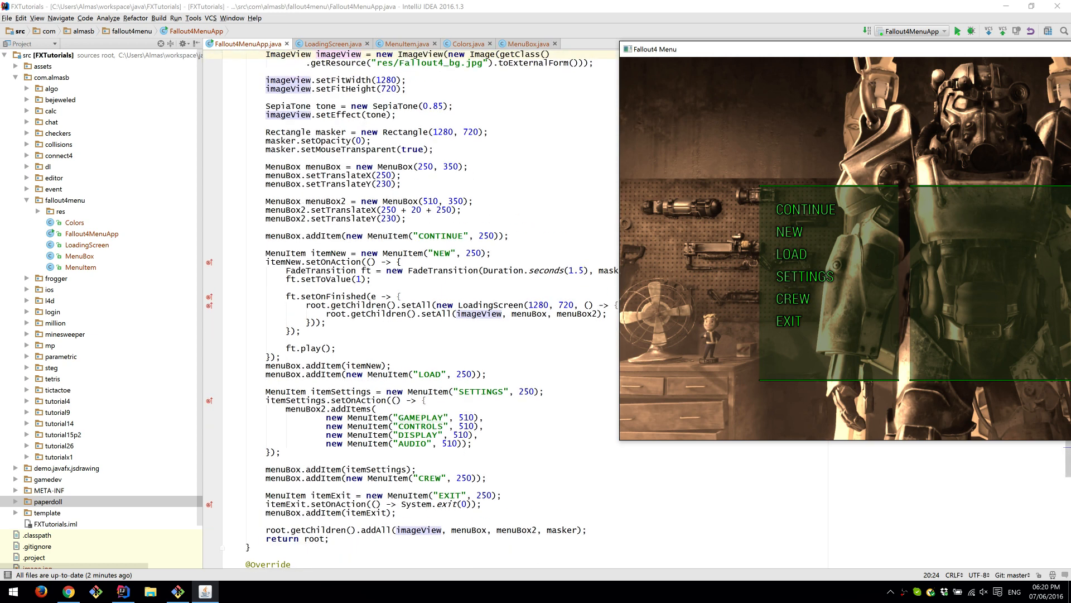
- Scroll Fallout4MenuApp down to the NEW handler's 1.5-second masker fade, start and main methods
scroll(down, 3)
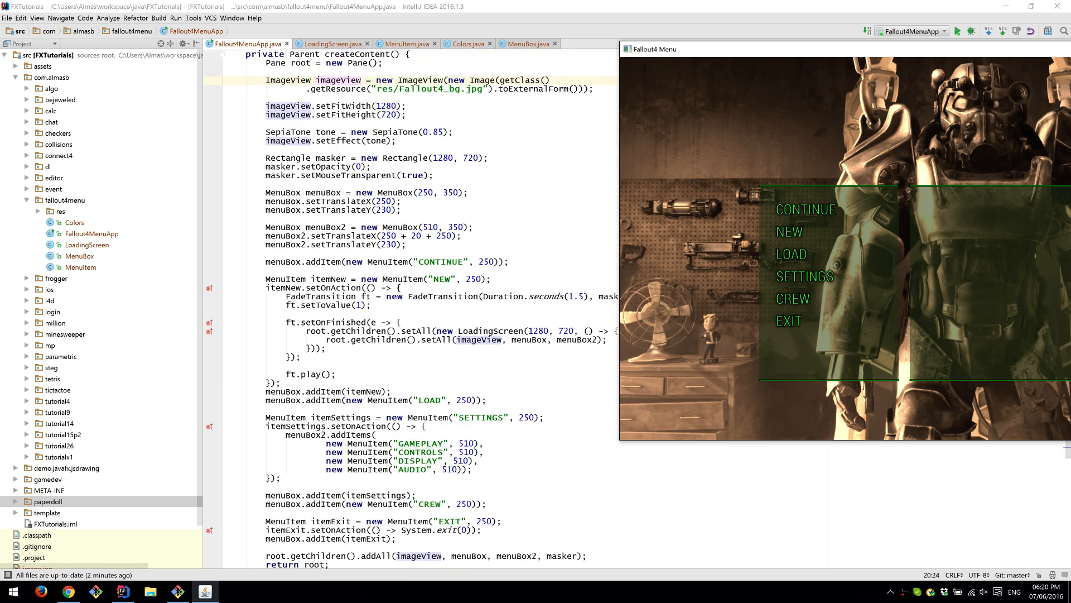
scroll(down, 3)
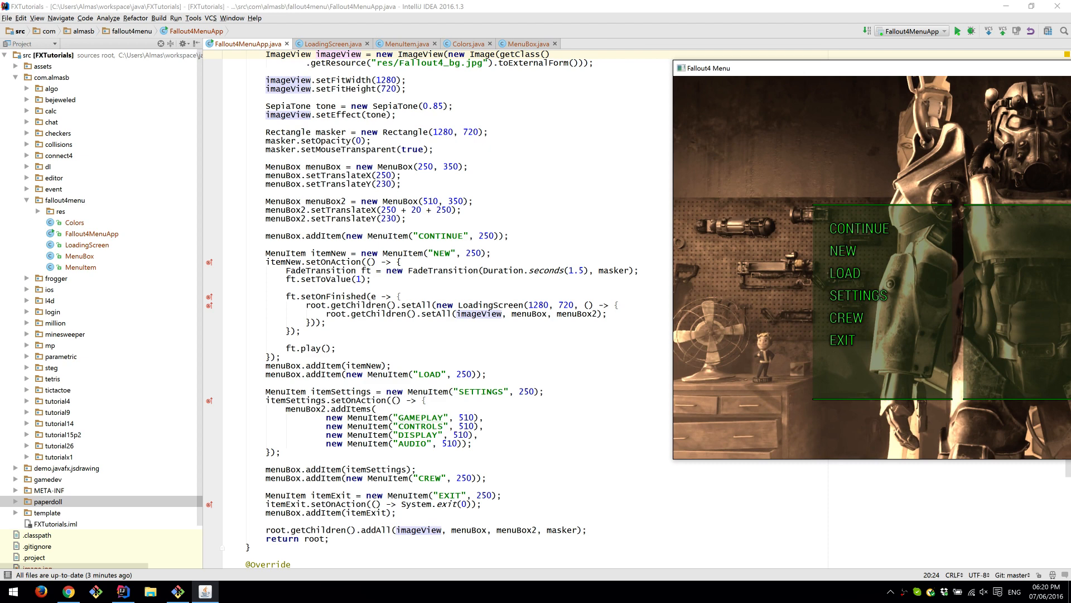
mouse_move(738, 102)
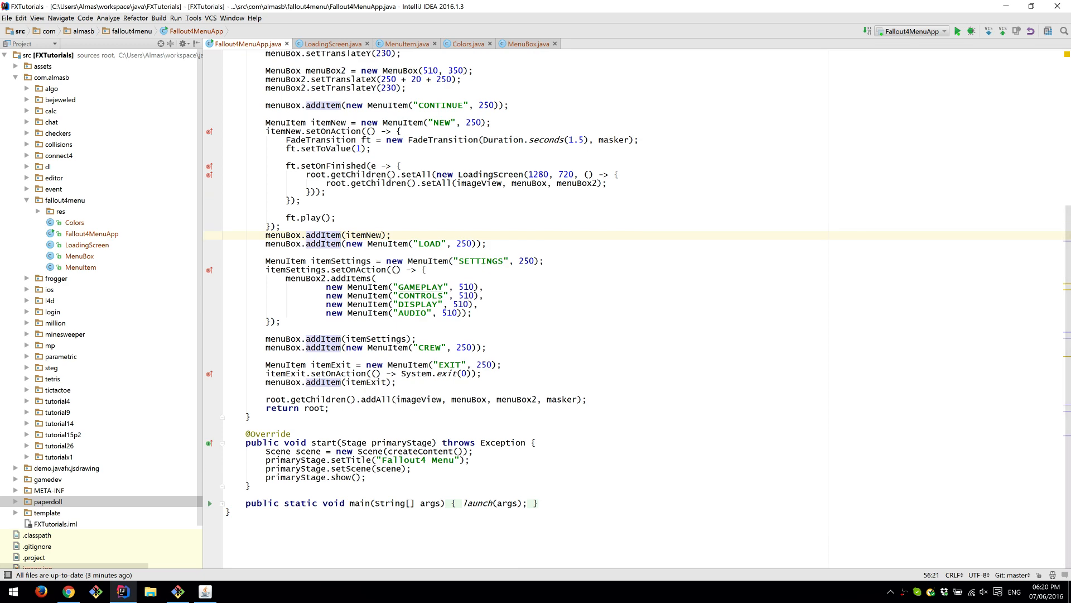
- Relaunch the menu app, show the SETTINGS submenu (Gameplay, Controls, Display, Audio) and move its window left beside the code
click(958, 30)
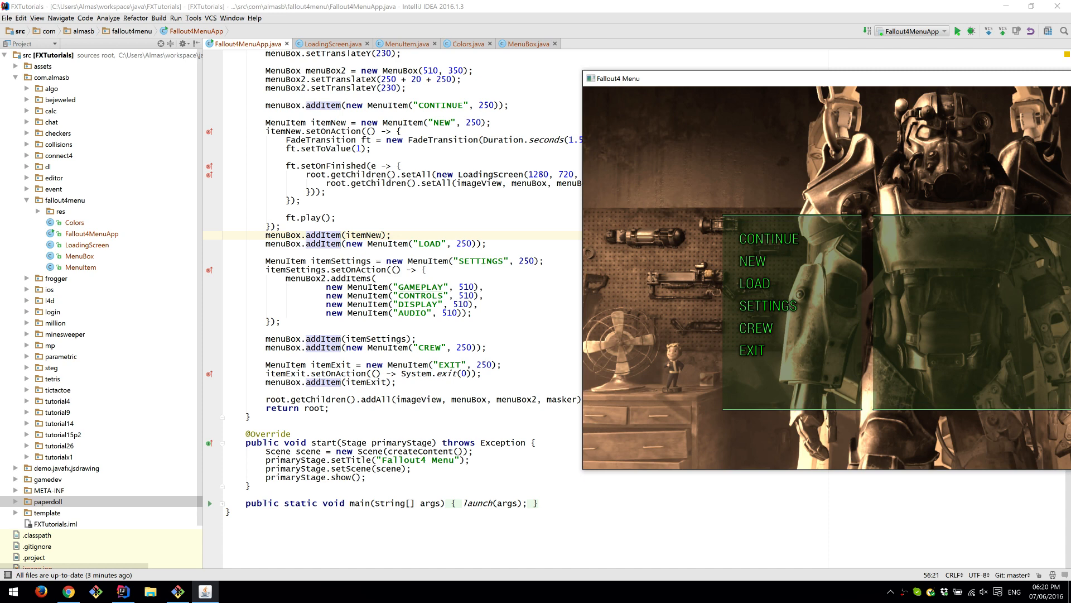
mouse_move(767, 305)
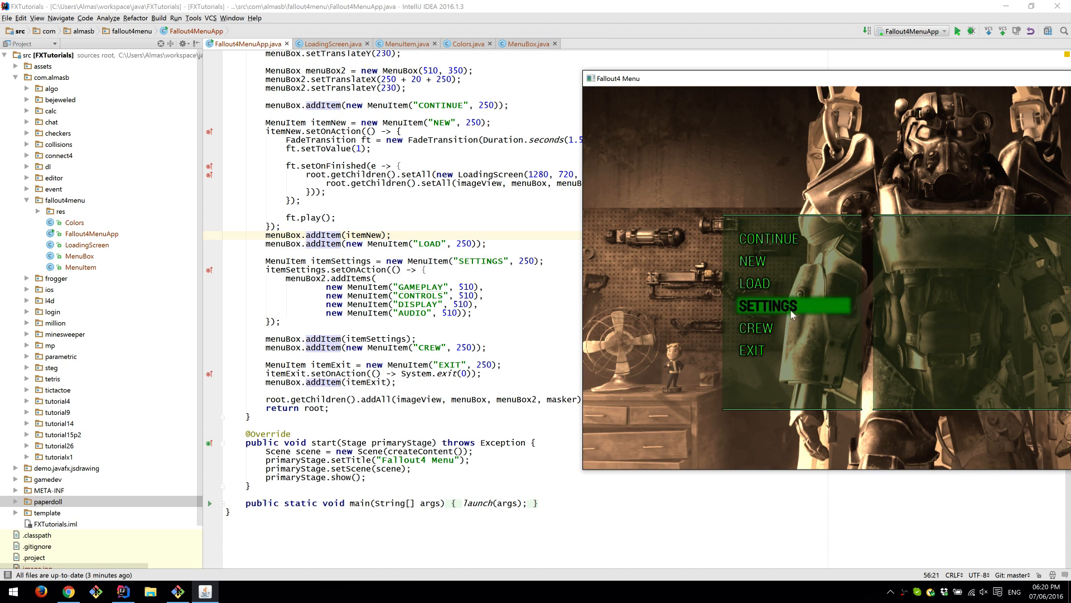
click(767, 305)
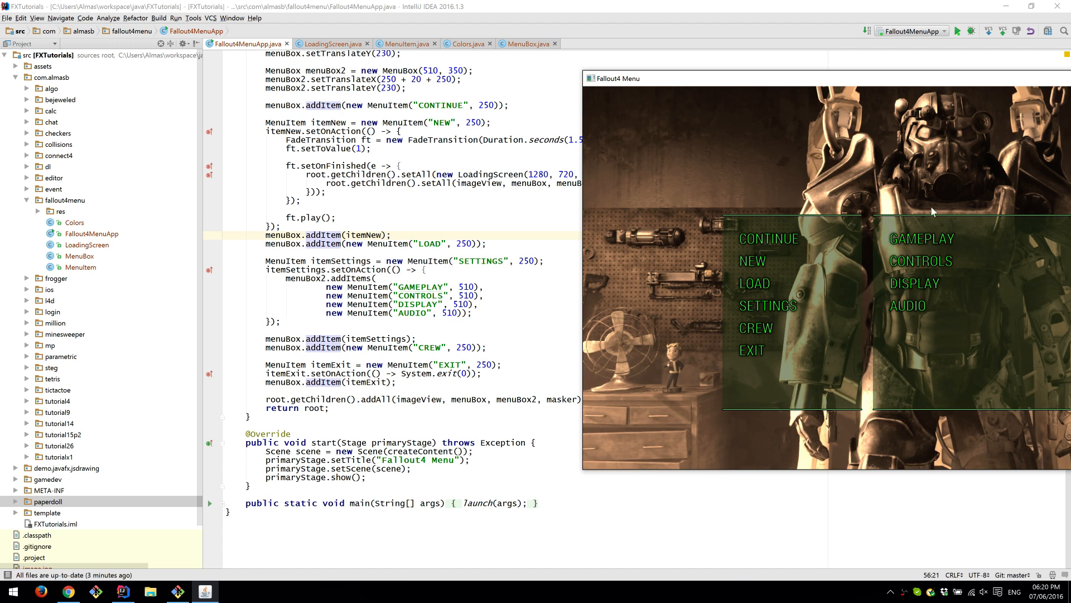
mouse_move(929, 213)
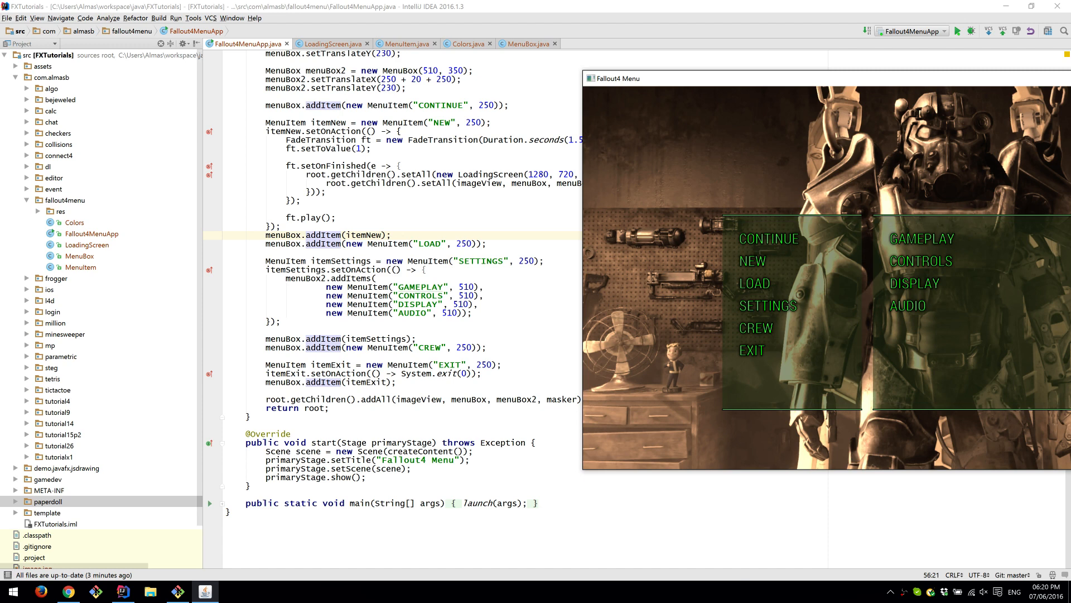
drag(614, 78, 597, 76)
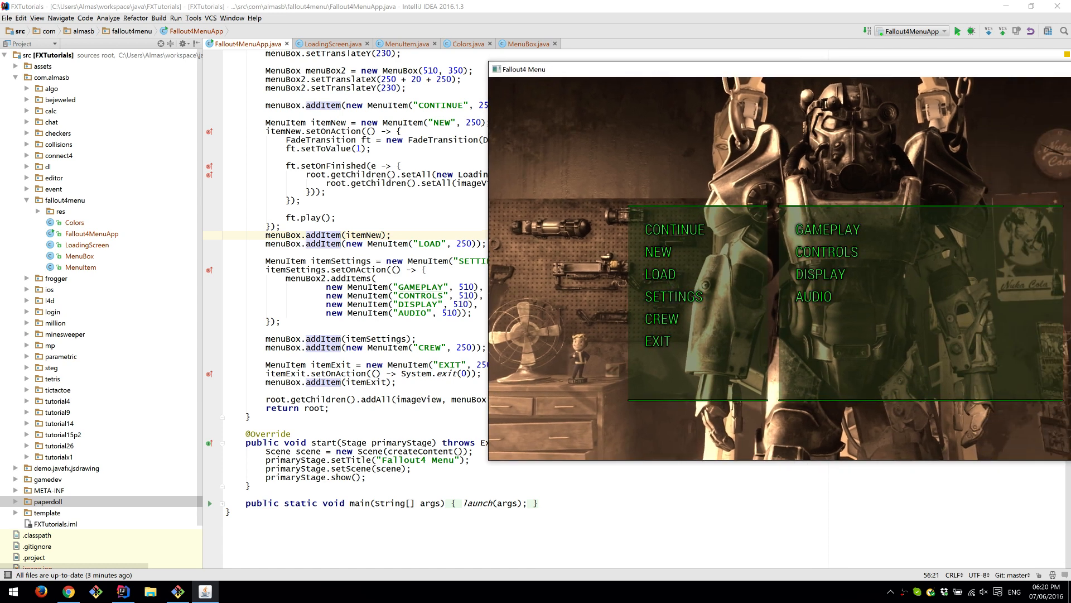
mouse_move(676, 341)
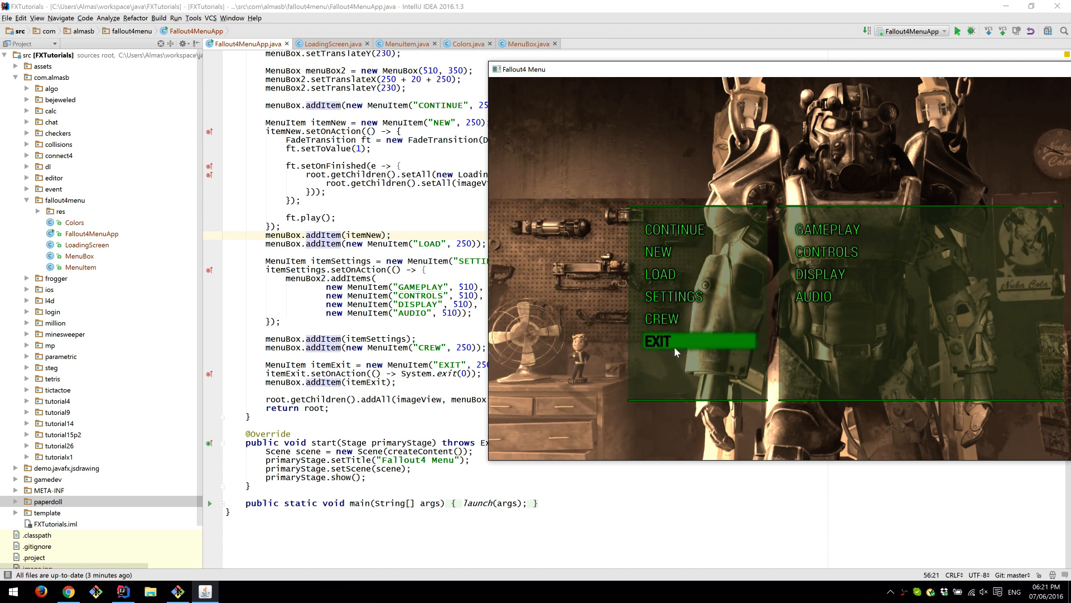
mouse_move(615, 268)
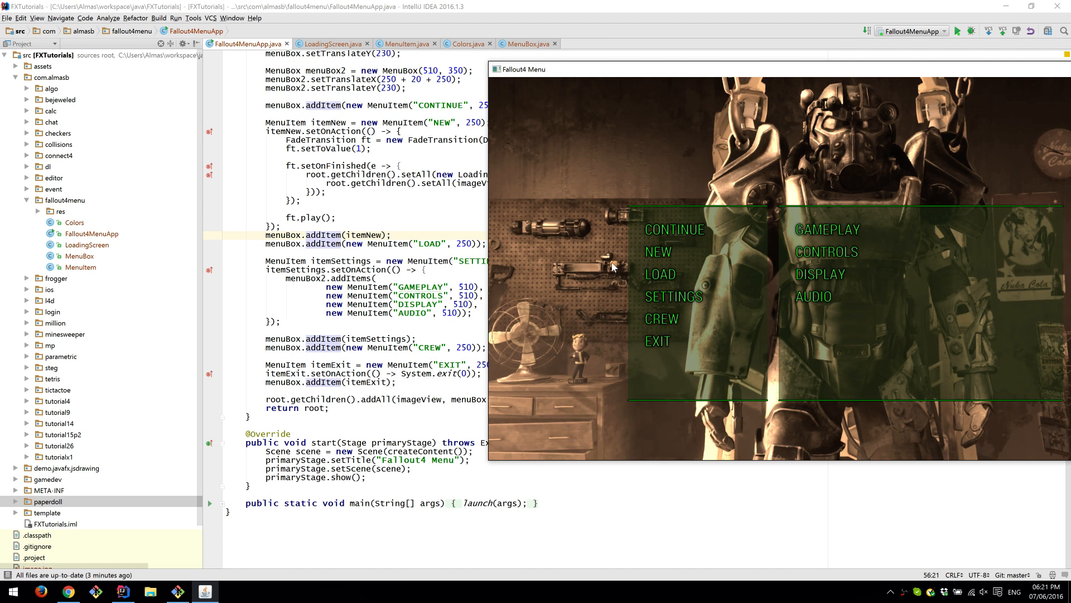
mouse_move(819, 205)
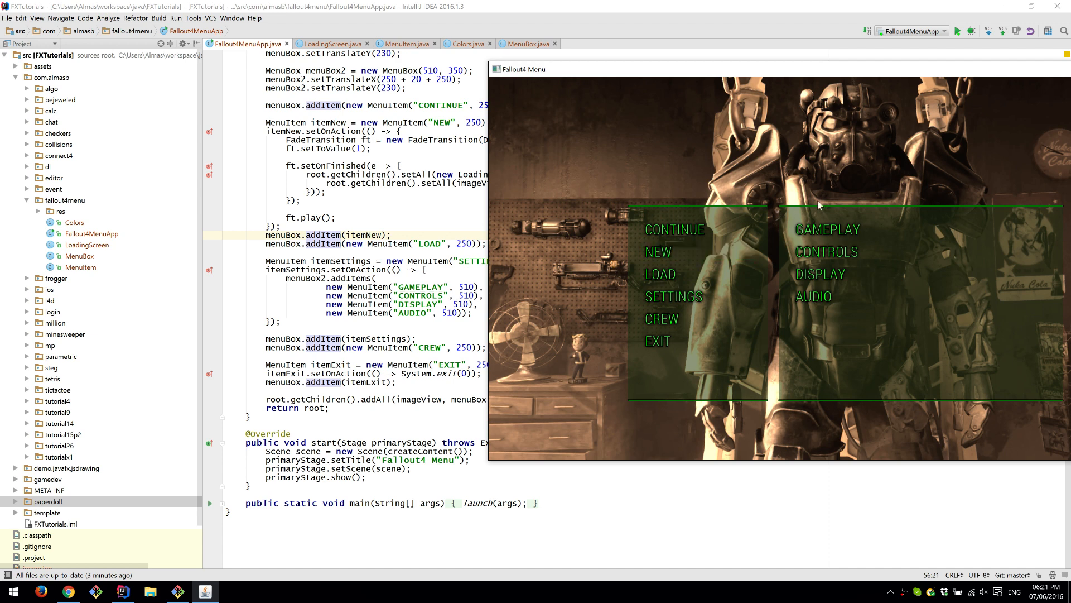
mouse_move(871, 208)
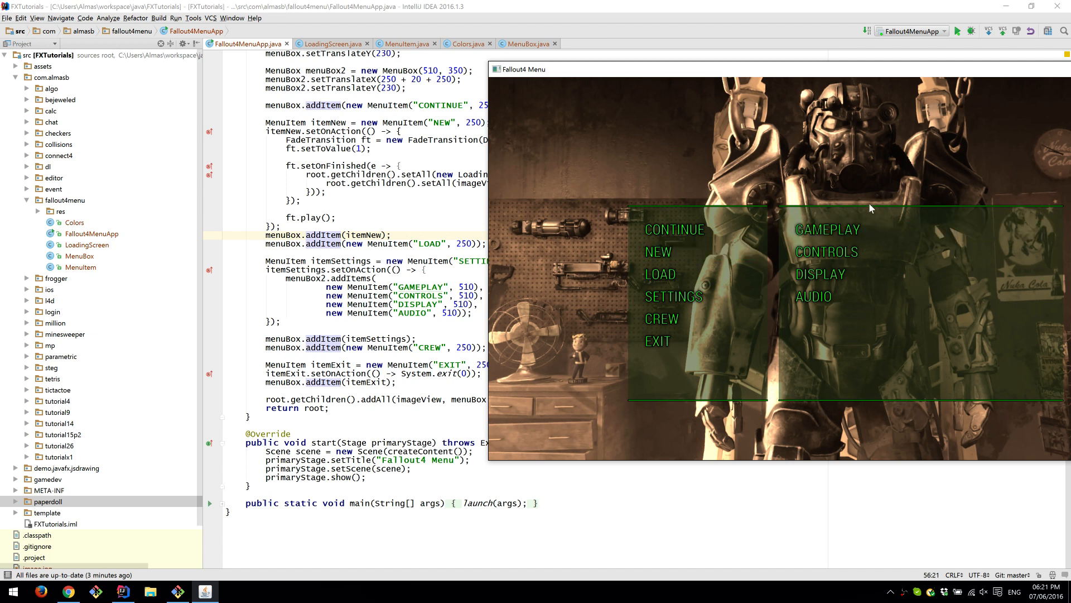
mouse_move(672, 181)
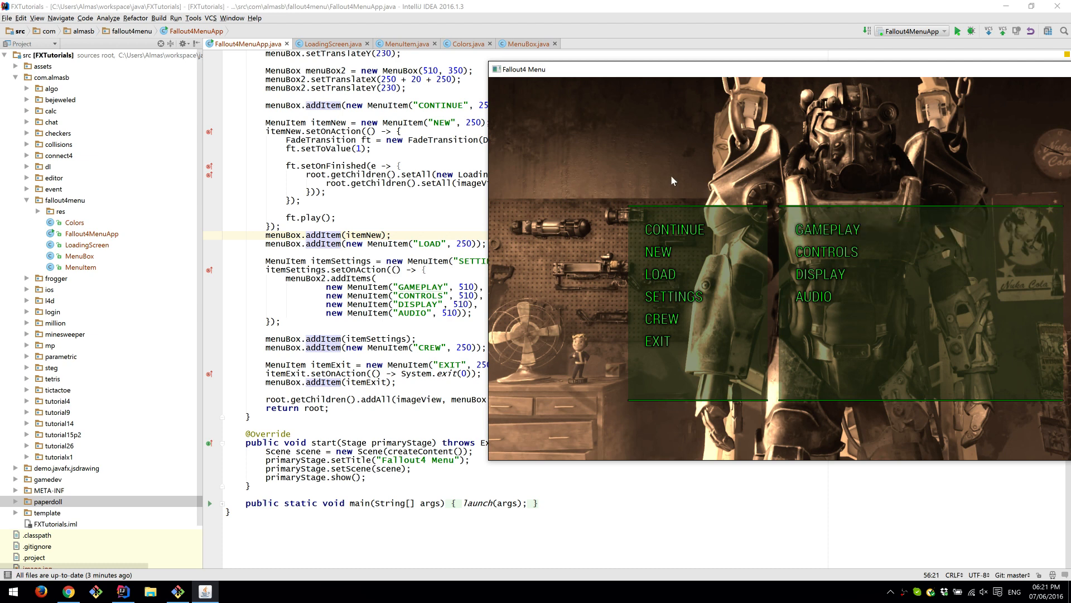
mouse_move(789, 210)
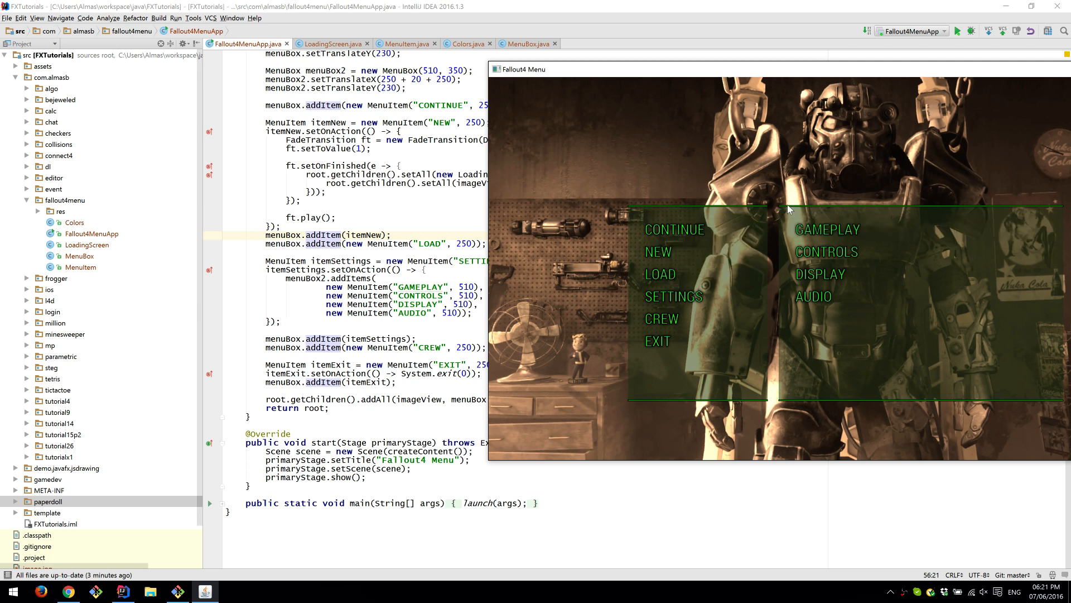
mouse_move(853, 157)
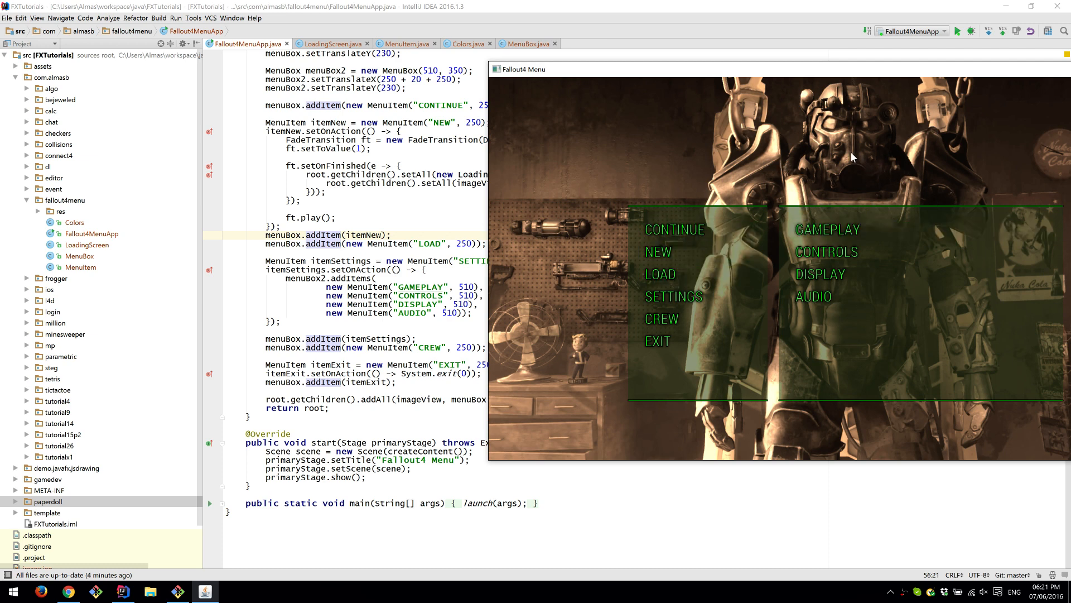
mouse_move(743, 152)
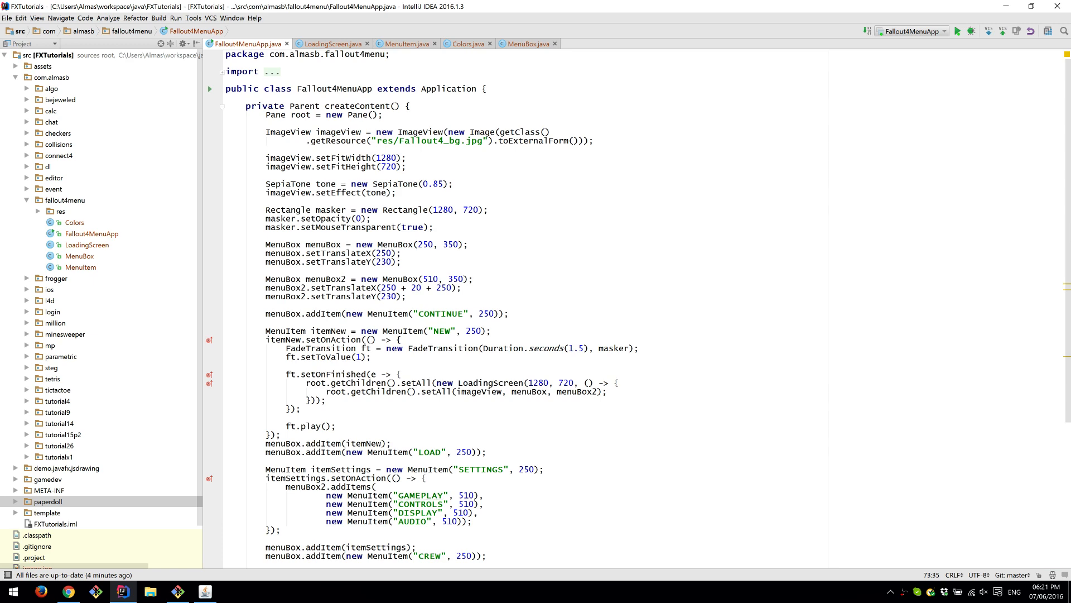
- Show the MenuBox addItems/addItem code with the running Fallout4 menu beside it
click(528, 43)
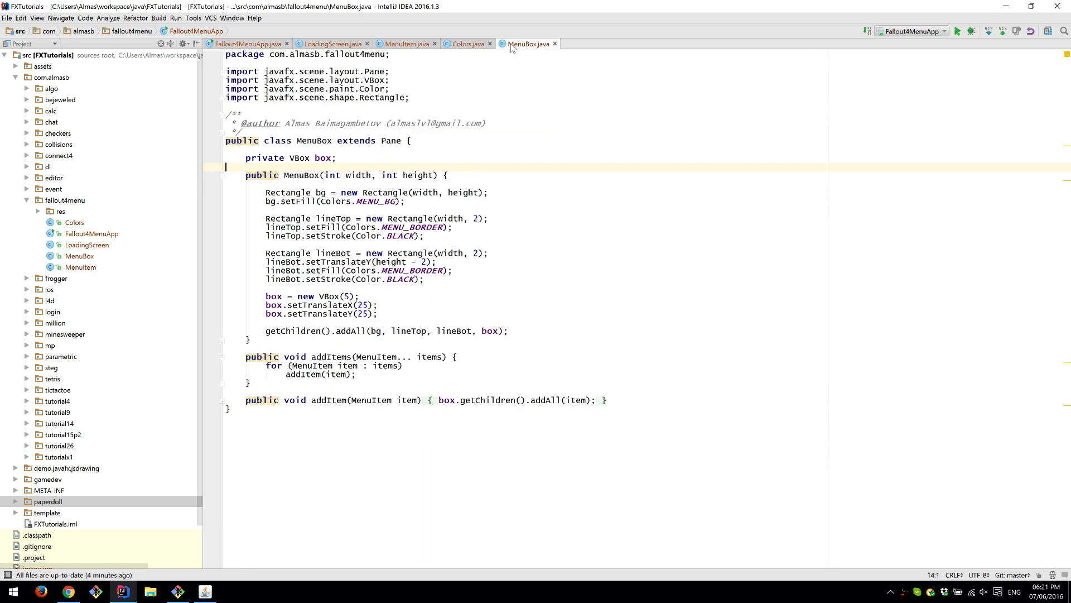
click(959, 31)
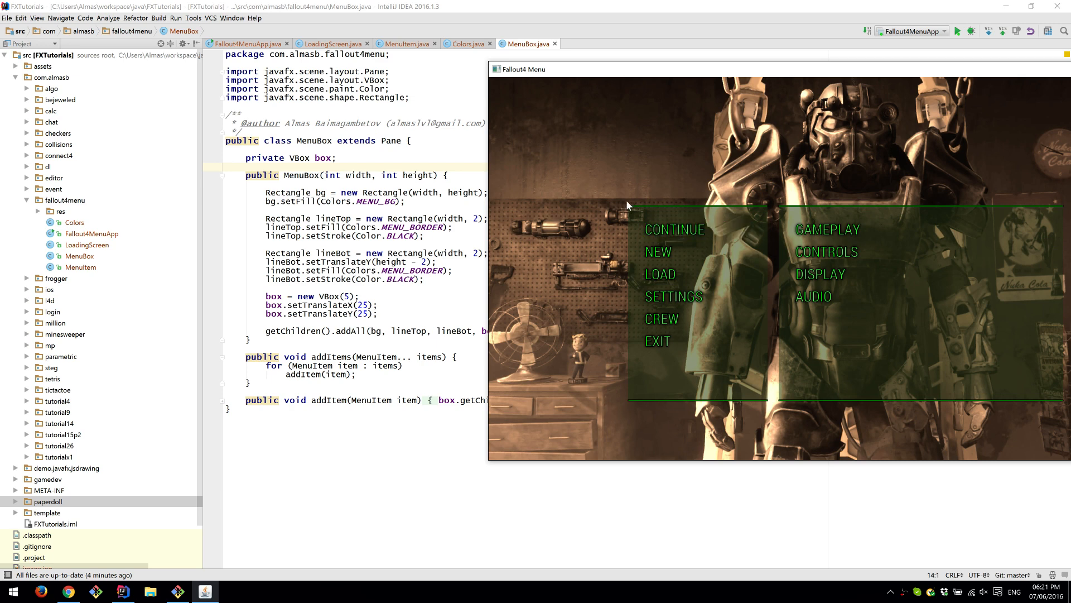
mouse_move(631, 384)
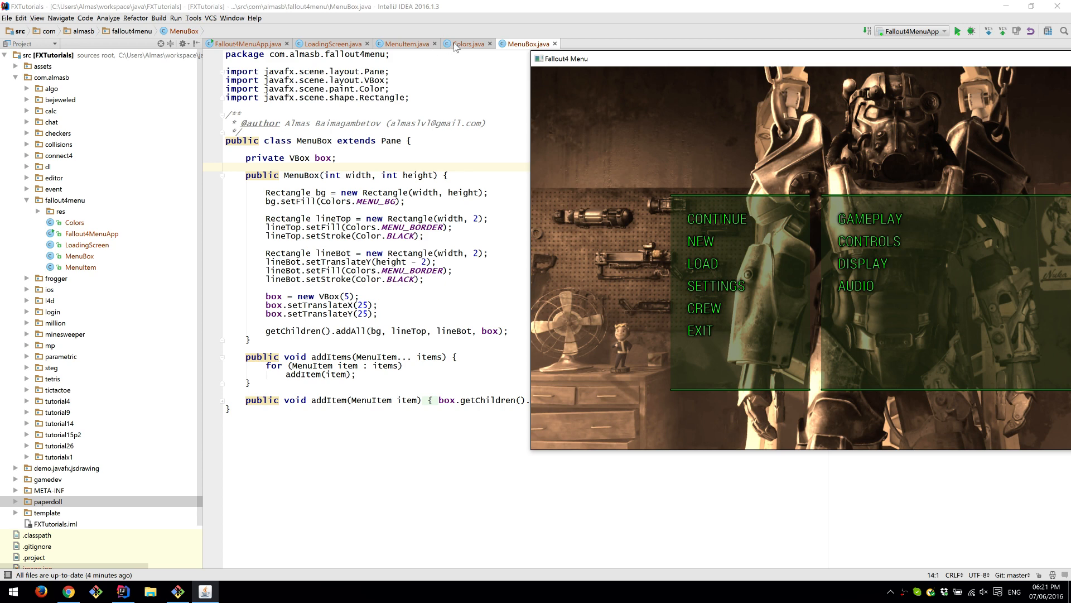
- Review the Colors constants, including LOADING_SYMBOL, against the running menu, then return to MenuBox
click(466, 43)
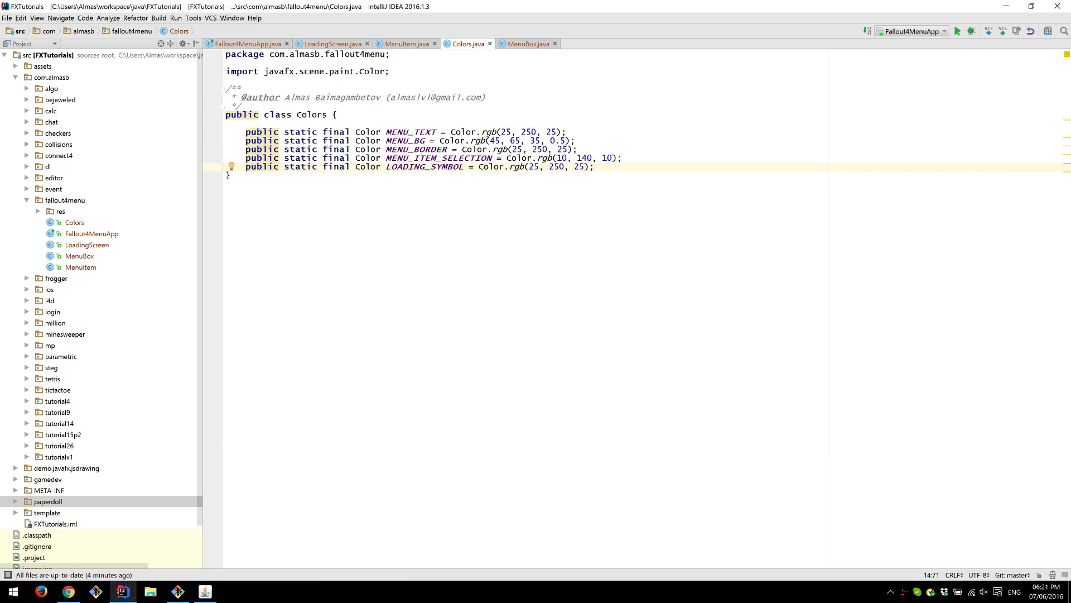
click(311, 114)
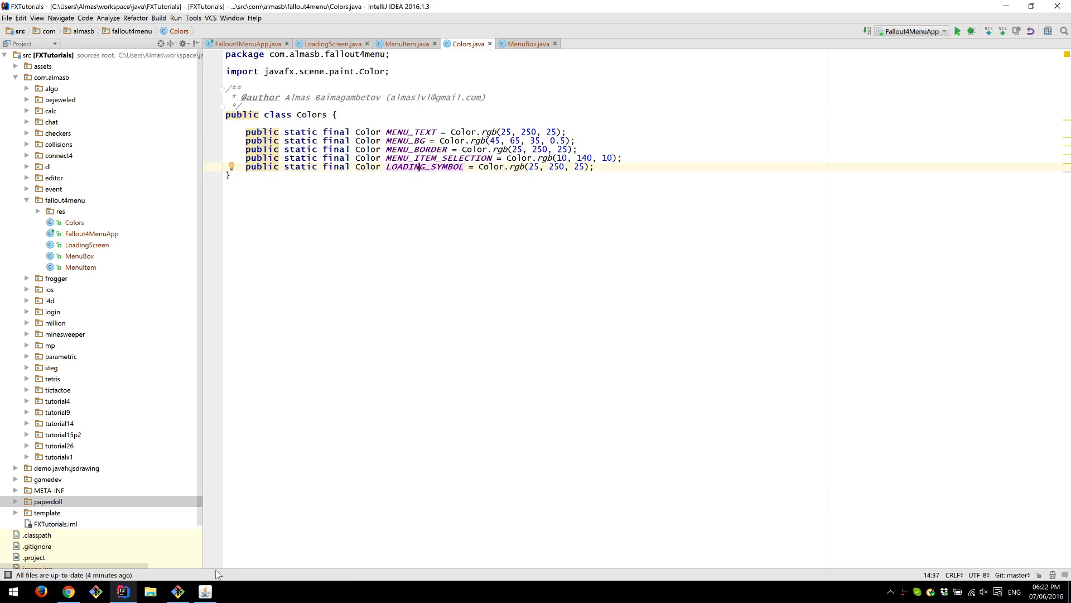
click(958, 30)
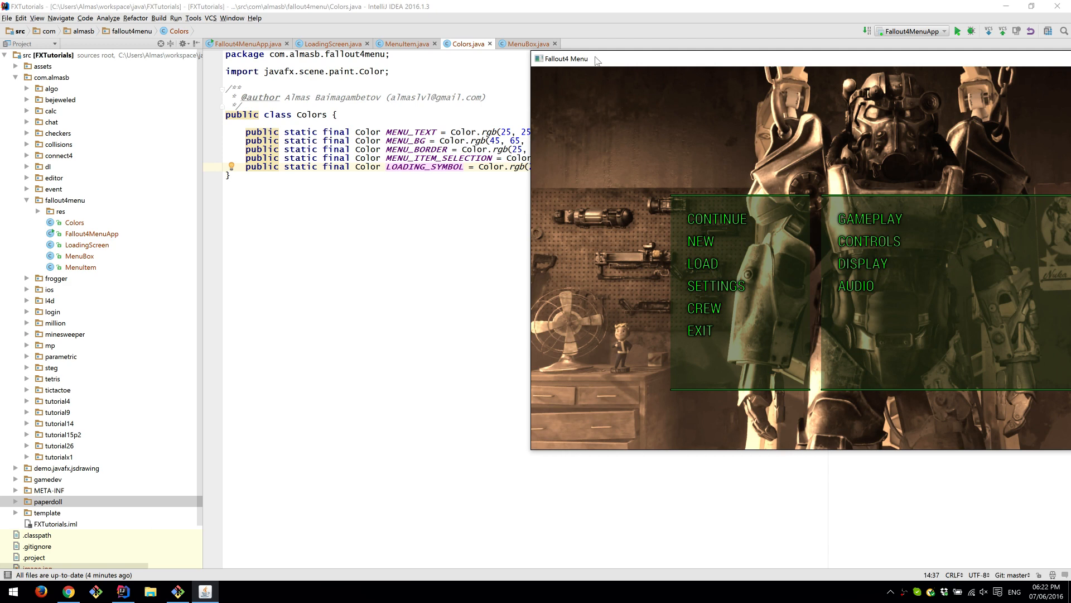
click(529, 43)
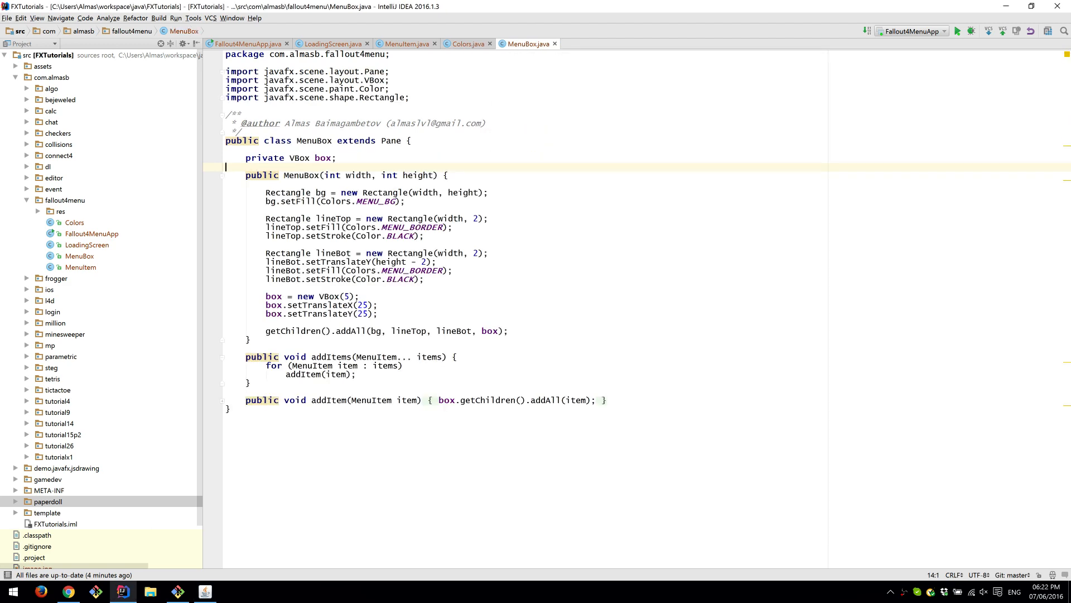
- Show the running menu beside MenuBox, then view the MenuItem class with its font, shadow and mouse handlers
click(958, 31)
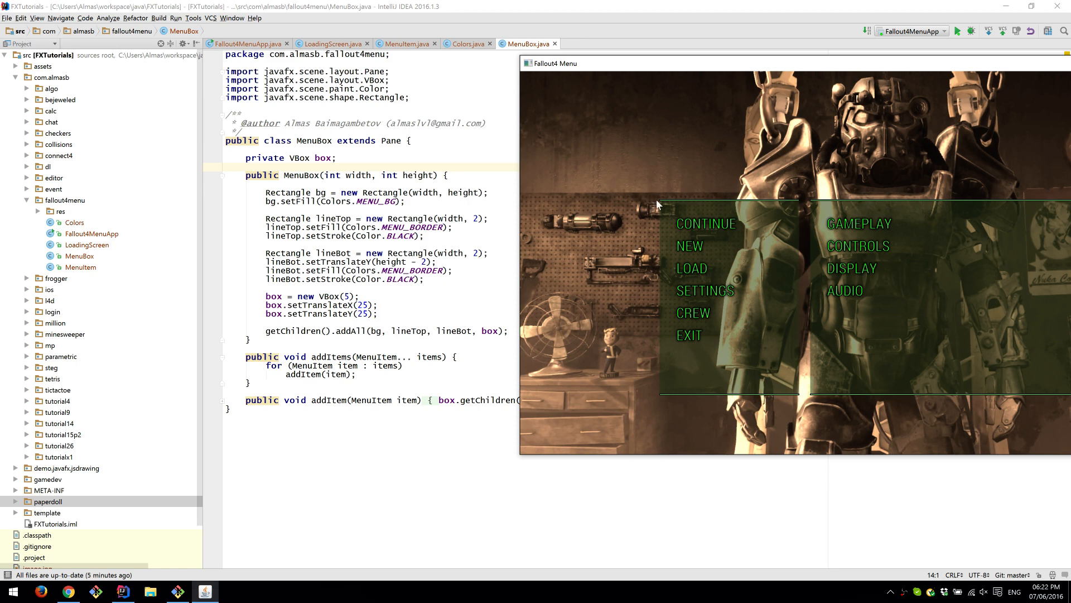
mouse_move(605, 340)
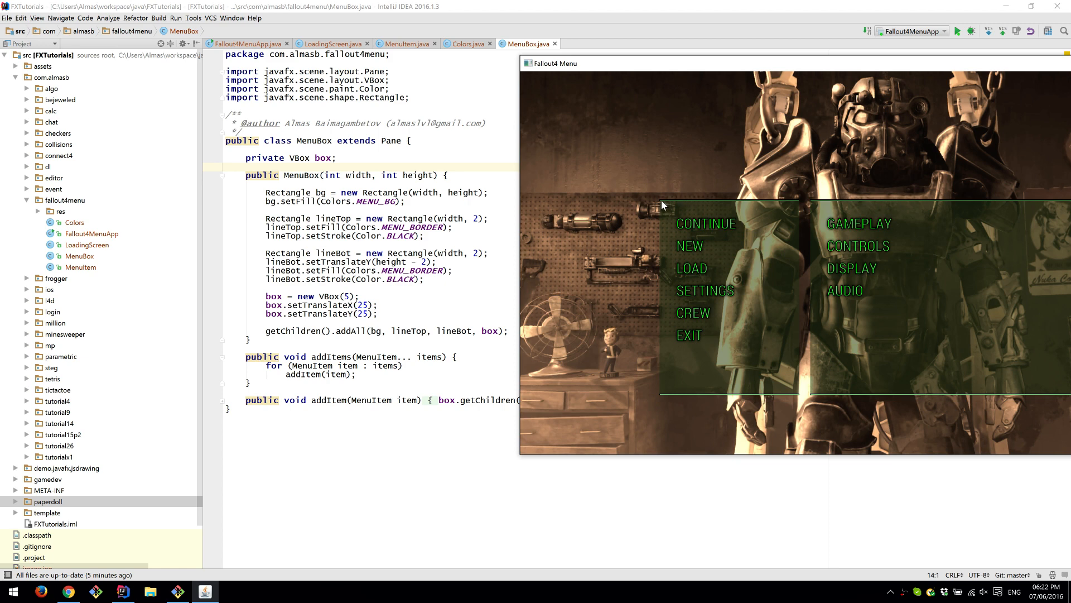
mouse_move(547, 201)
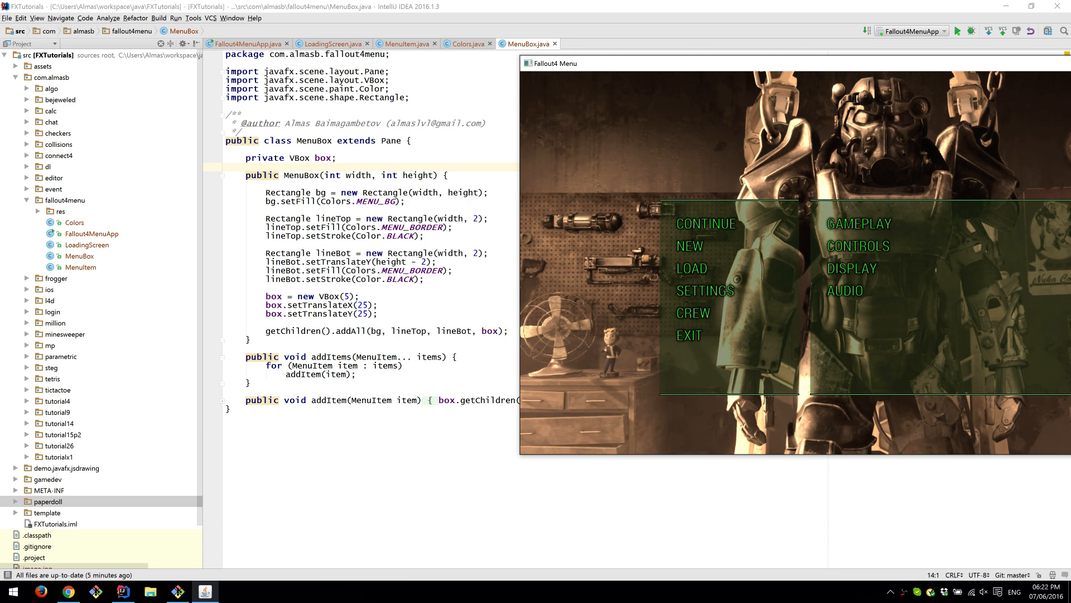
mouse_move(662, 214)
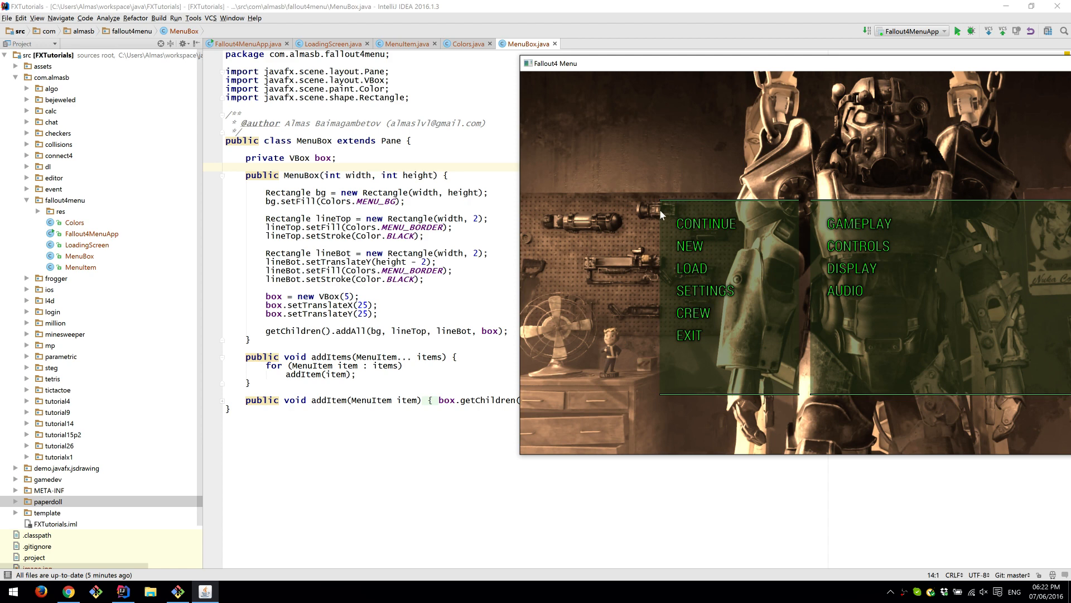
mouse_move(668, 362)
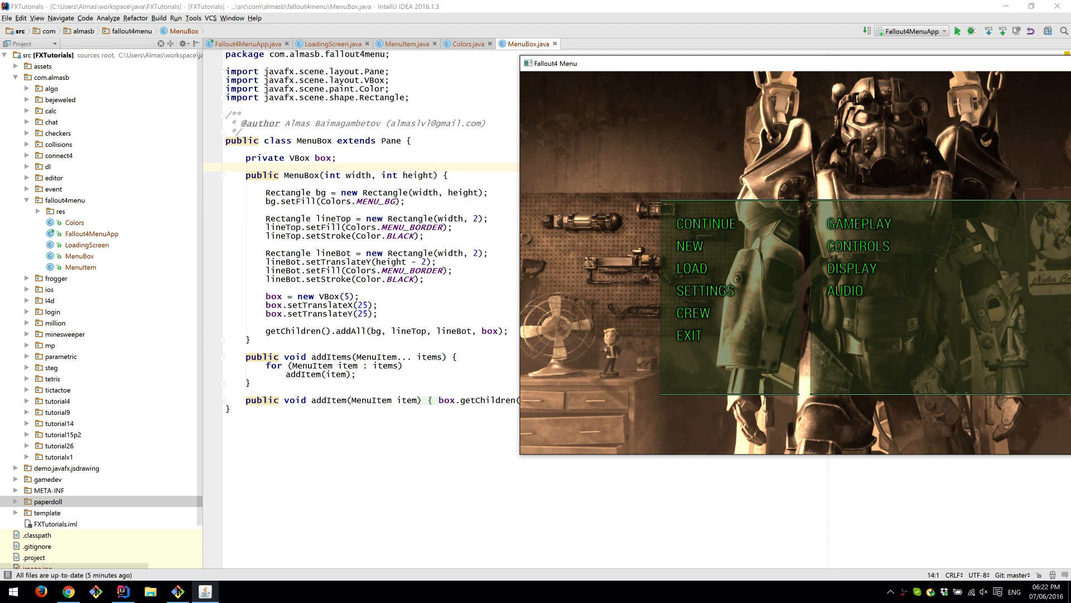
mouse_move(618, 295)
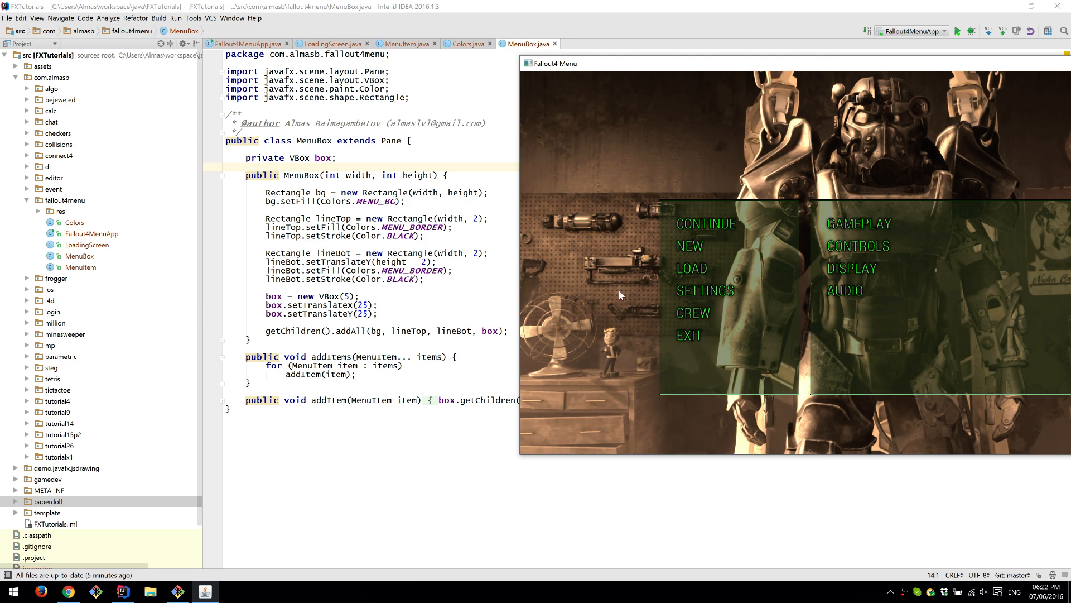
mouse_move(714, 401)
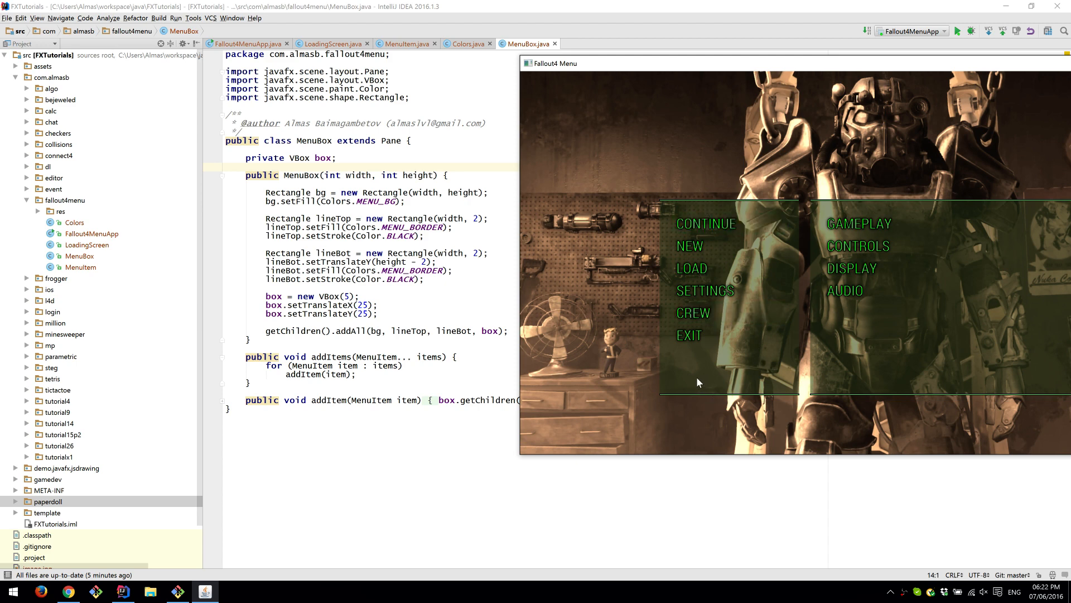
mouse_move(709, 340)
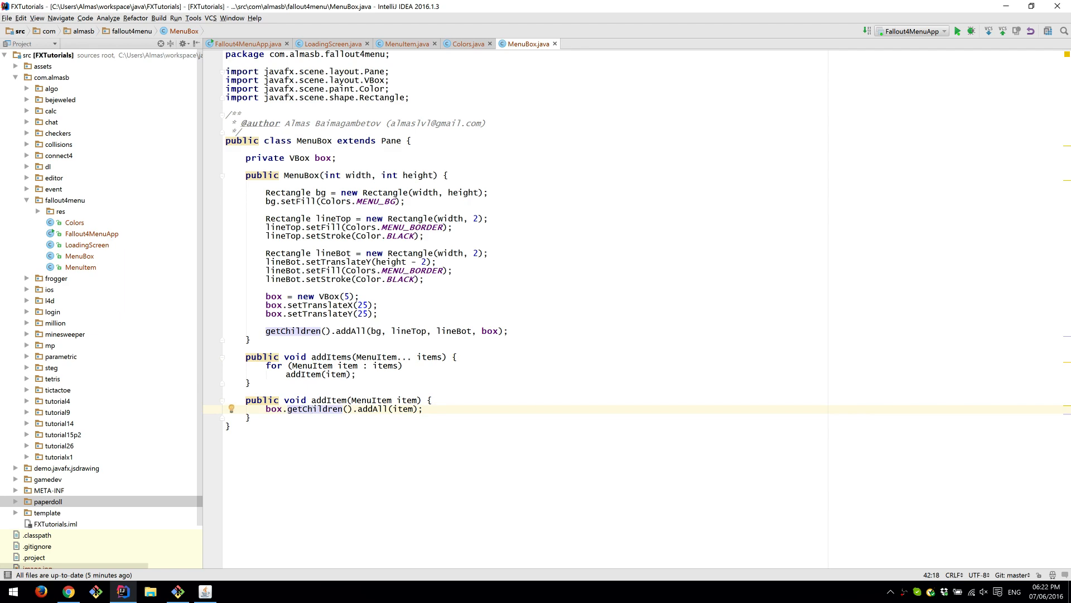
mouse_move(402, 51)
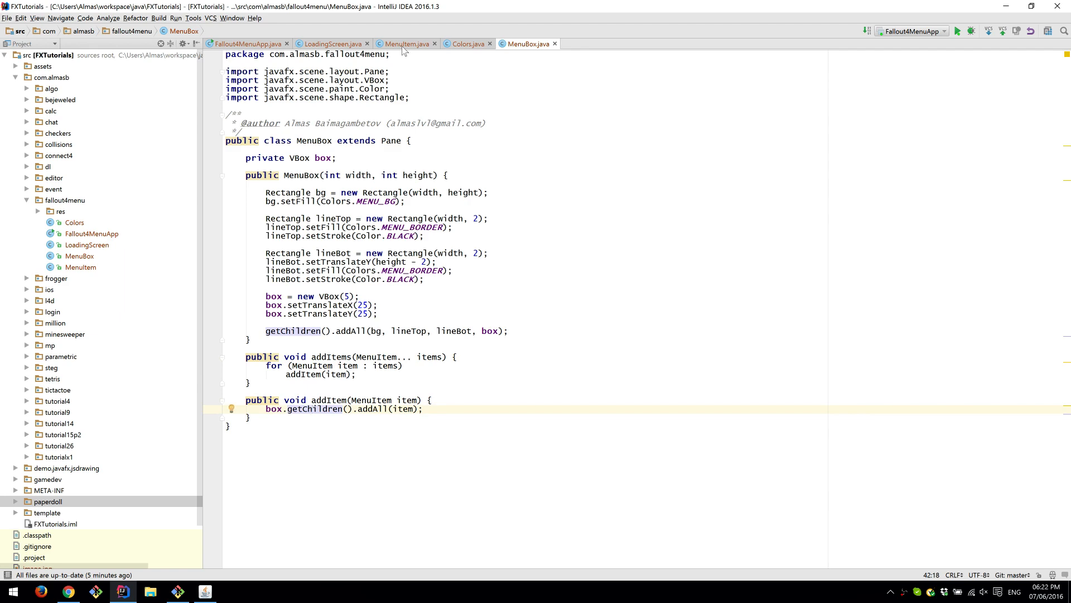
click(404, 43)
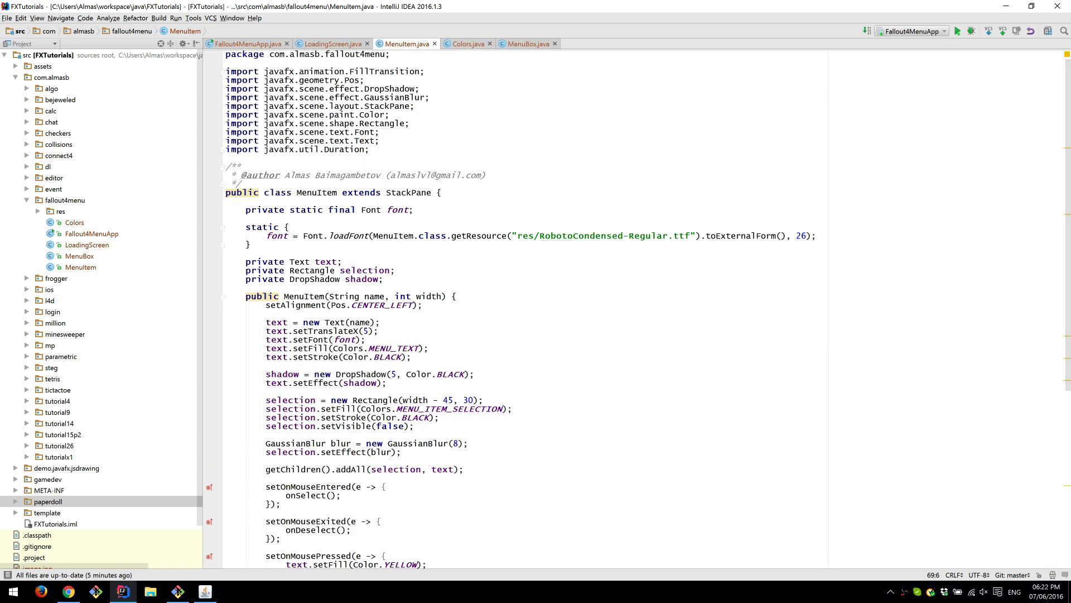
- Expand res to show its images and font, then bring the running Fallout4 menu over the MenuItem constructor
double_click(575, 235)
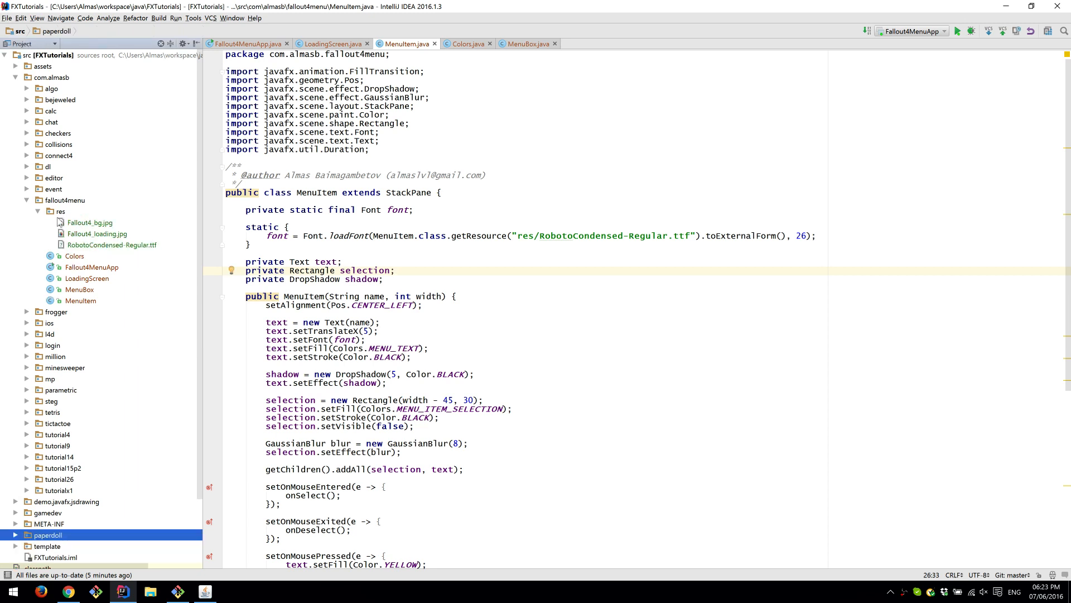
click(37, 211)
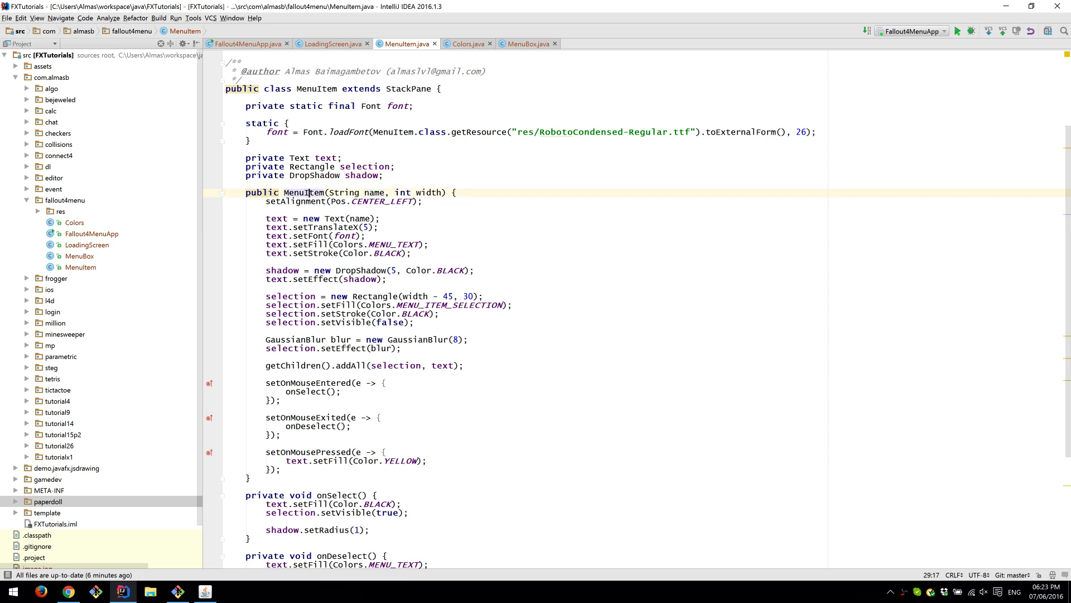
click(959, 31)
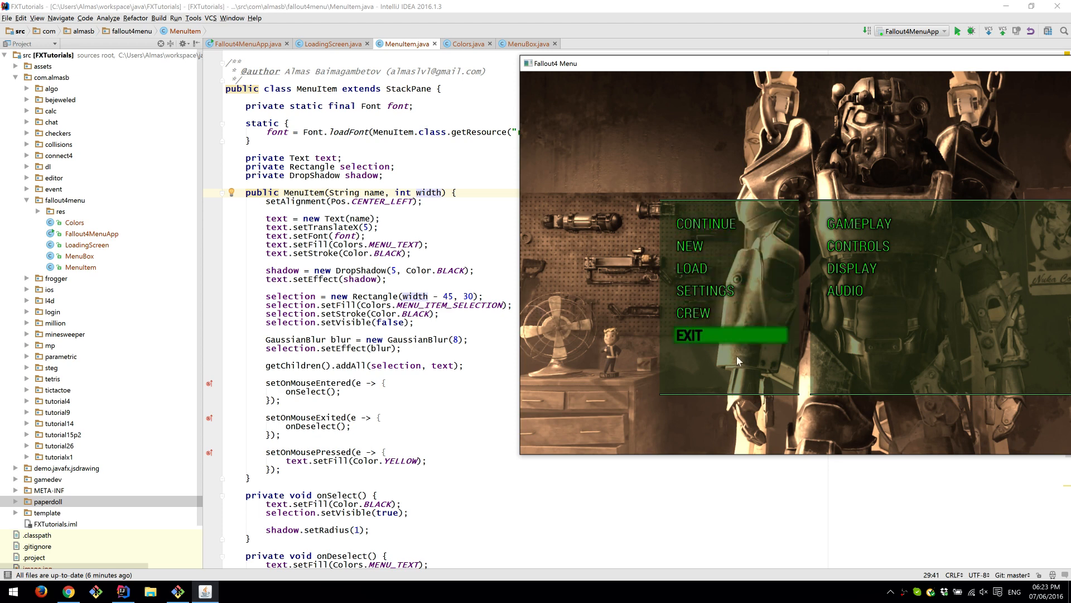
mouse_move(703, 224)
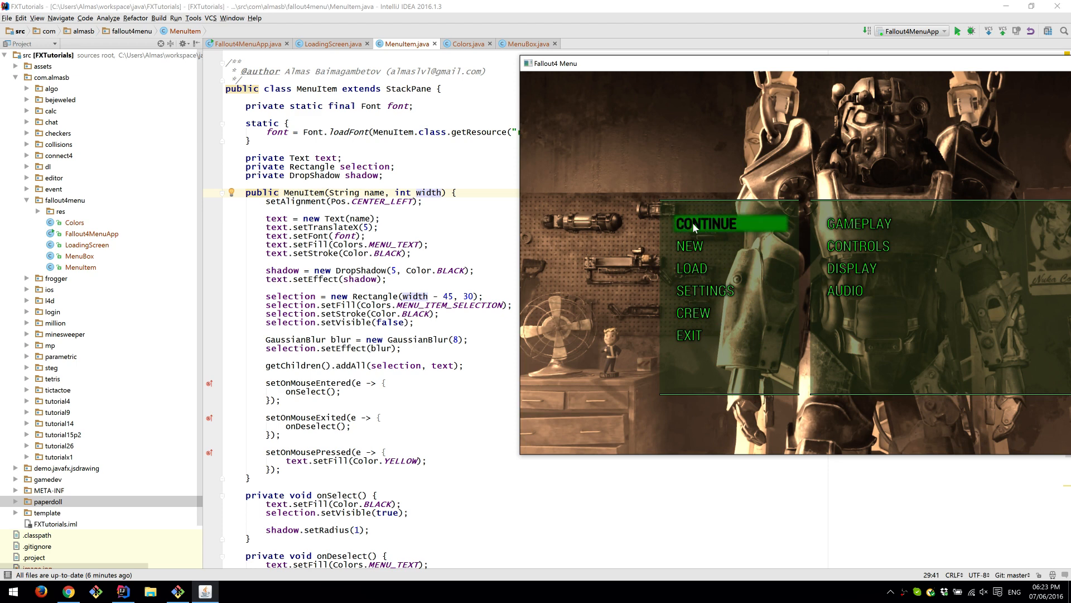
mouse_move(734, 237)
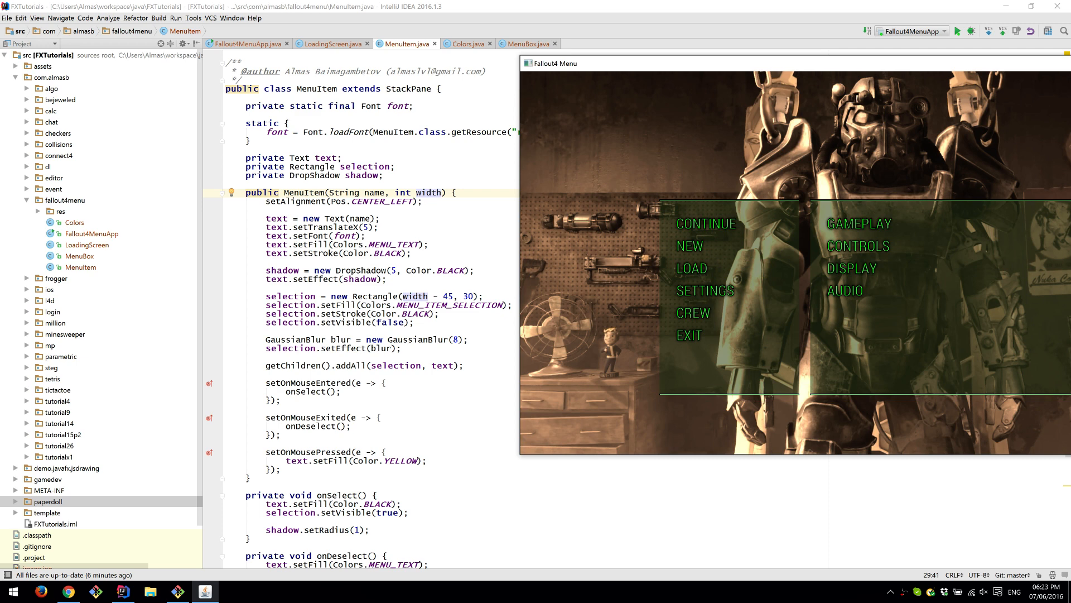
mouse_move(705, 223)
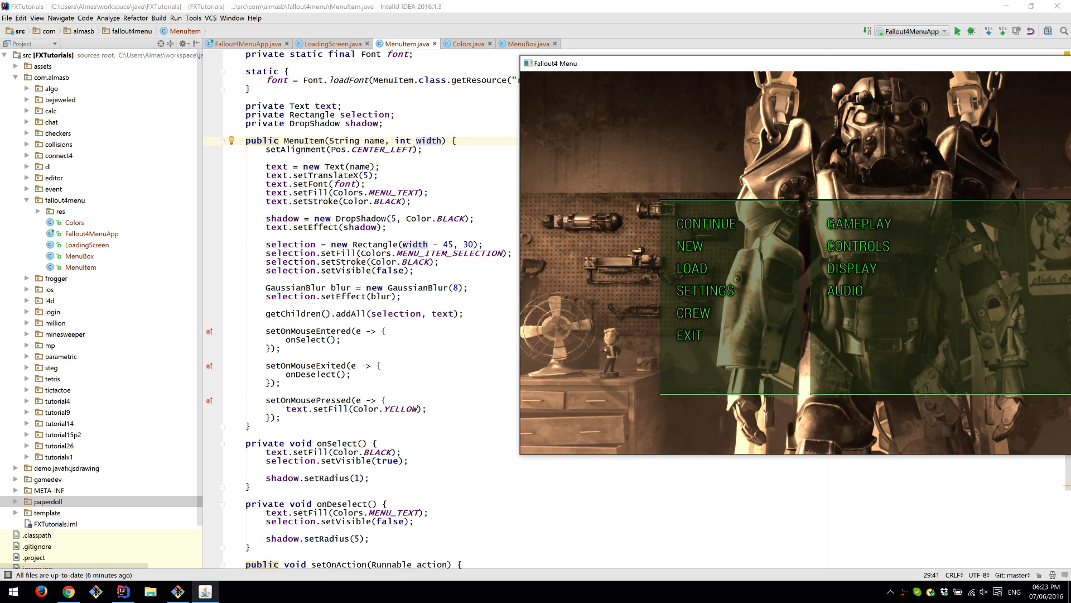
mouse_move(705, 223)
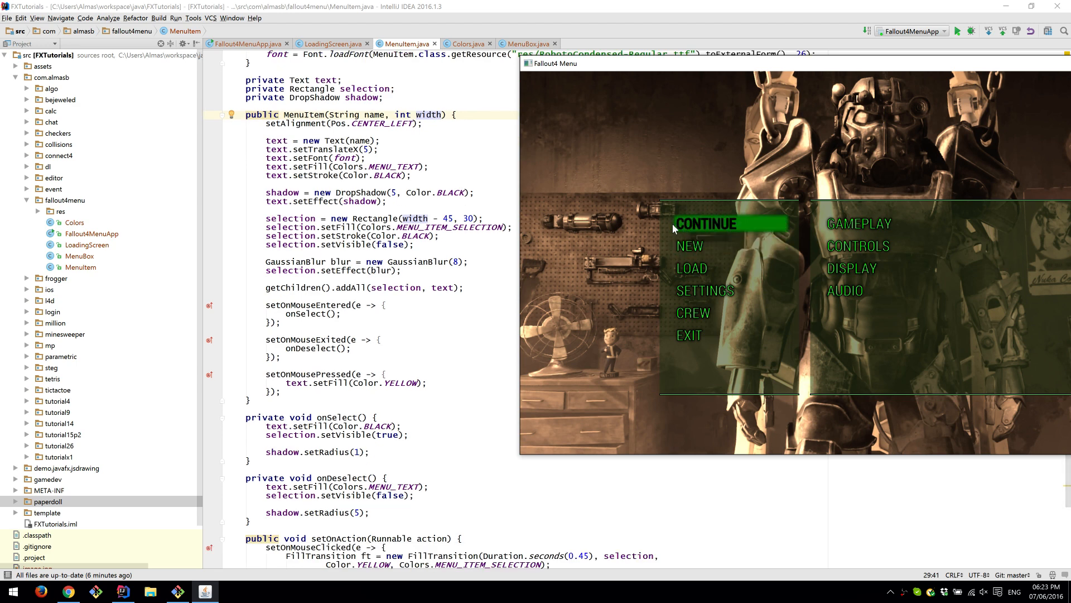
mouse_move(703, 250)
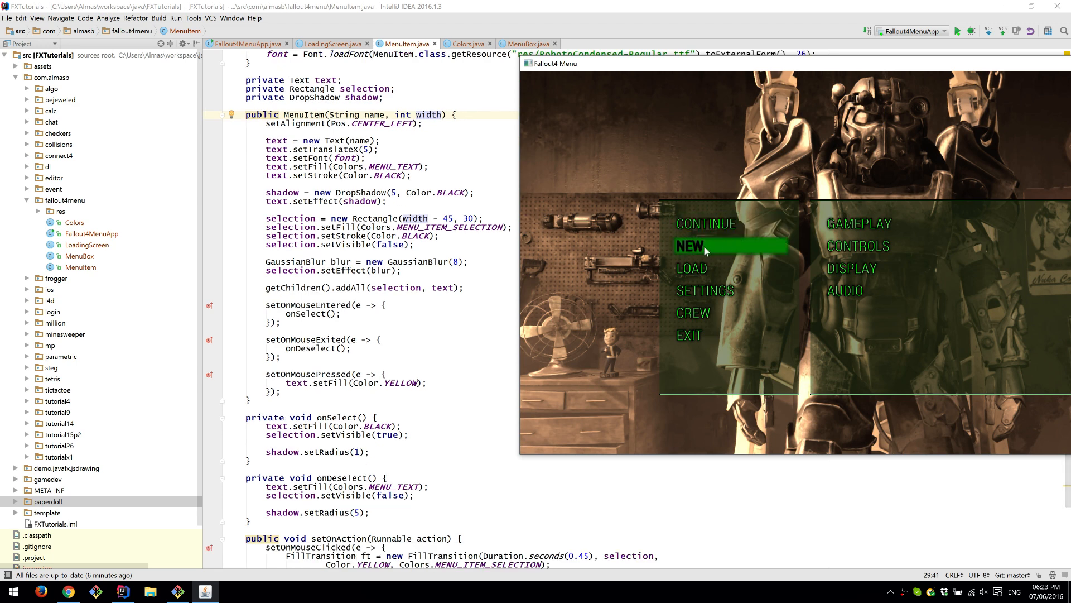
mouse_move(608, 225)
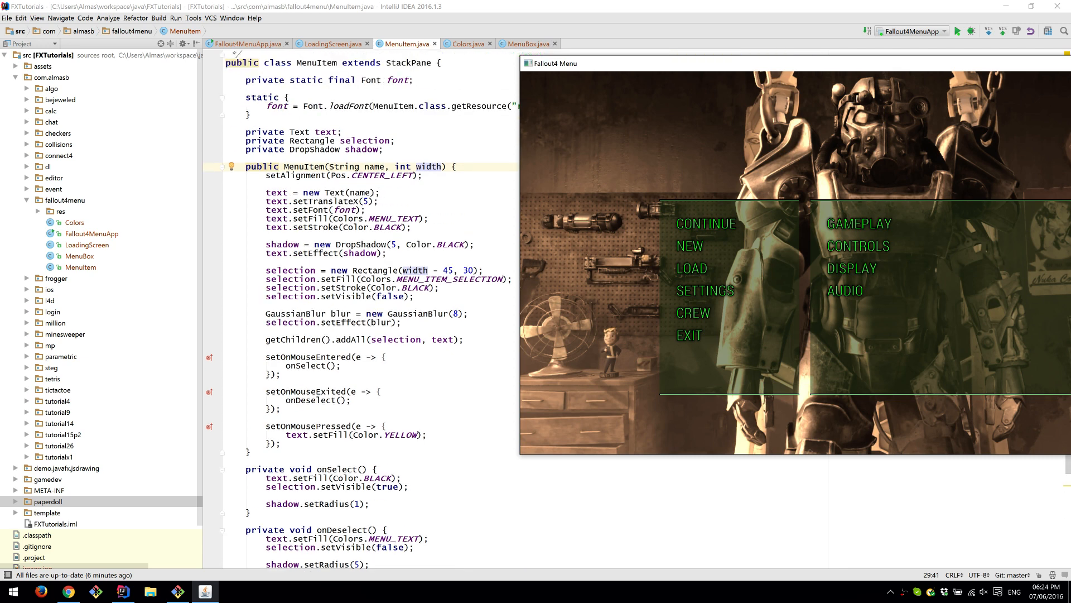
scroll(down, 3)
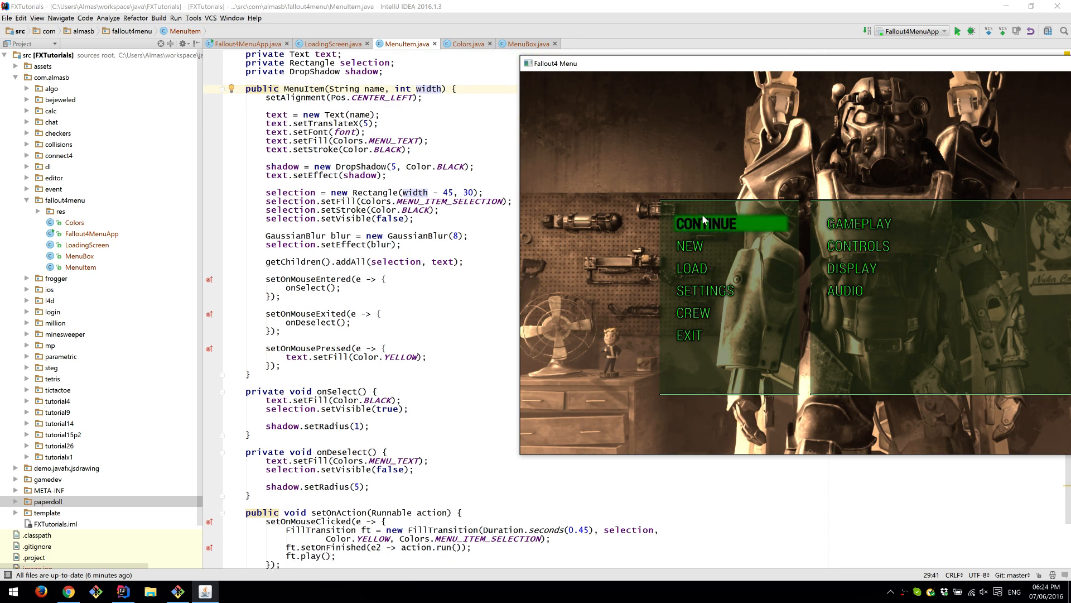
mouse_move(751, 316)
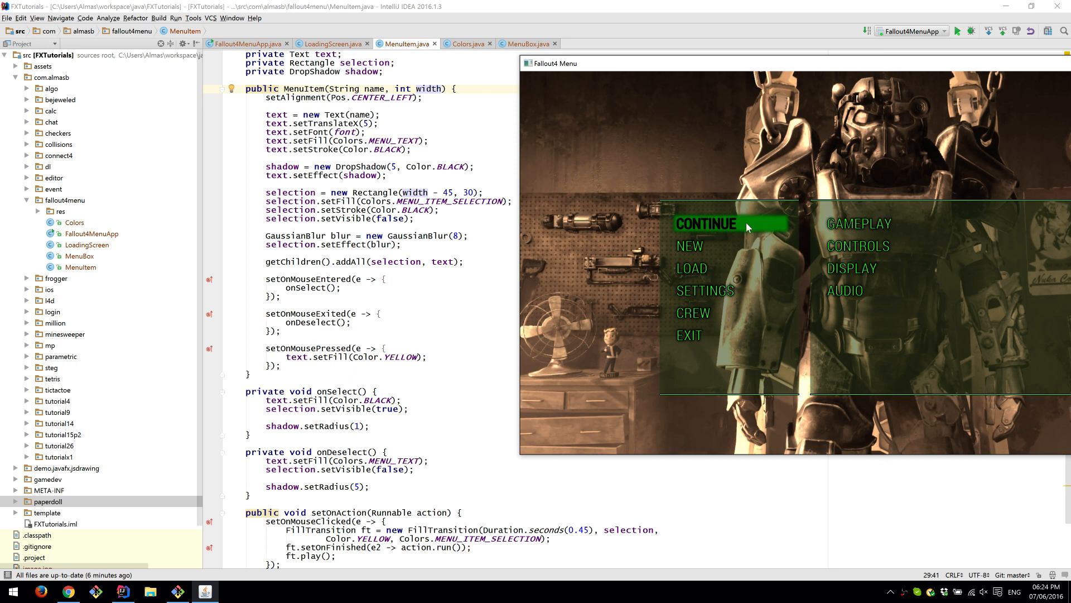
mouse_move(724, 235)
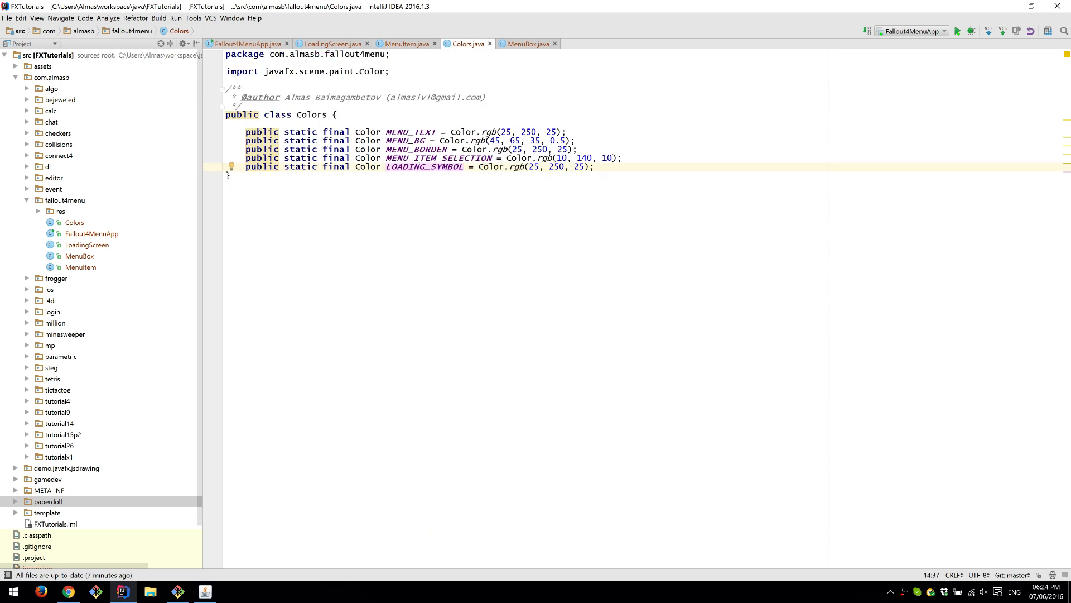
mouse_move(420, 166)
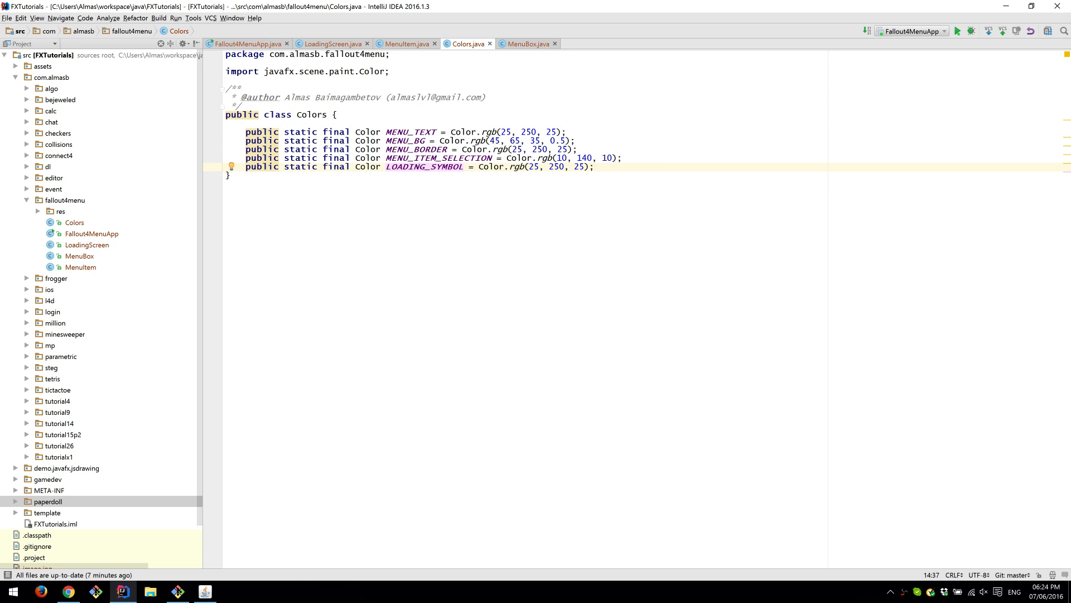
- Switch from Colors.java back to the MenuItem.java source
click(401, 43)
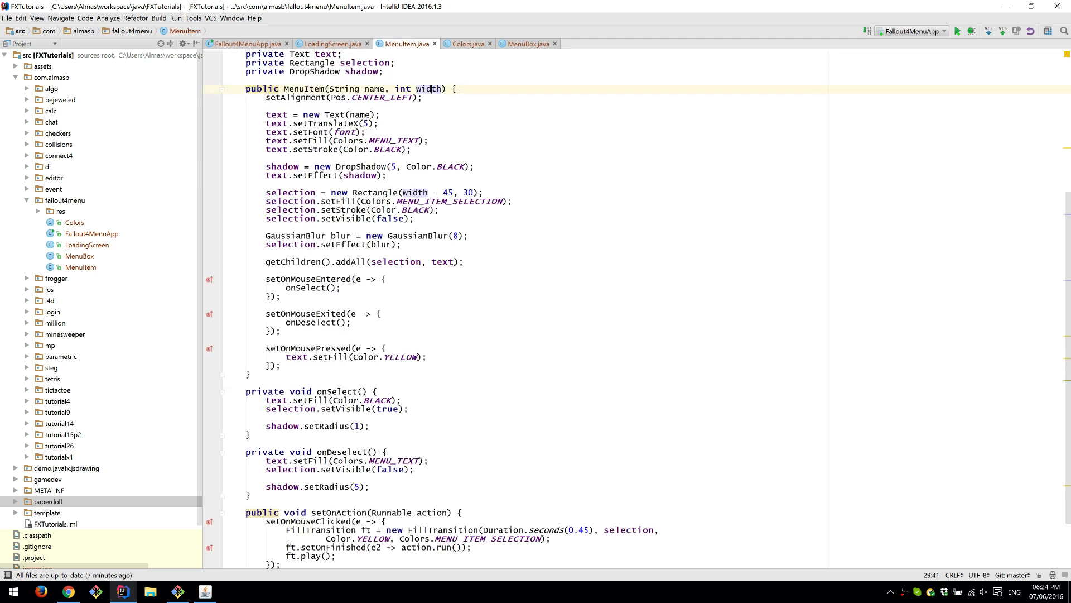
- Bring the running Fallout 4 menu forward beside the MenuItem code and hover its items
click(958, 31)
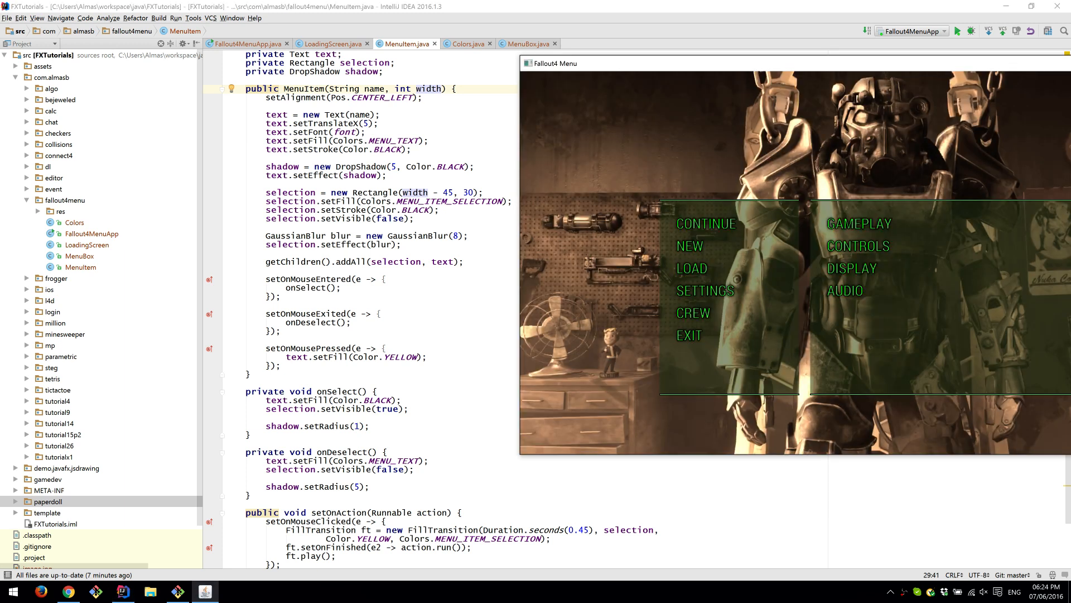
mouse_move(706, 223)
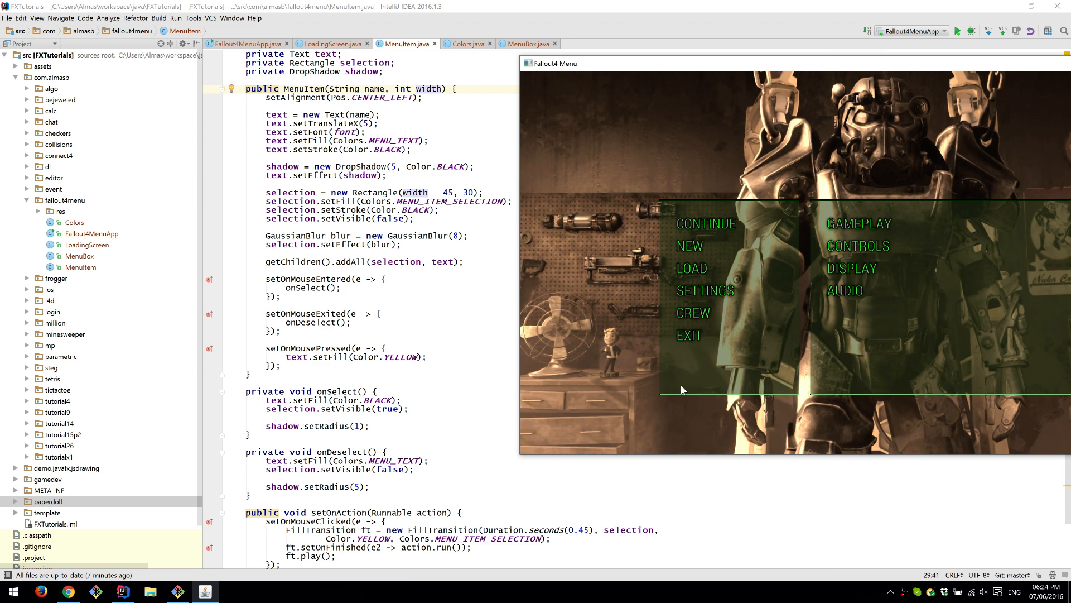
mouse_move(706, 224)
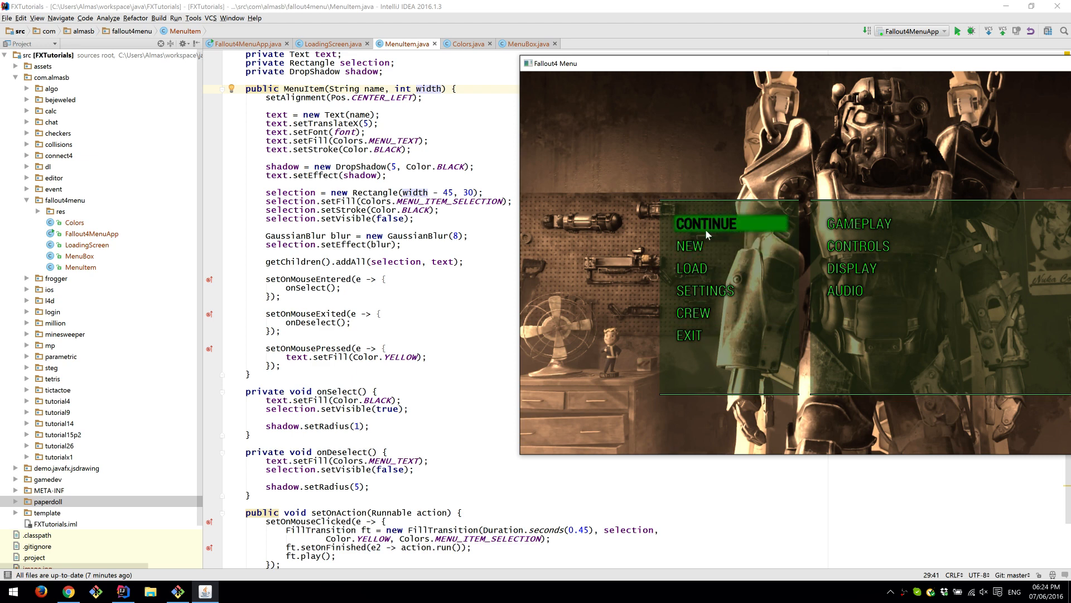
mouse_move(721, 231)
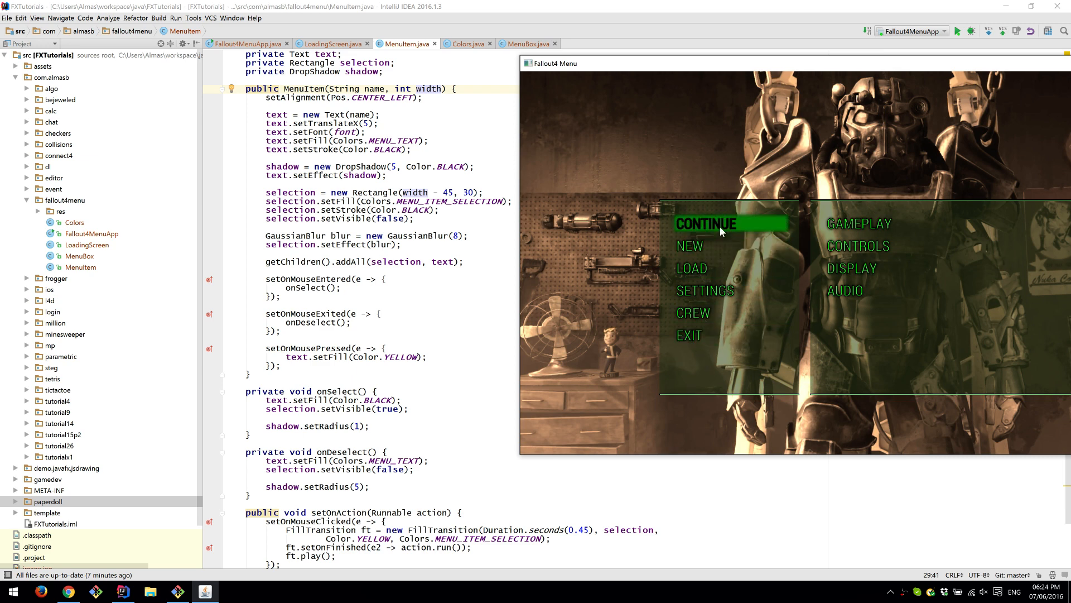
mouse_move(642, 192)
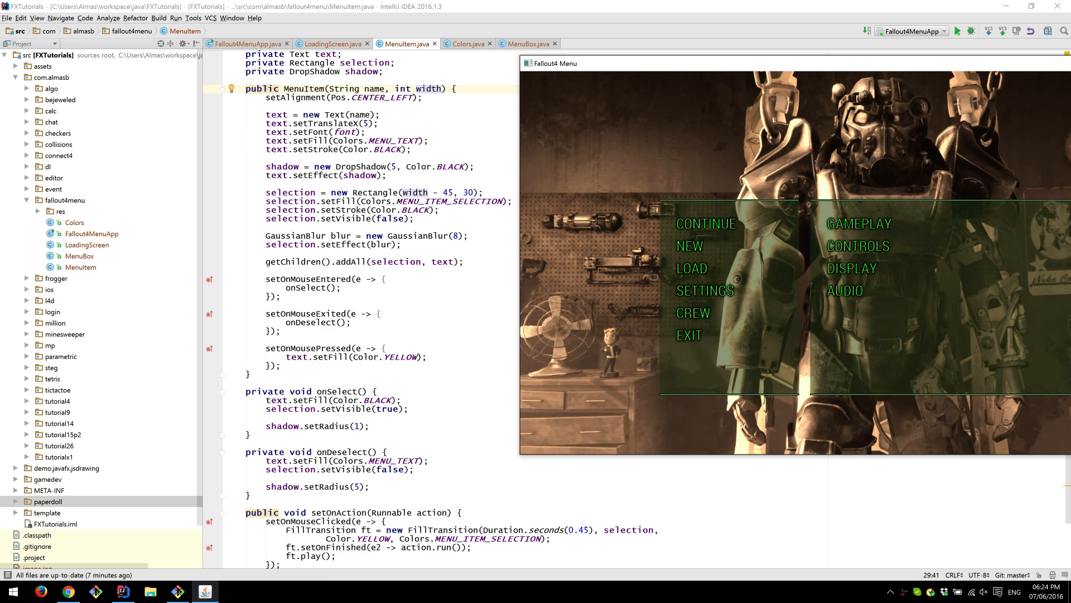
mouse_move(714, 223)
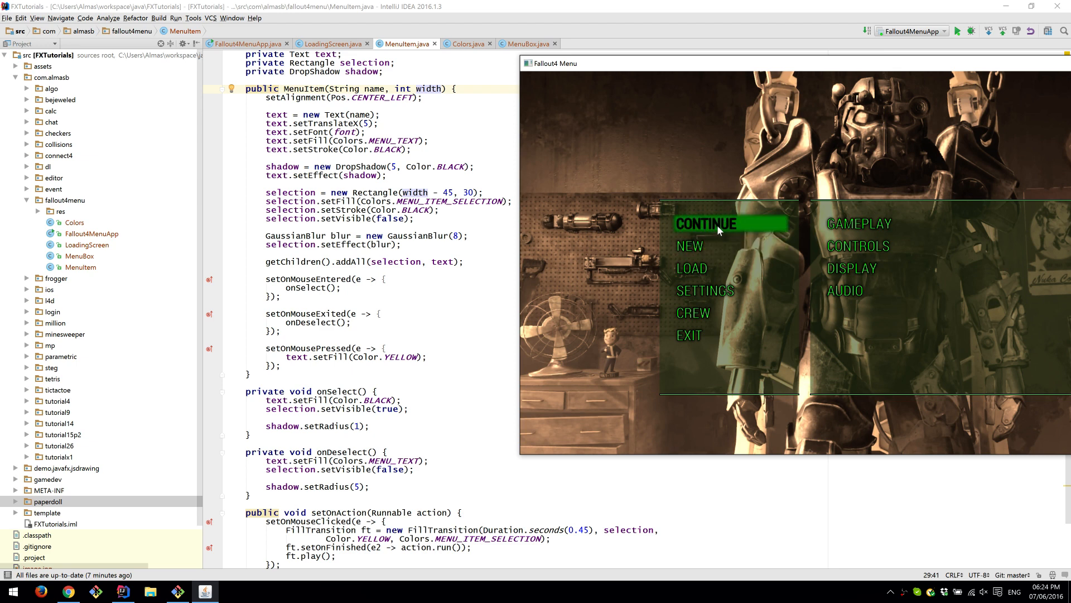
mouse_move(791, 238)
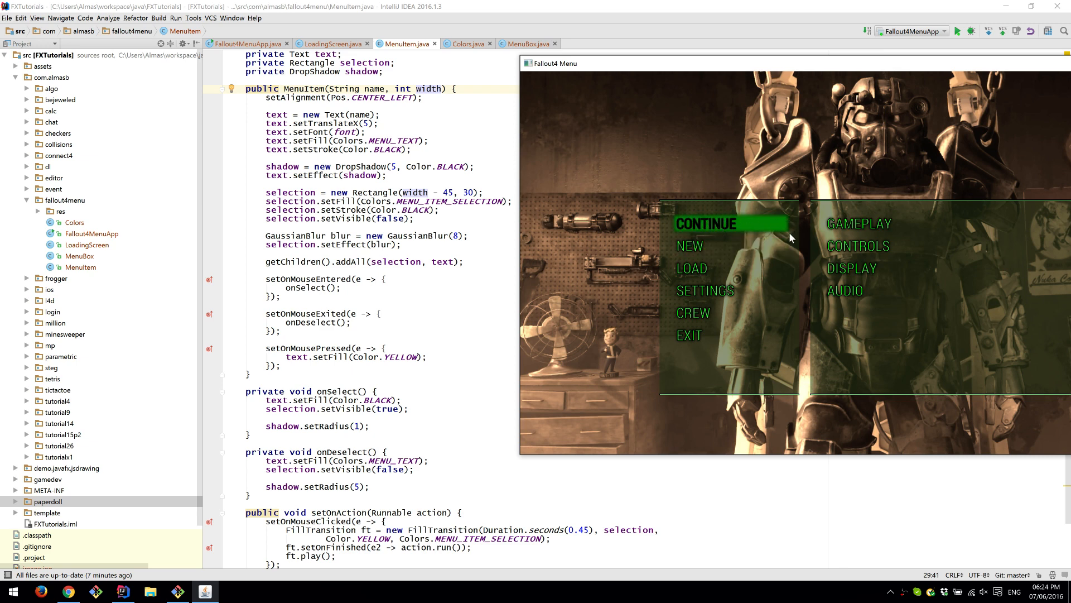
mouse_move(713, 225)
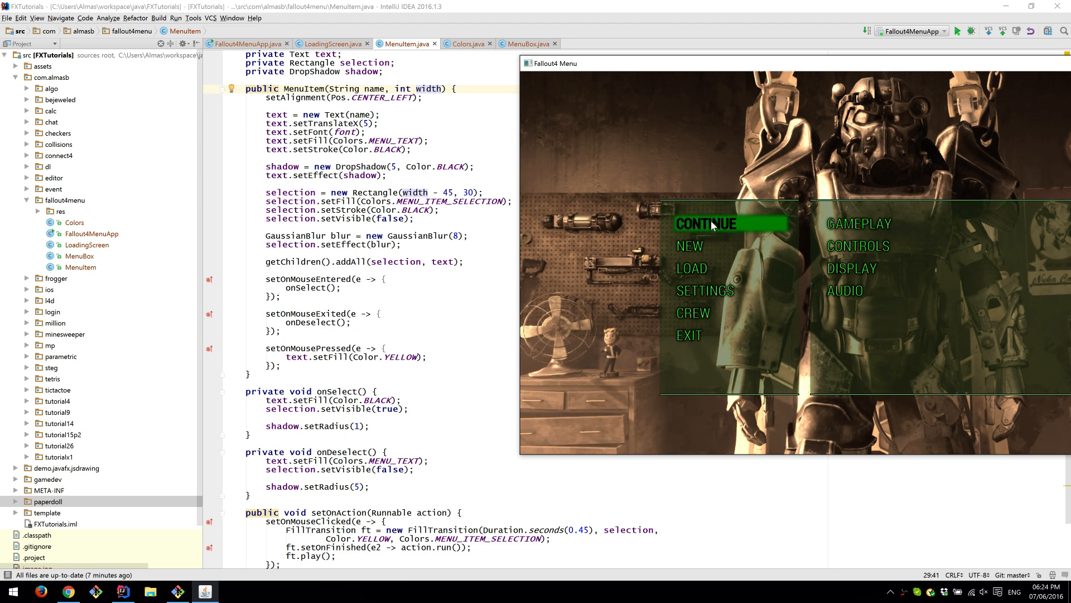
mouse_move(725, 229)
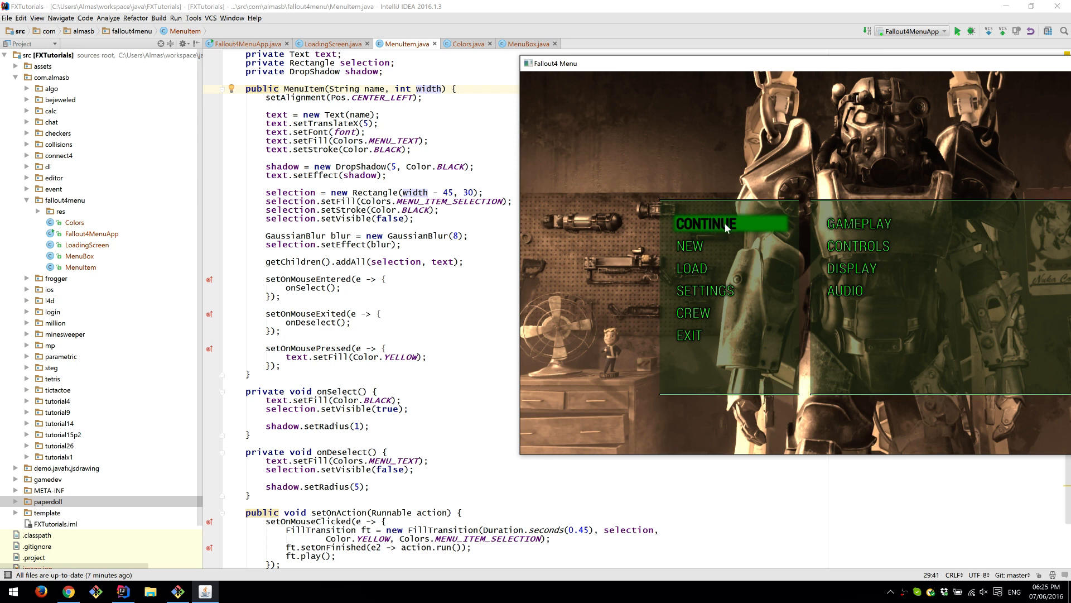
mouse_move(727, 229)
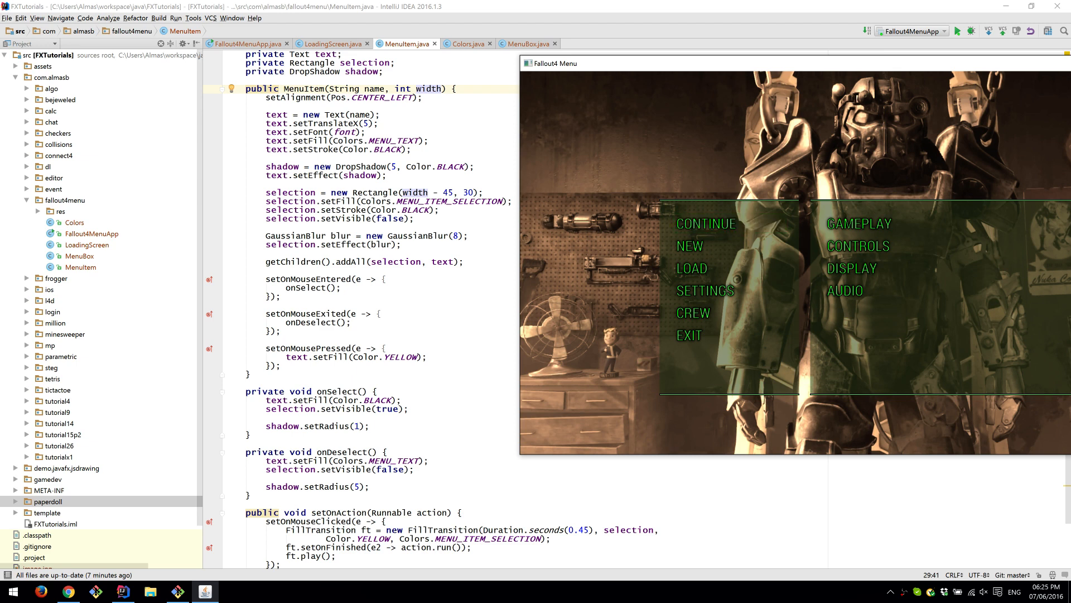
mouse_move(692, 268)
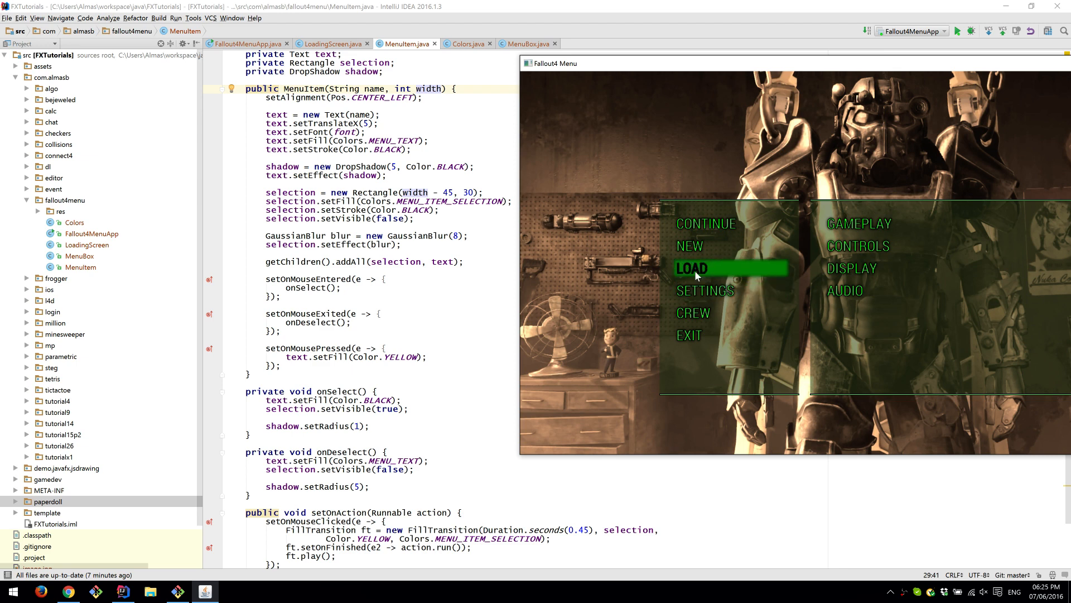
mouse_move(728, 245)
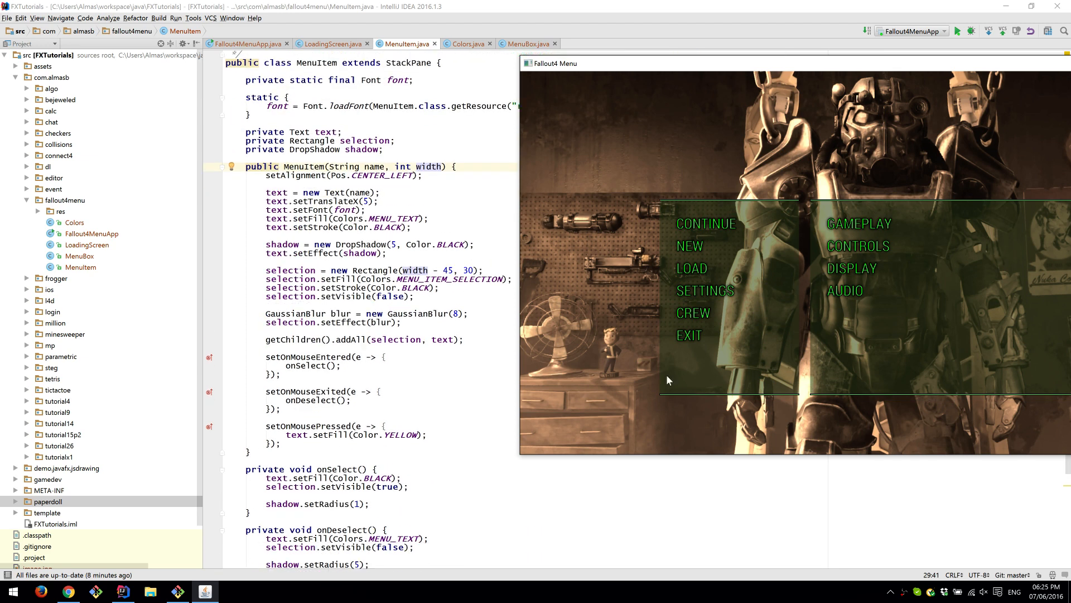
scroll(down, 3)
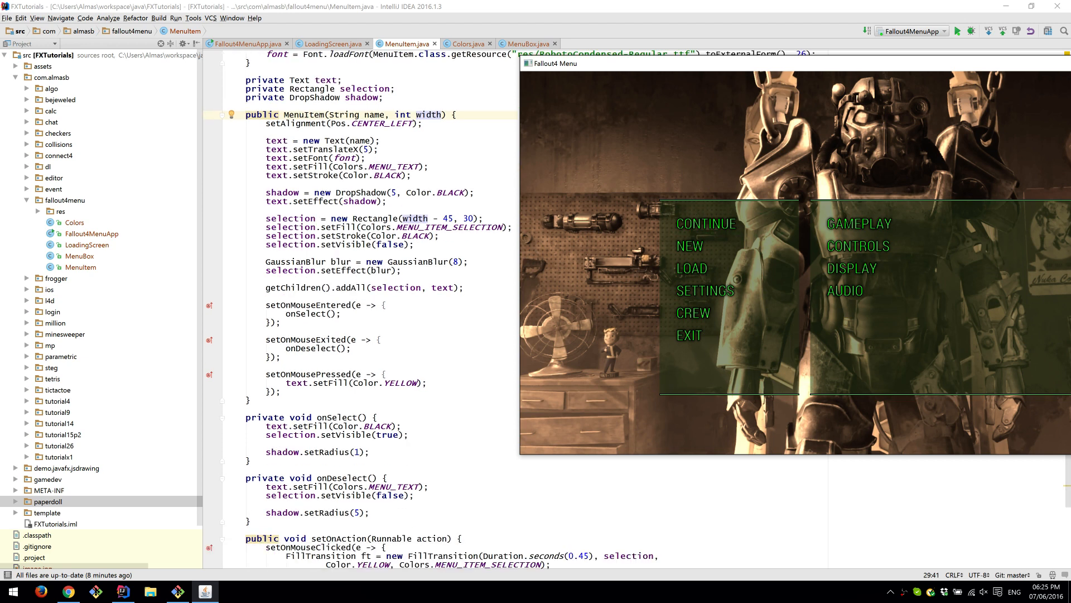
- Scroll the MenuItem code to the setOnMouseEntered handler calling onSelect()
scroll(down, 3)
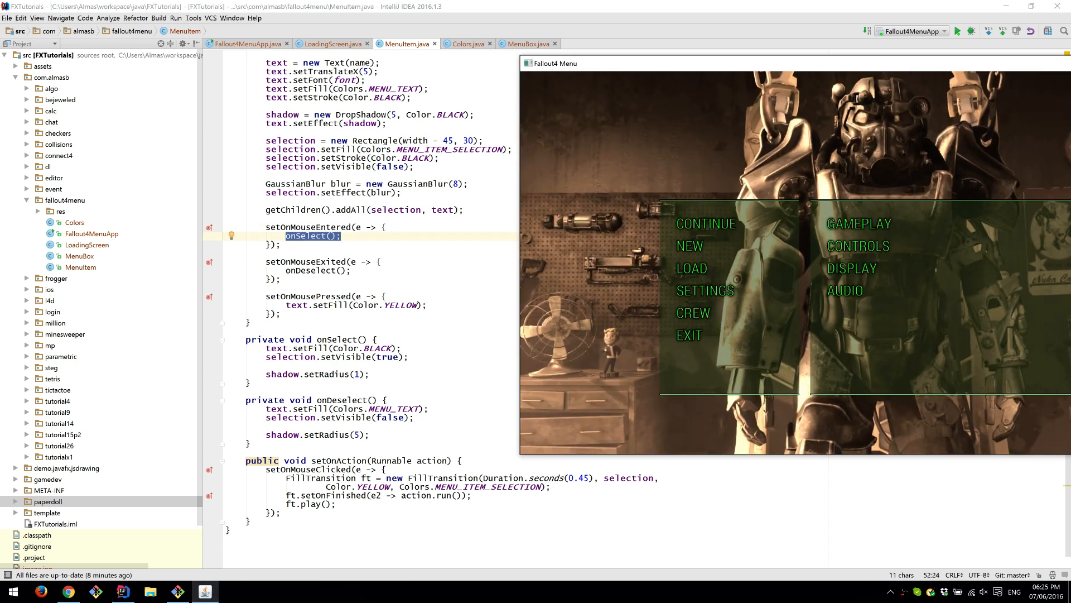
mouse_move(731, 231)
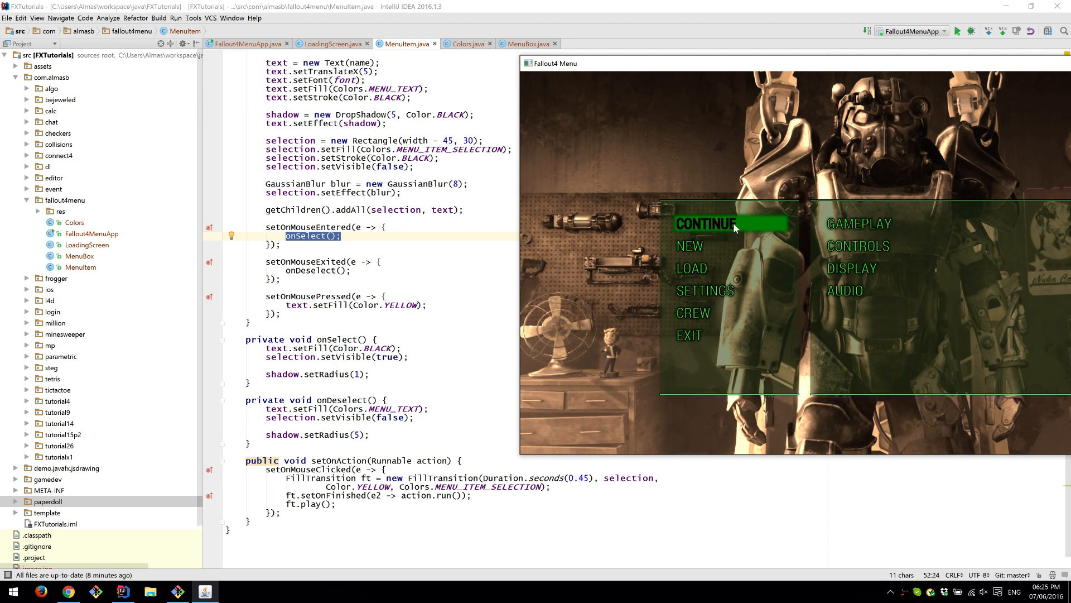
mouse_move(709, 233)
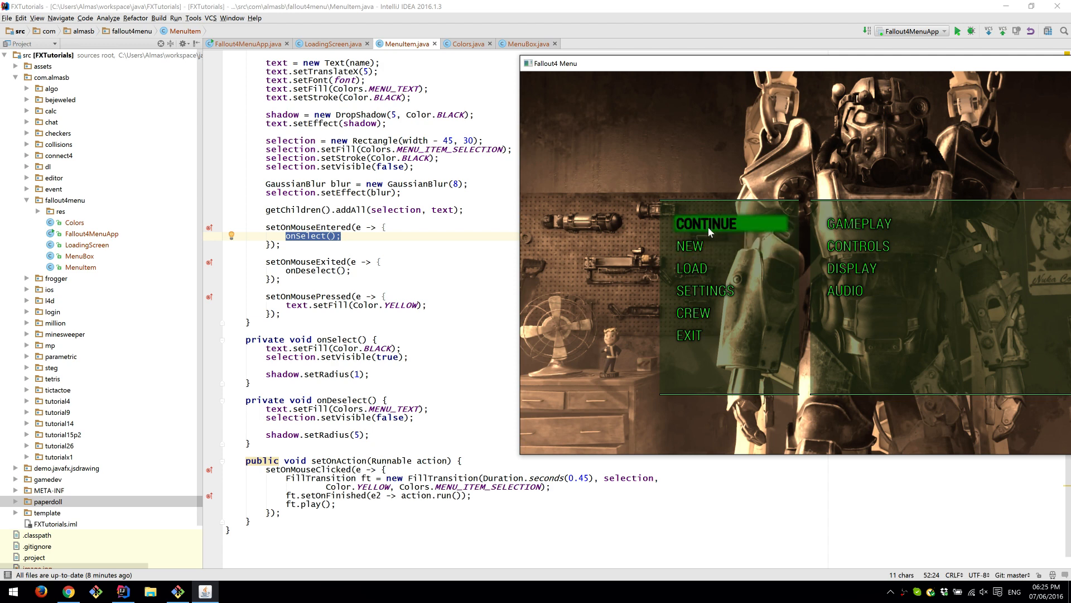
mouse_move(745, 227)
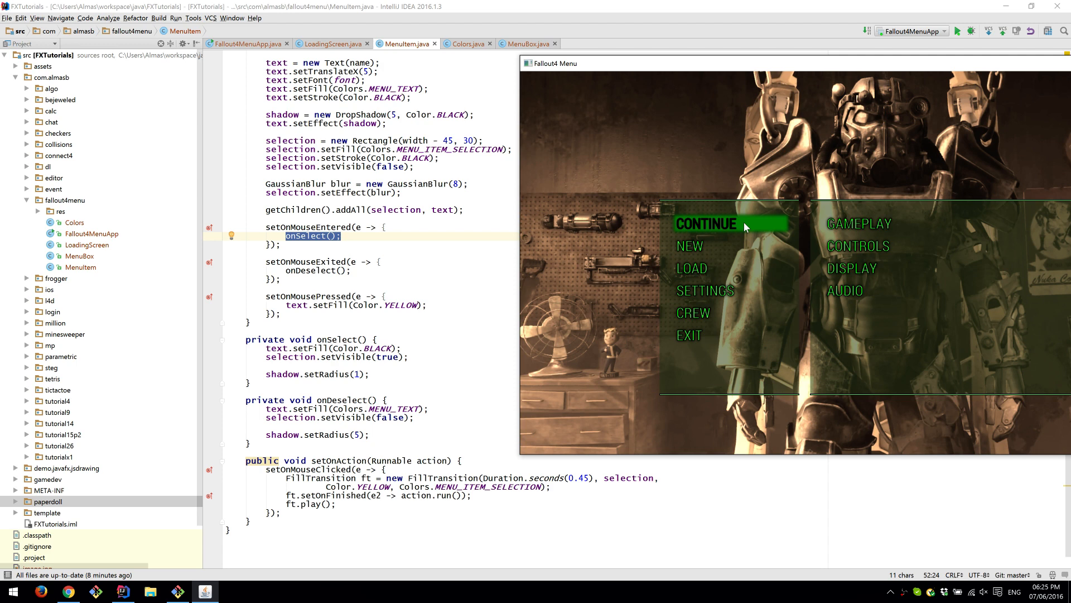
mouse_move(741, 263)
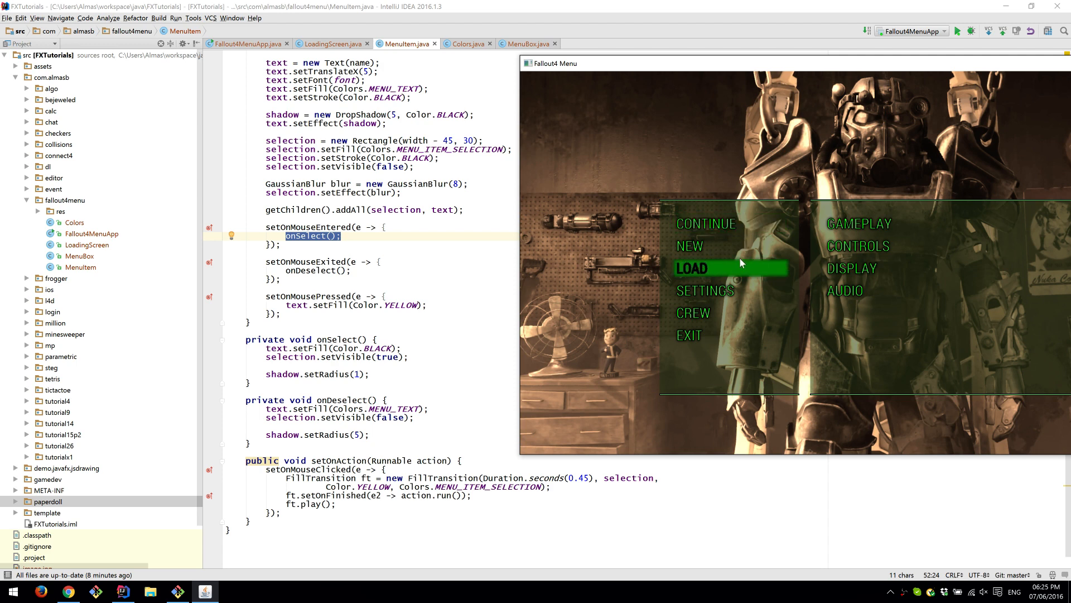
mouse_move(724, 231)
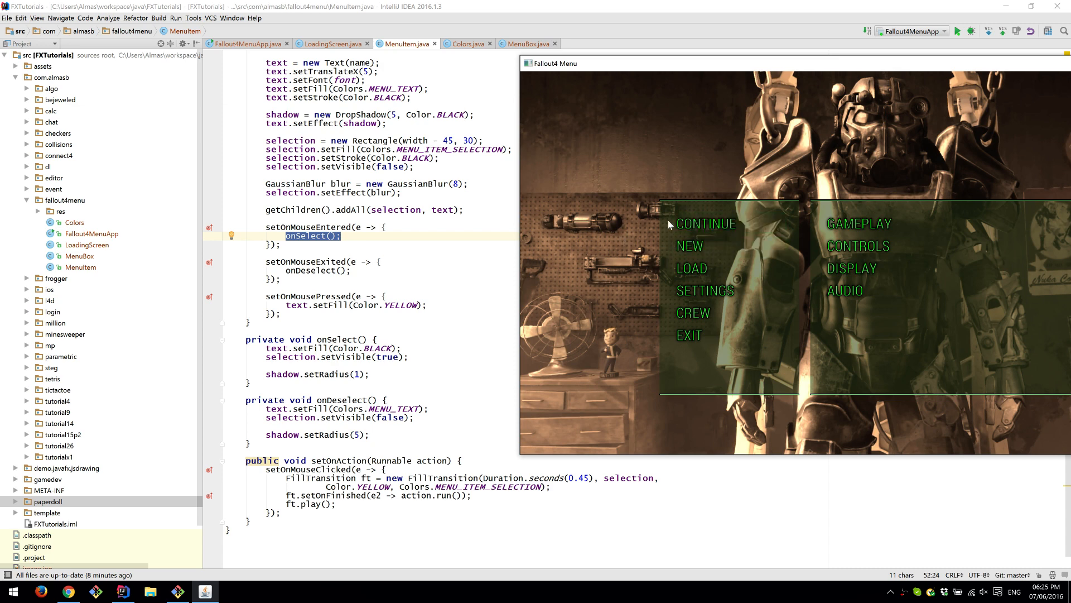
mouse_move(707, 223)
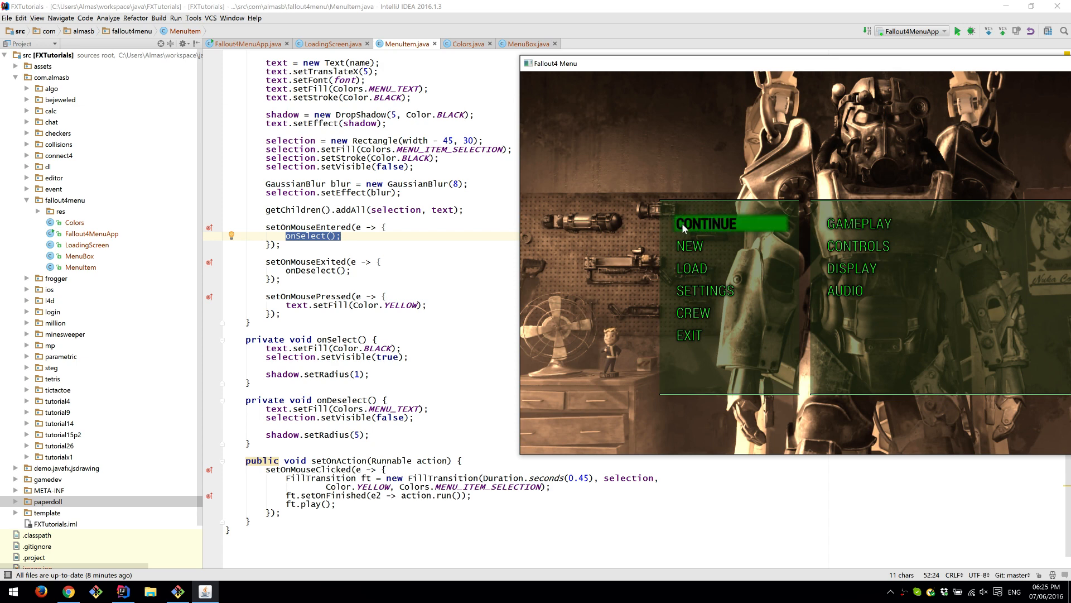
mouse_move(645, 221)
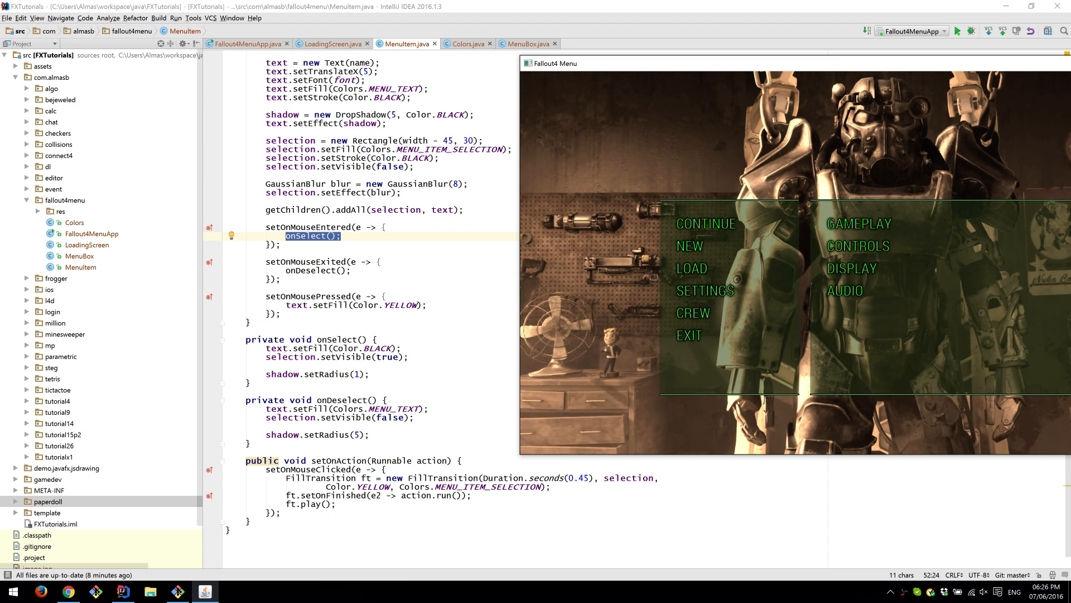
mouse_move(706, 223)
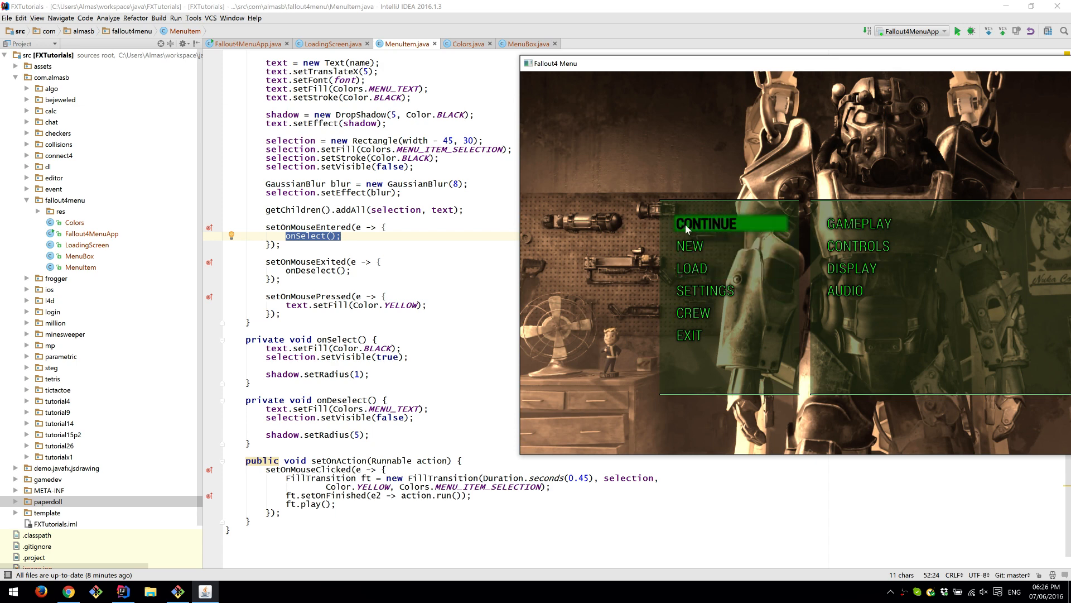
mouse_move(710, 223)
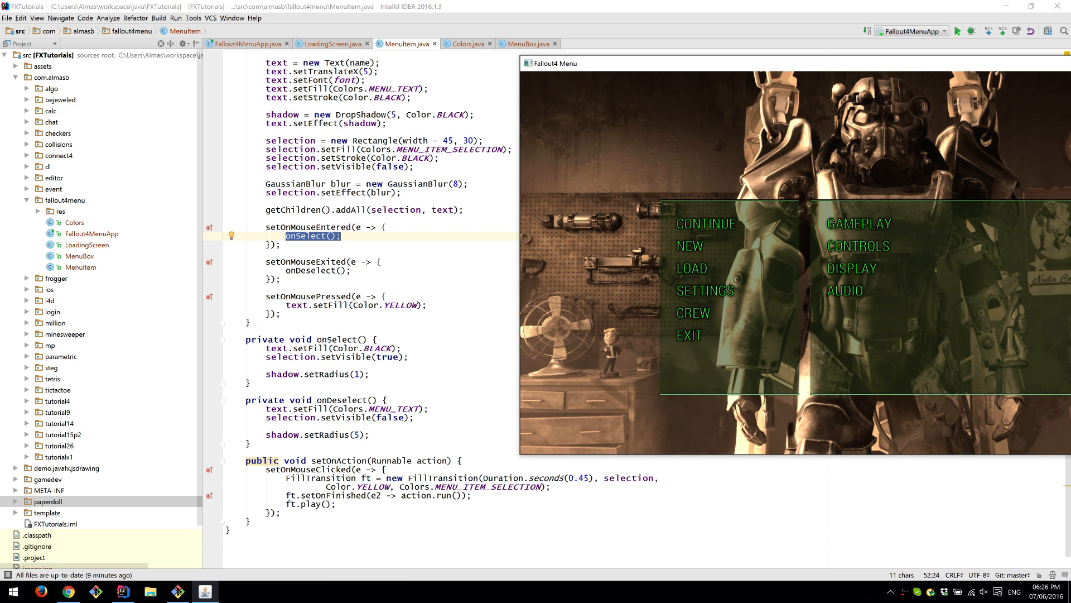
mouse_move(704, 223)
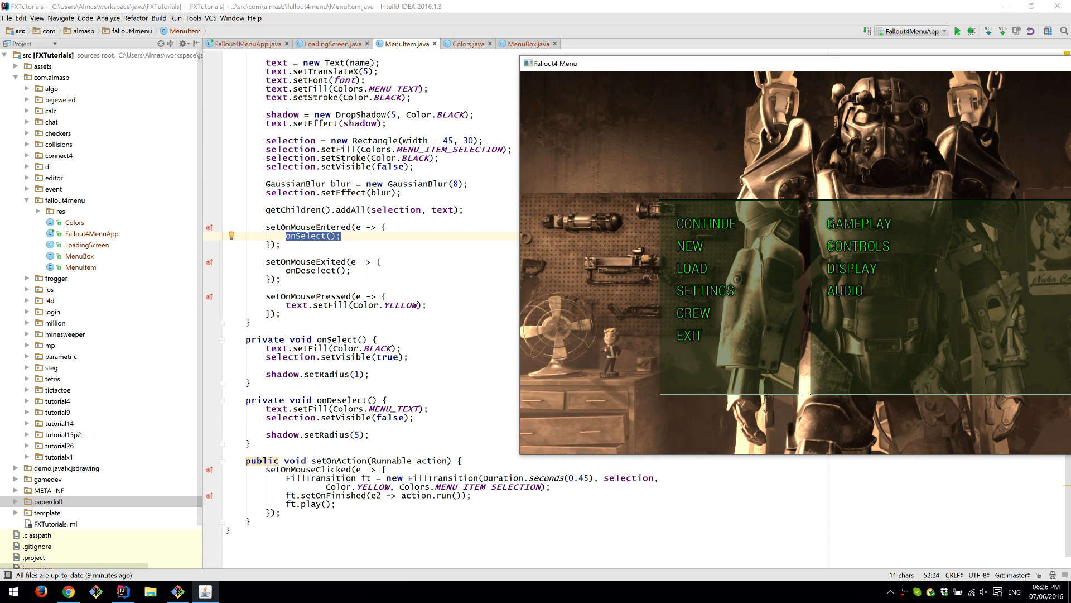
mouse_move(707, 289)
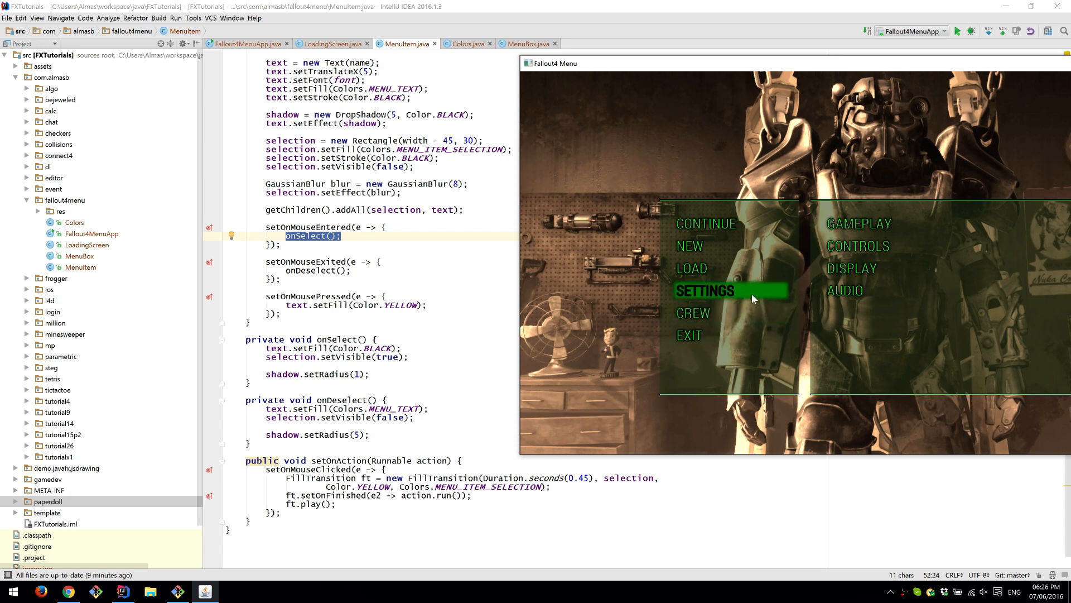
mouse_move(745, 277)
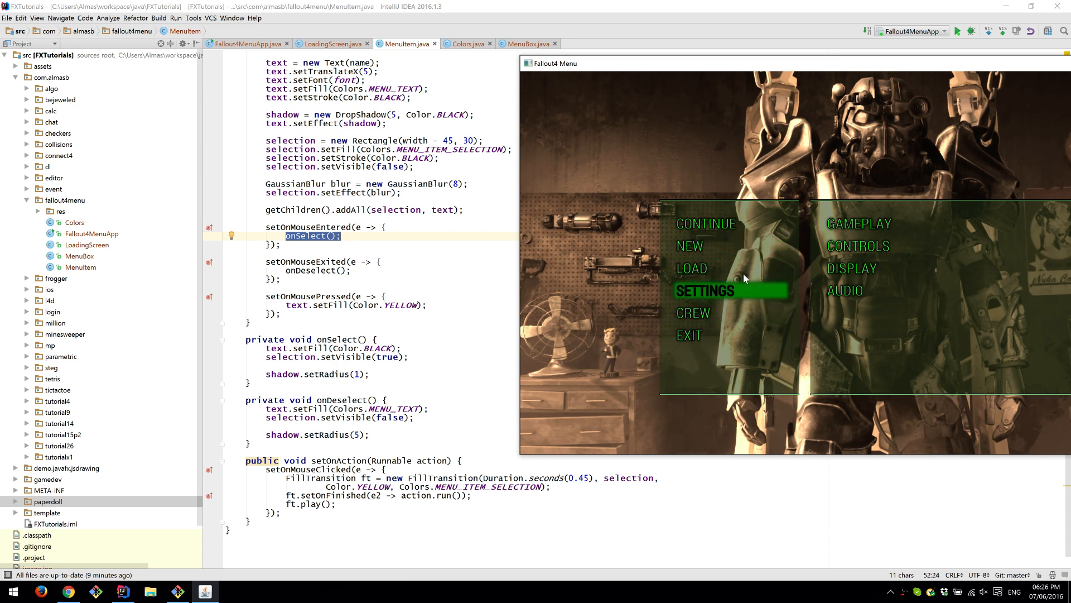
mouse_move(715, 340)
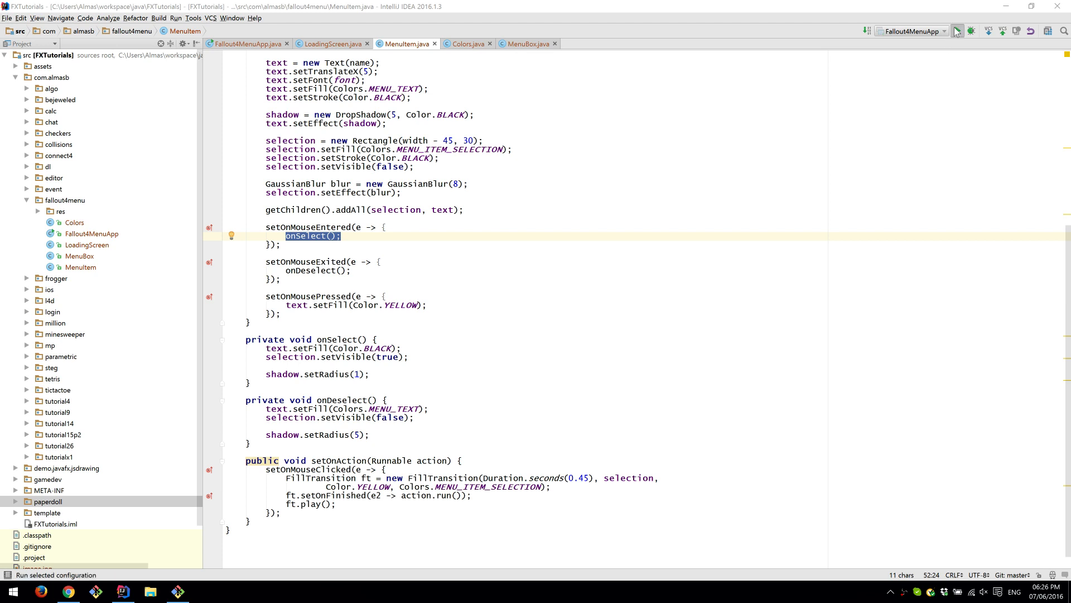
click(957, 31)
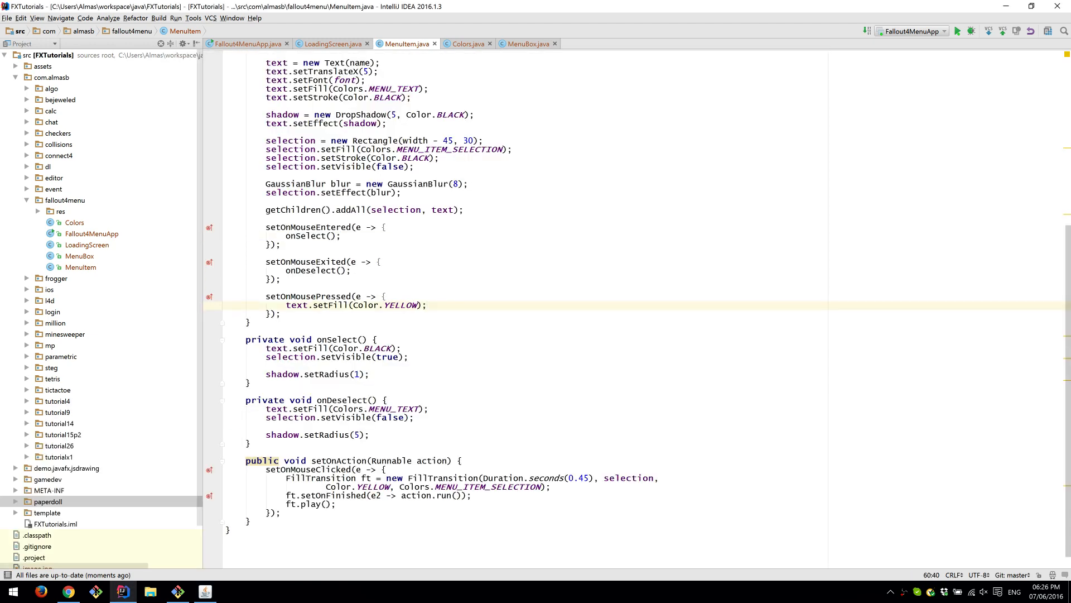
click(959, 30)
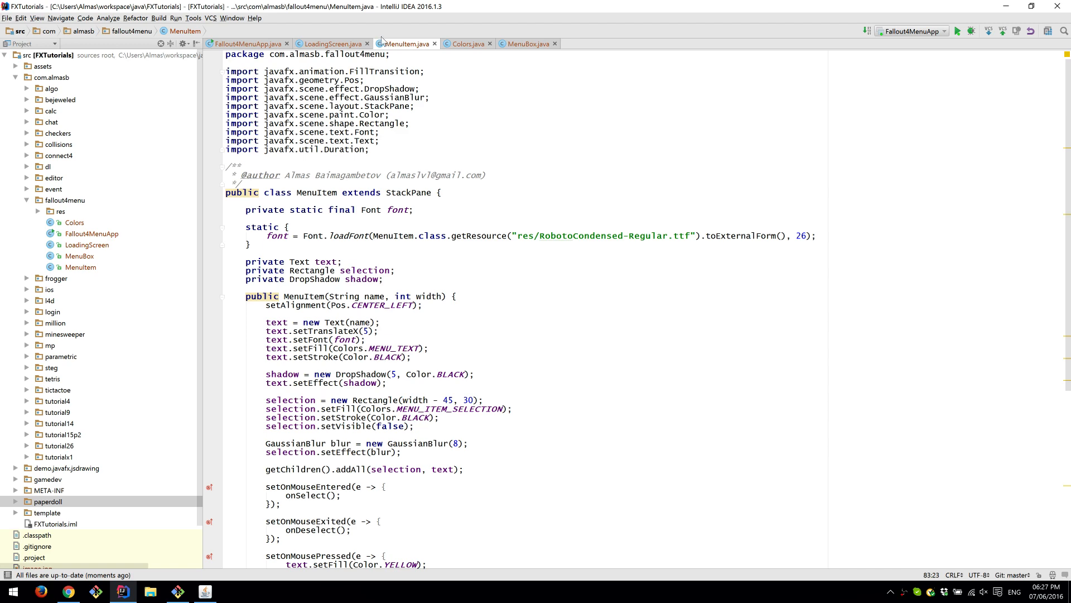
- Launch Fallout4MenuApp and choose NEW to show the loading screen before the main menu
click(332, 43)
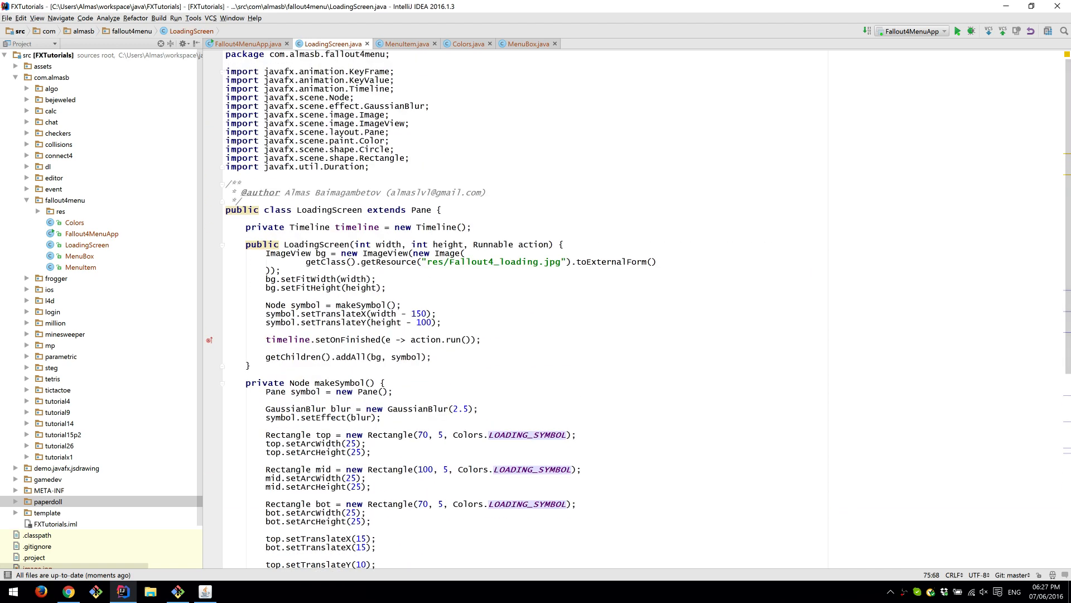
click(958, 31)
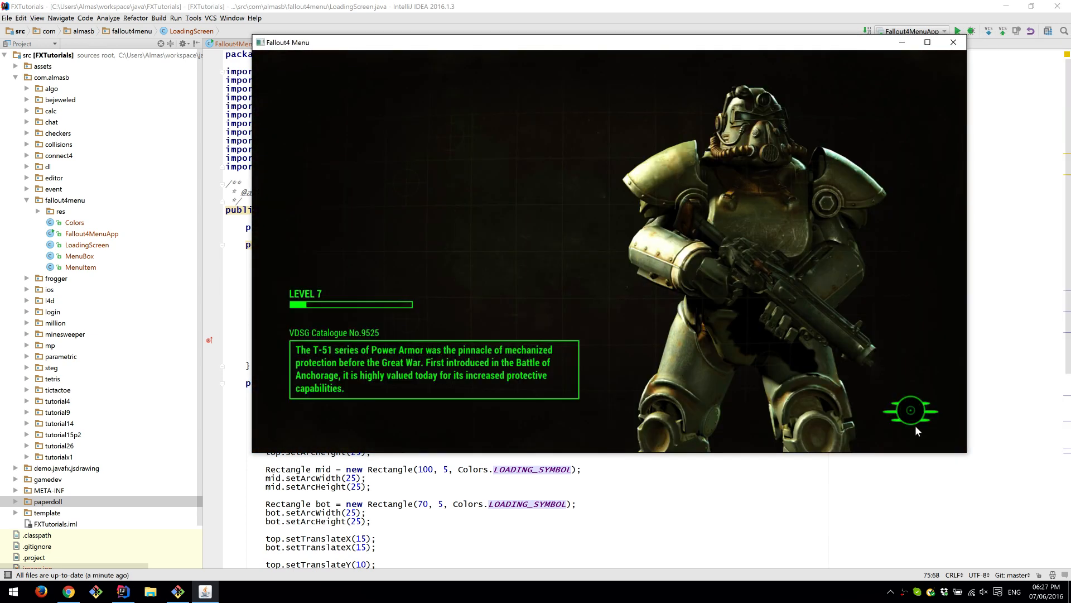
mouse_move(901, 435)
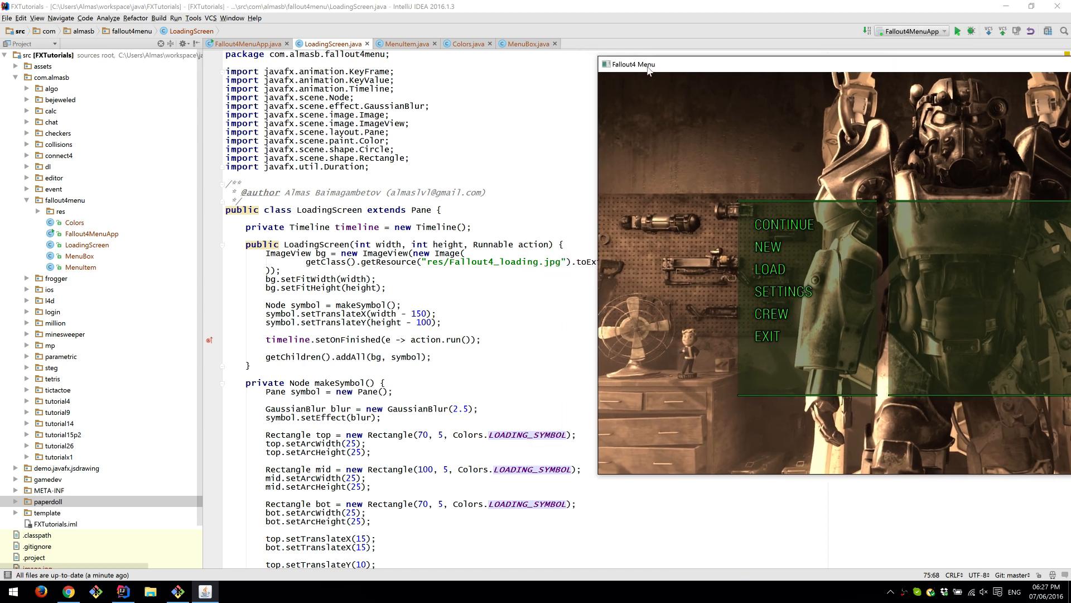
scroll(down, 3)
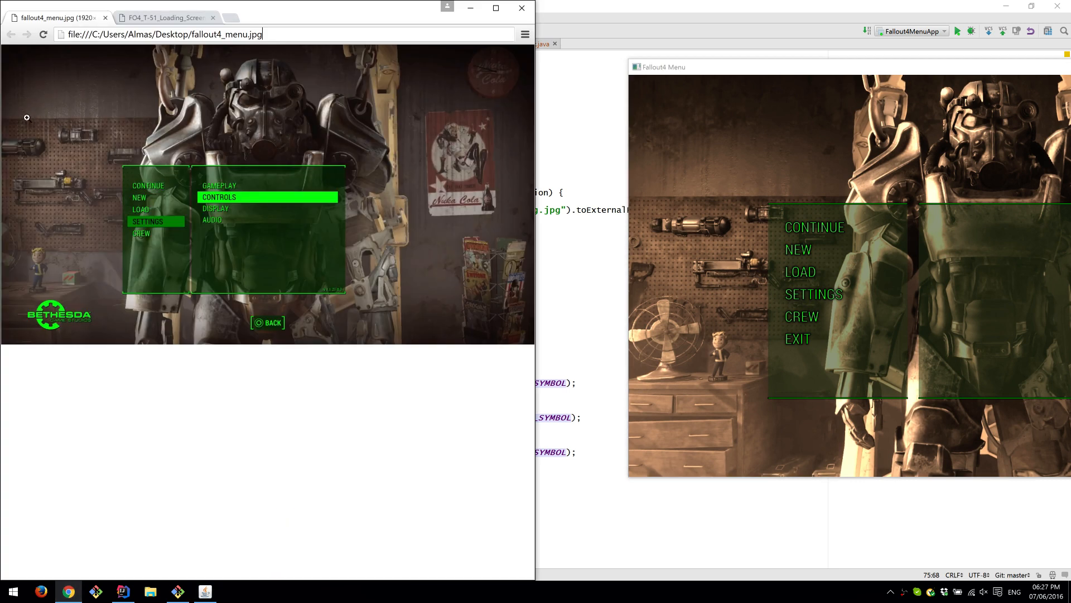
click(164, 17)
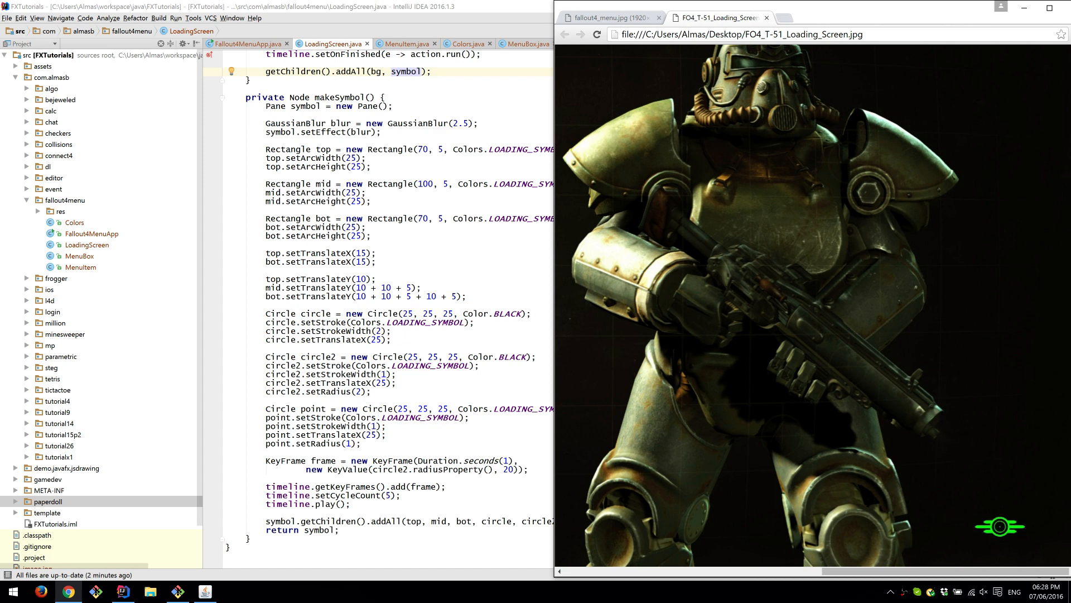
mouse_move(944, 483)
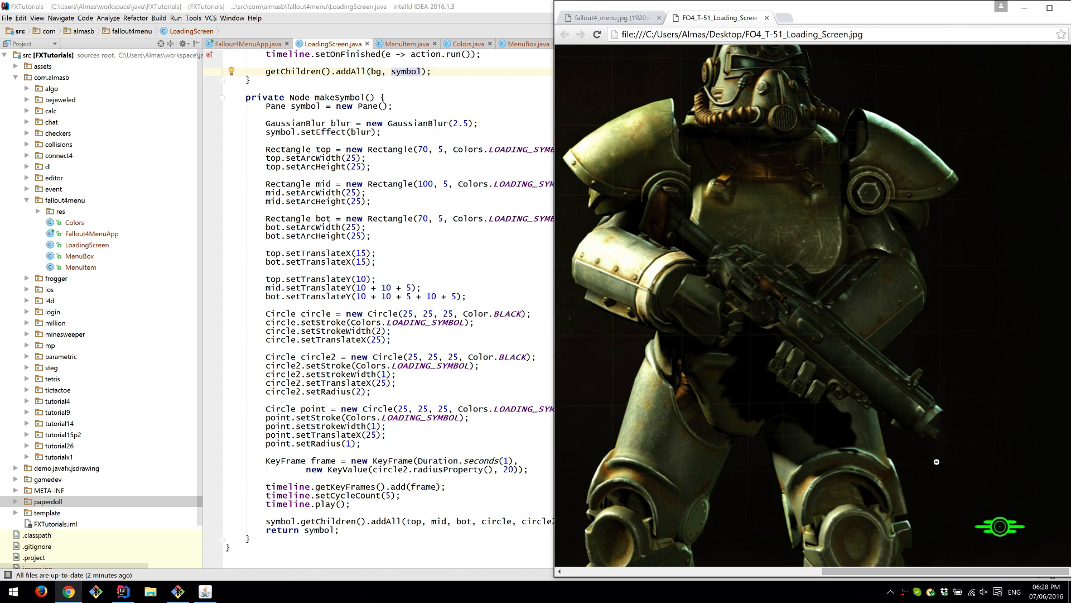
mouse_move(964, 469)
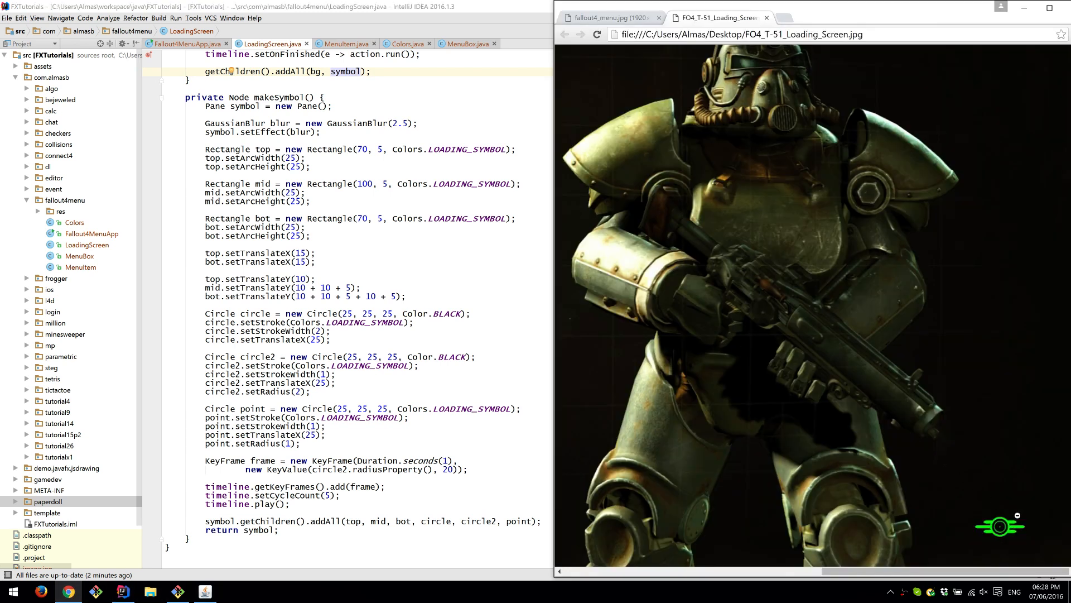
mouse_move(968, 405)
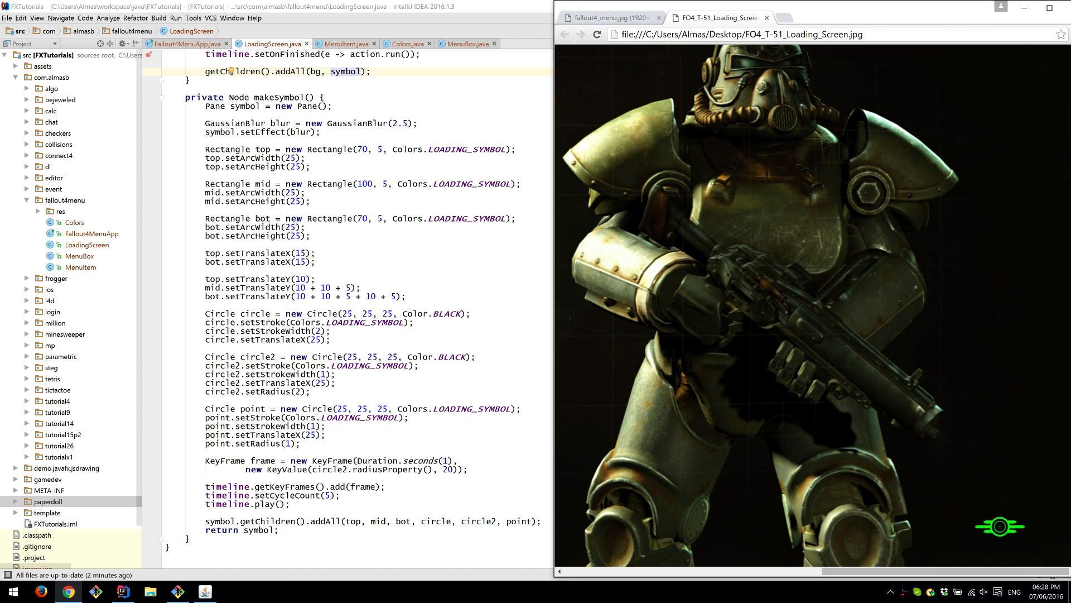
mouse_move(865, 443)
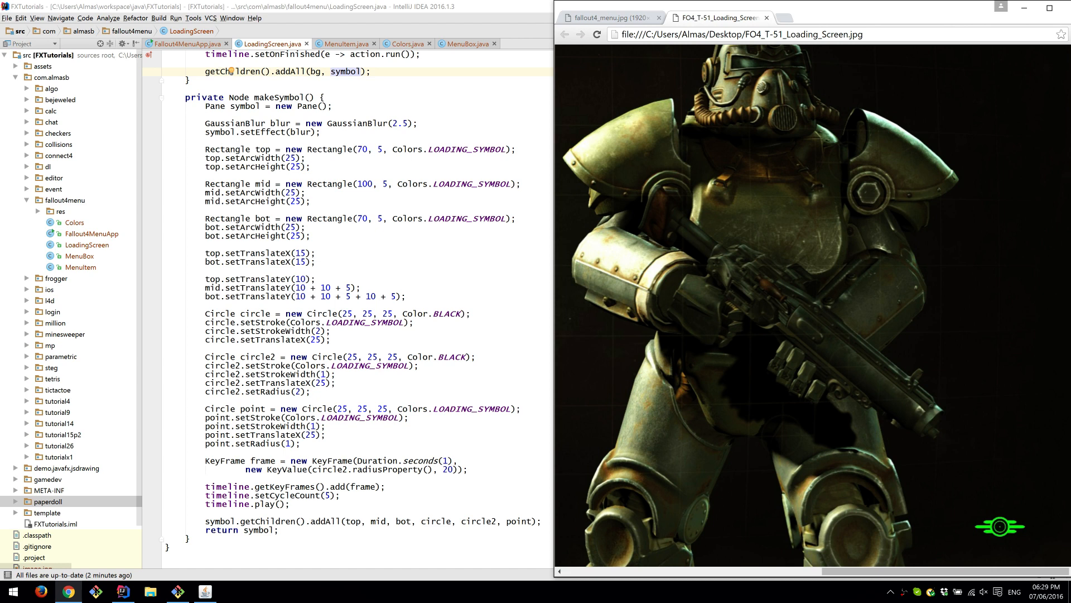
mouse_move(989, 525)
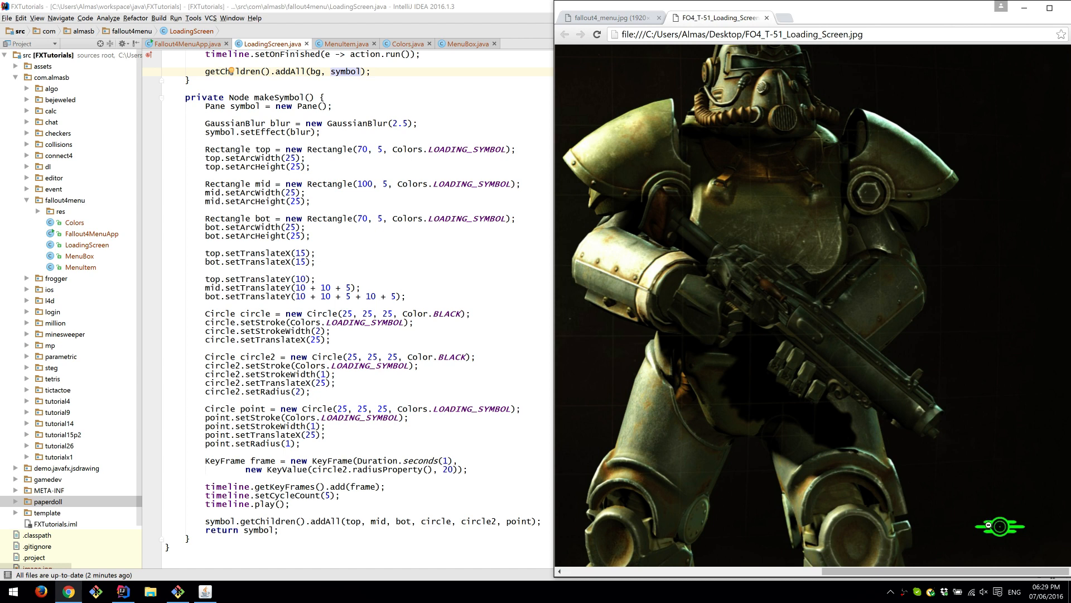
mouse_move(720, 306)
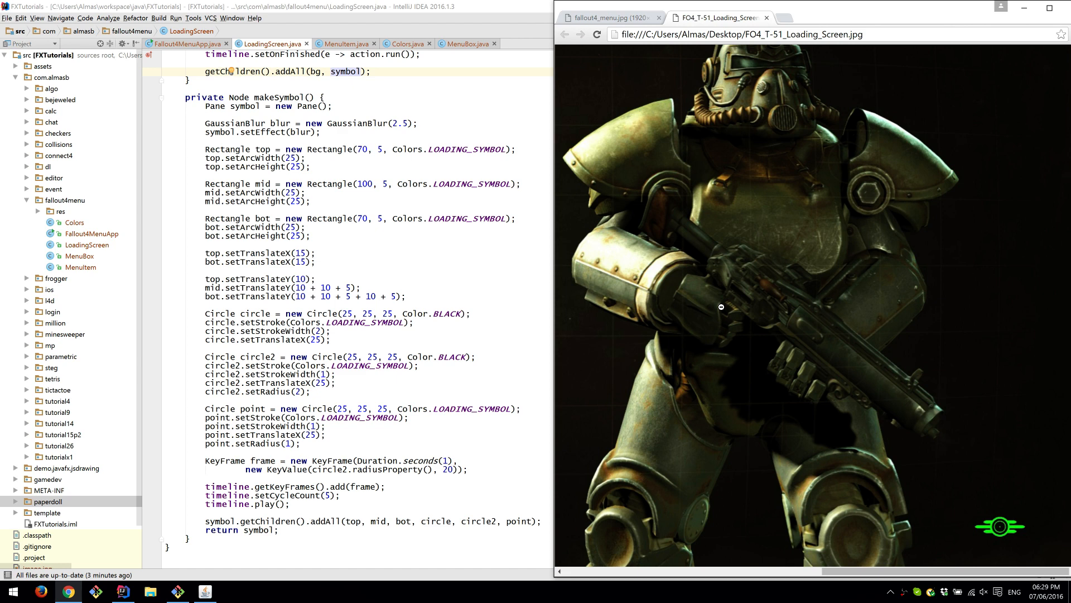
mouse_move(721, 307)
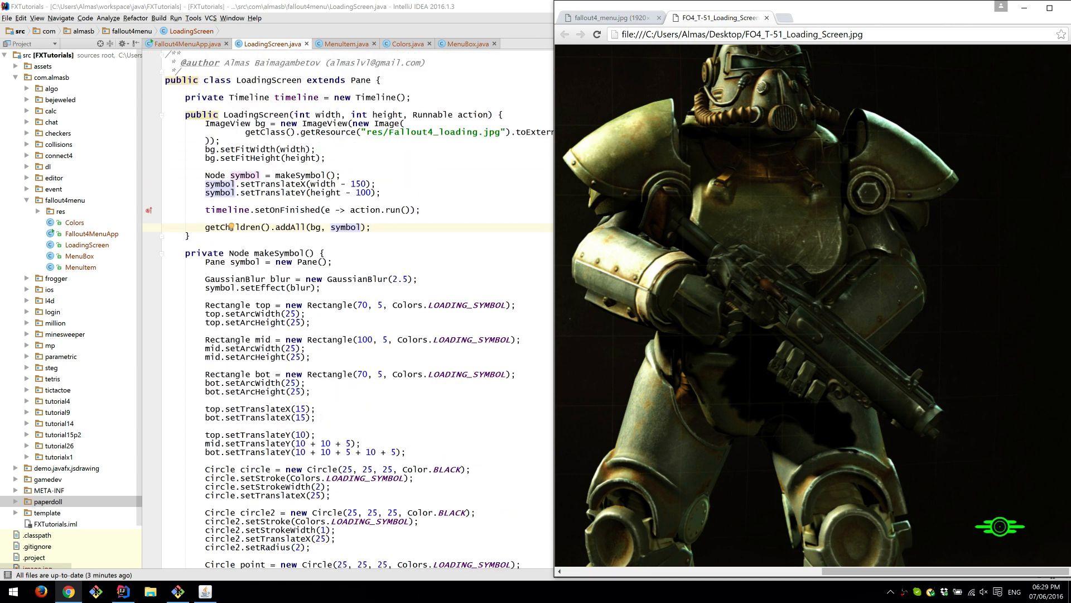
scroll(down, 3)
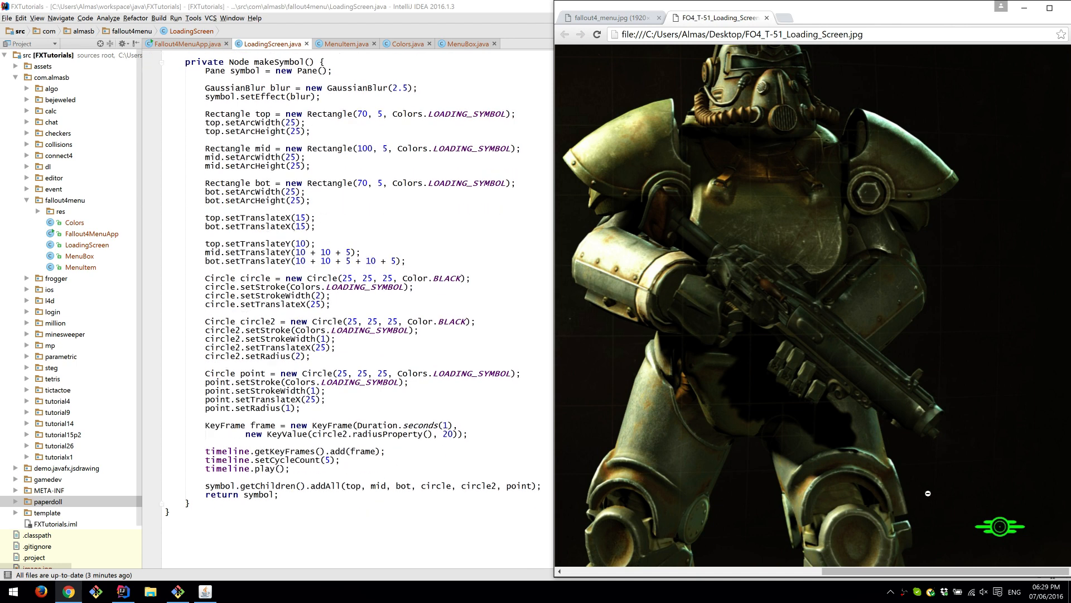
mouse_move(640, 326)
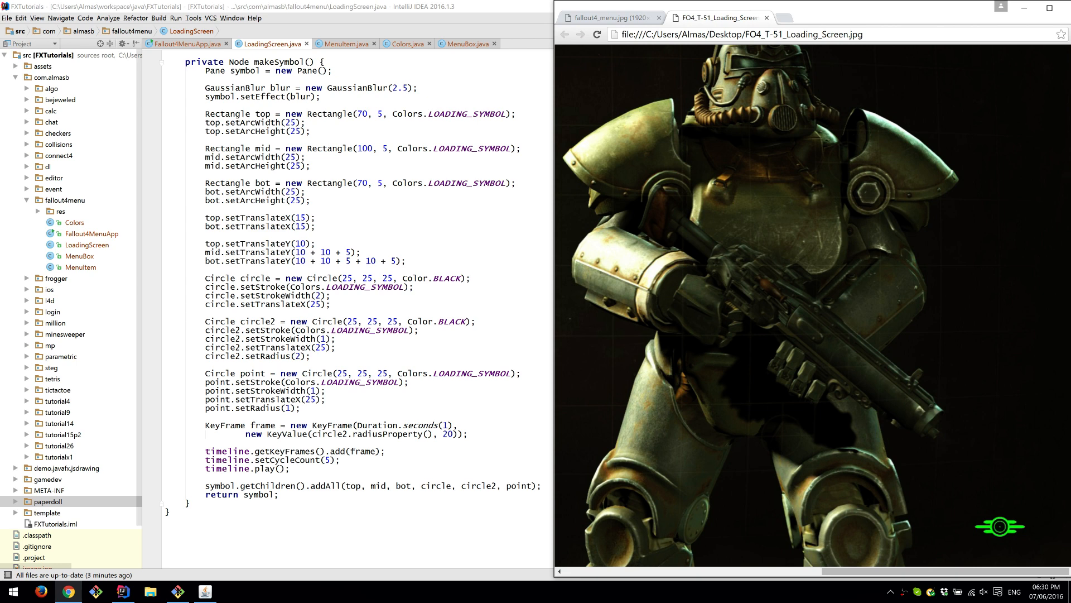
mouse_move(575, 414)
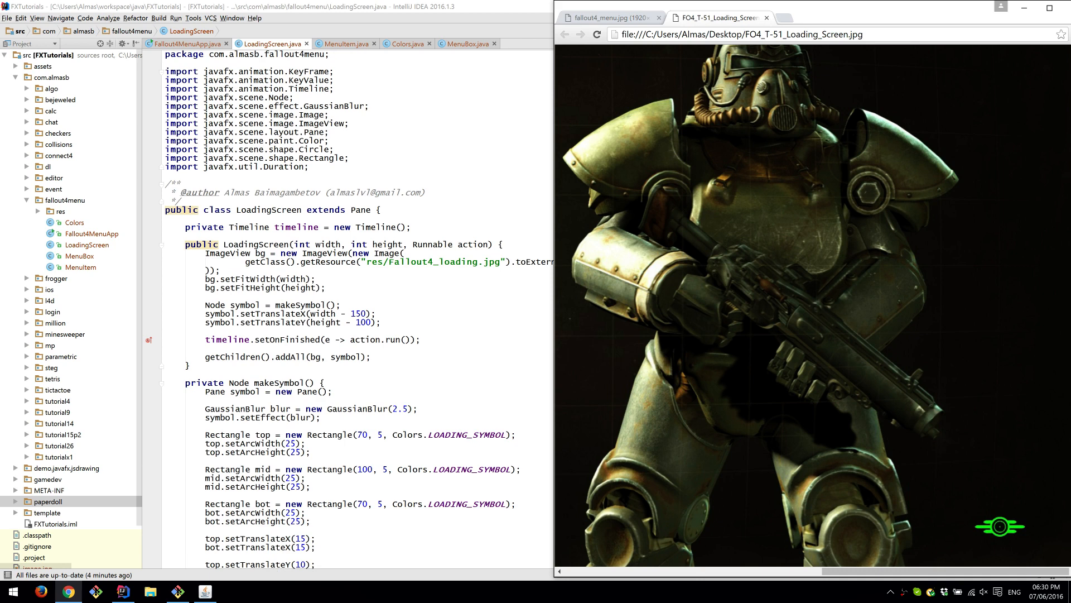
scroll(down, 3)
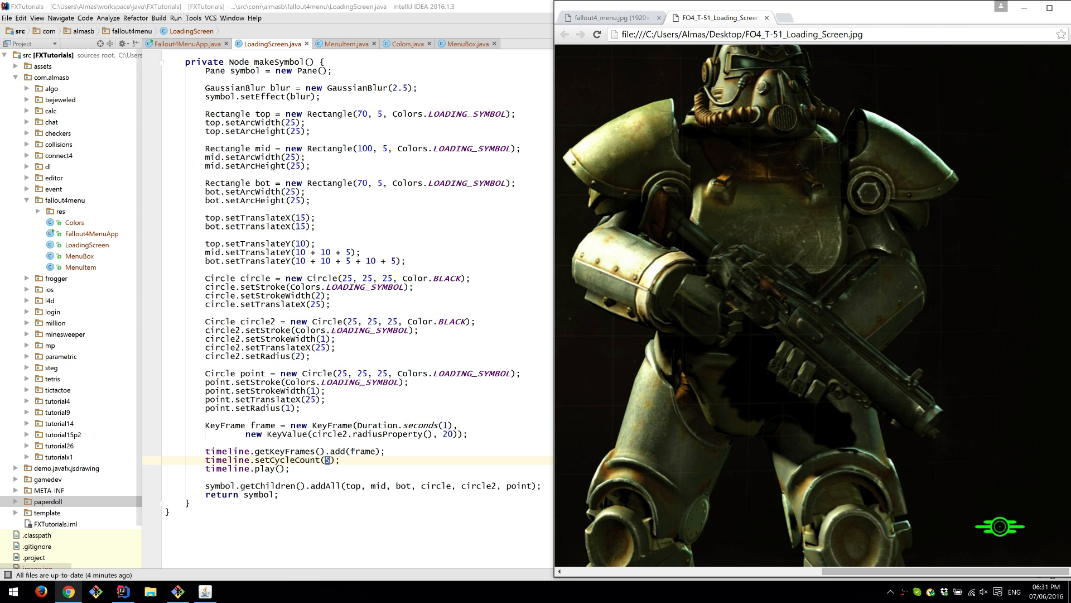
mouse_move(917, 374)
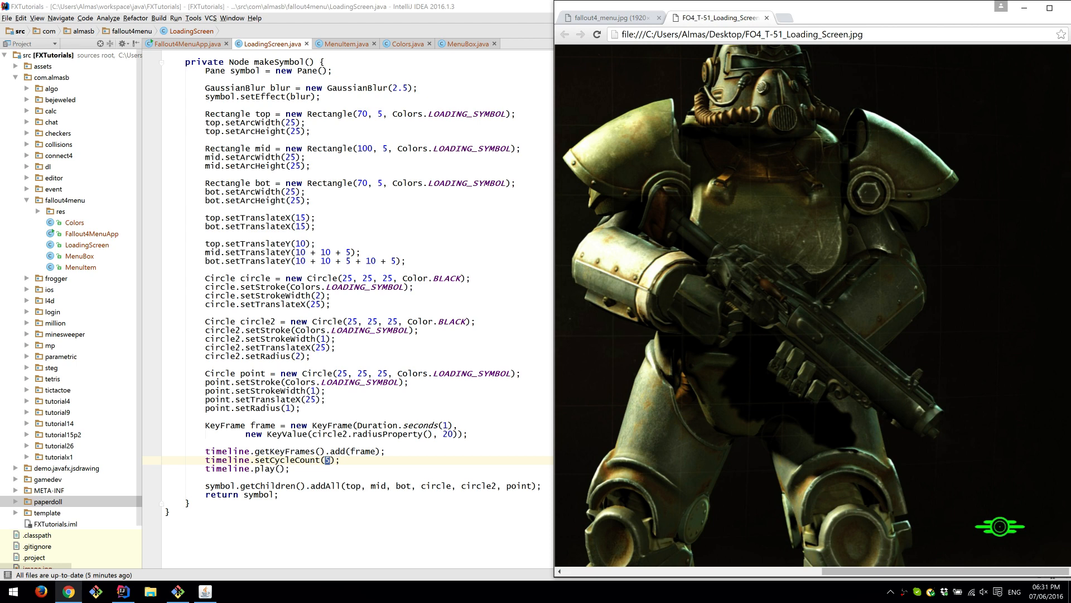
scroll(down, 3)
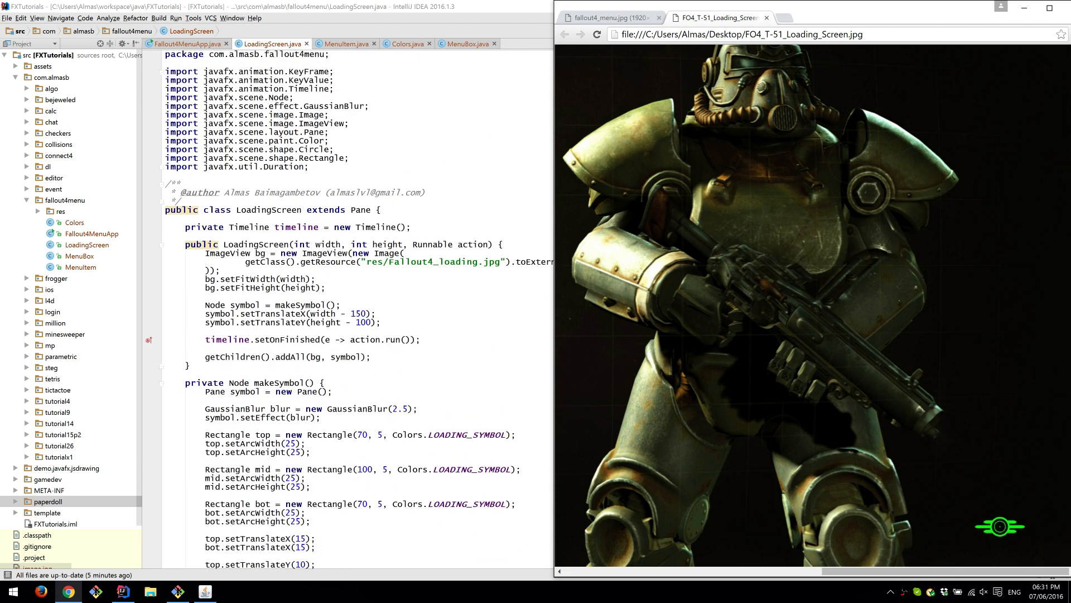
- Scroll Fallout4MenuApp to the itemNew setOnAction handler and relaunch the app
scroll(down, 3)
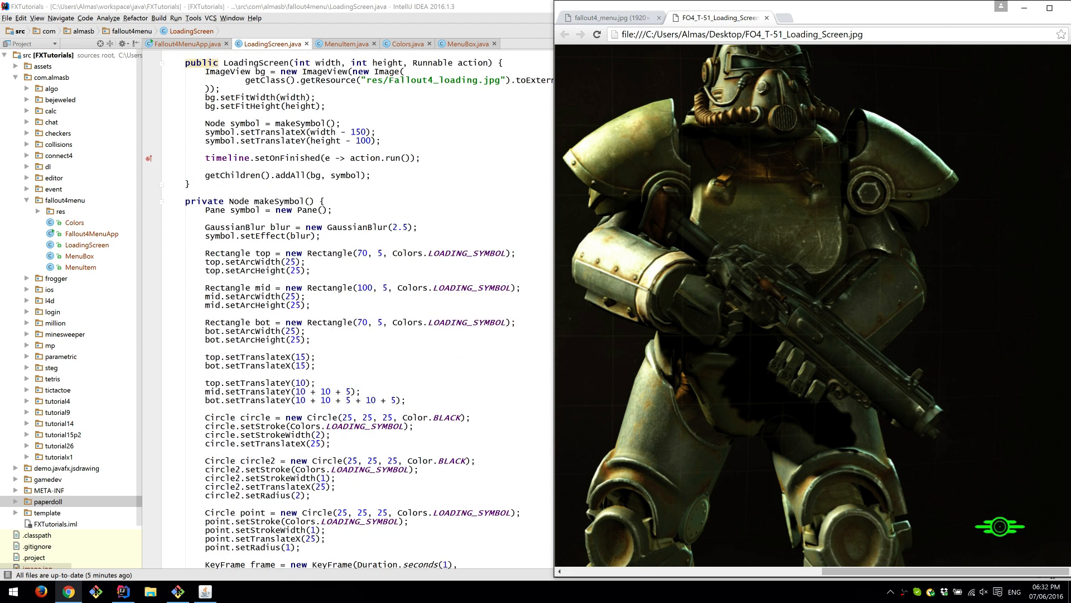
scroll(down, 3)
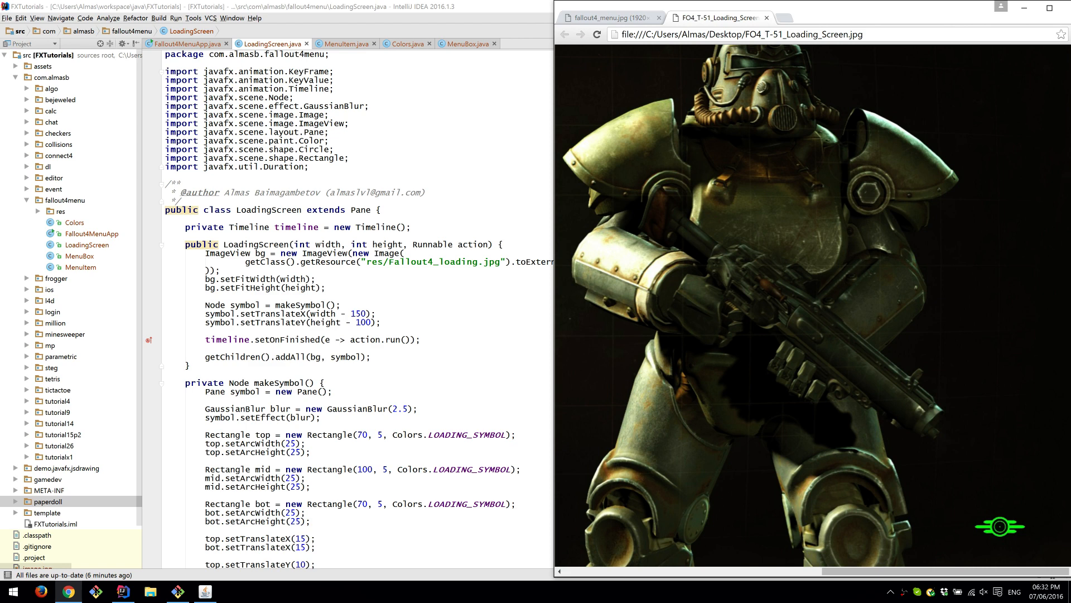
mouse_move(576, 405)
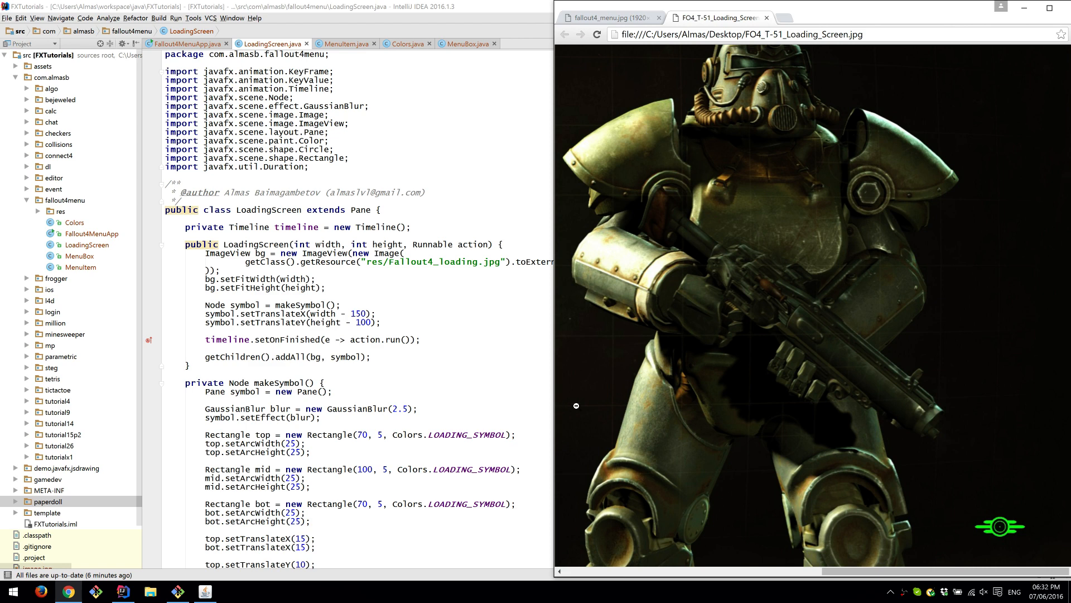
mouse_move(877, 106)
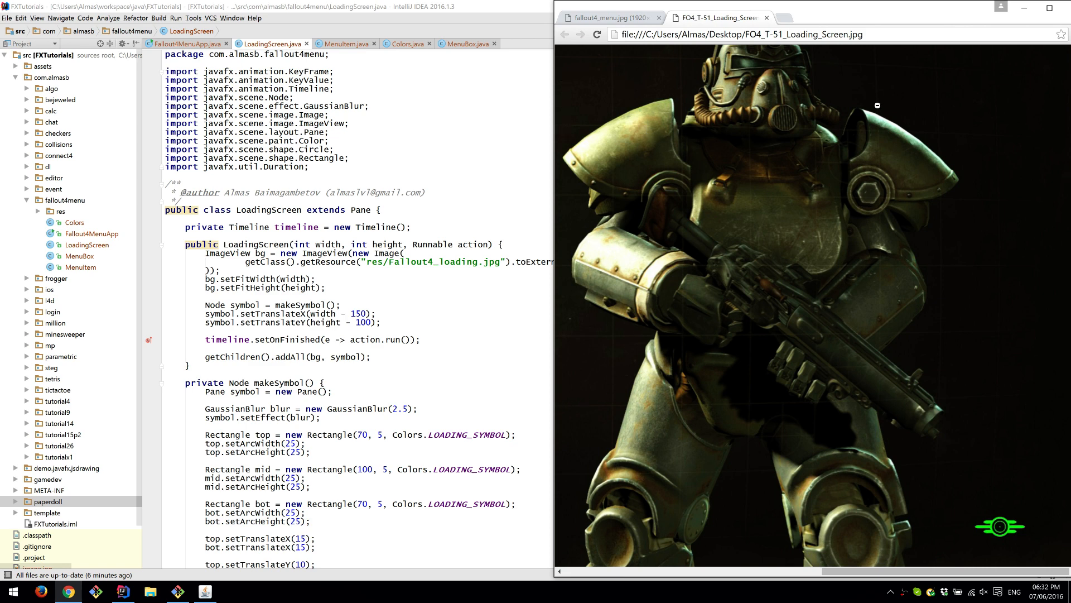
mouse_move(633, 201)
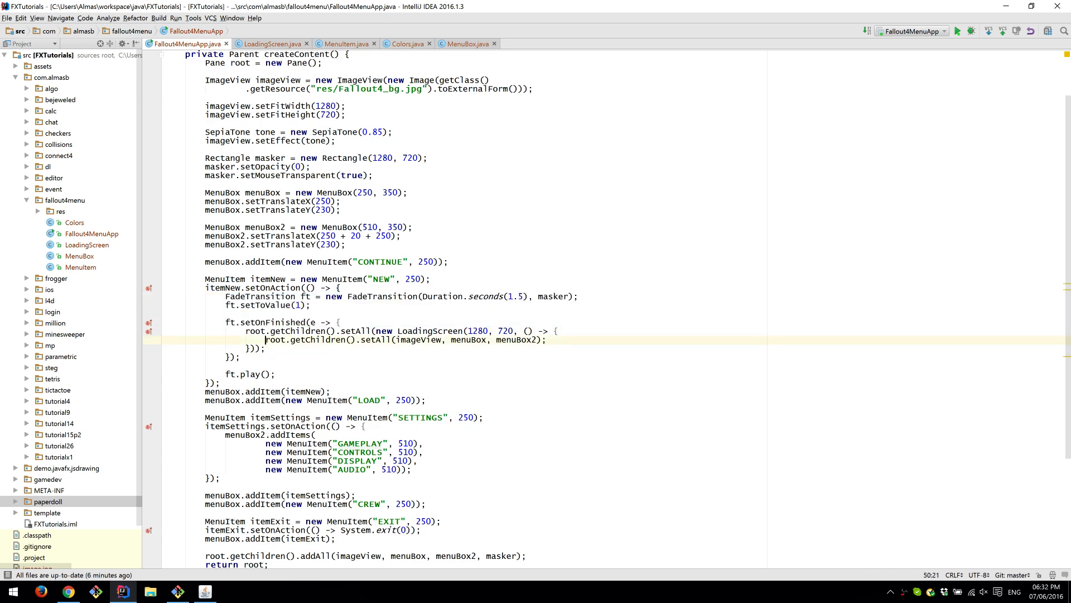
scroll(down, 3)
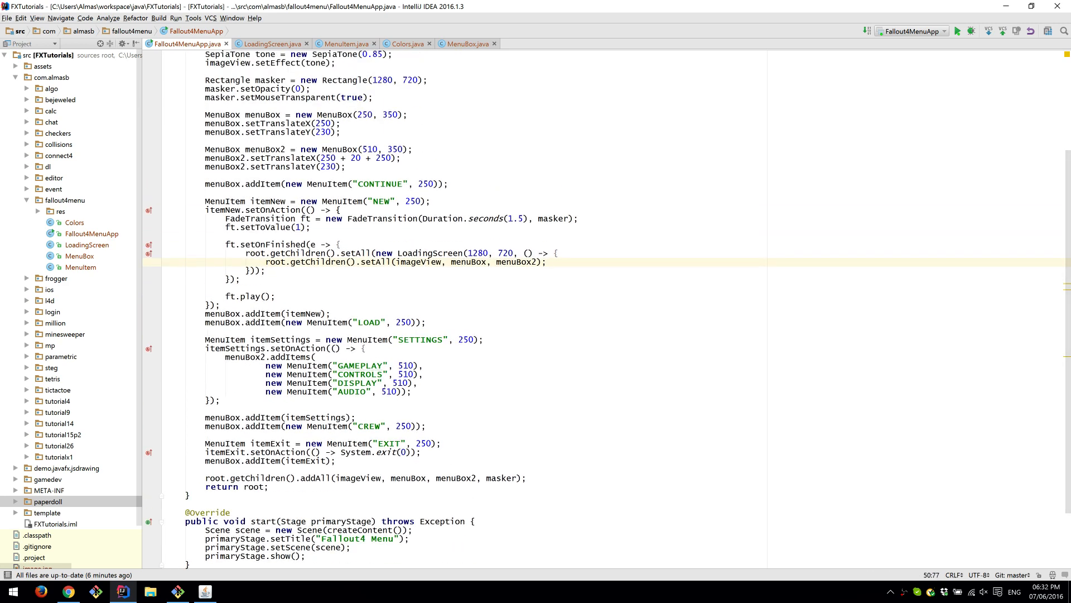
click(426, 426)
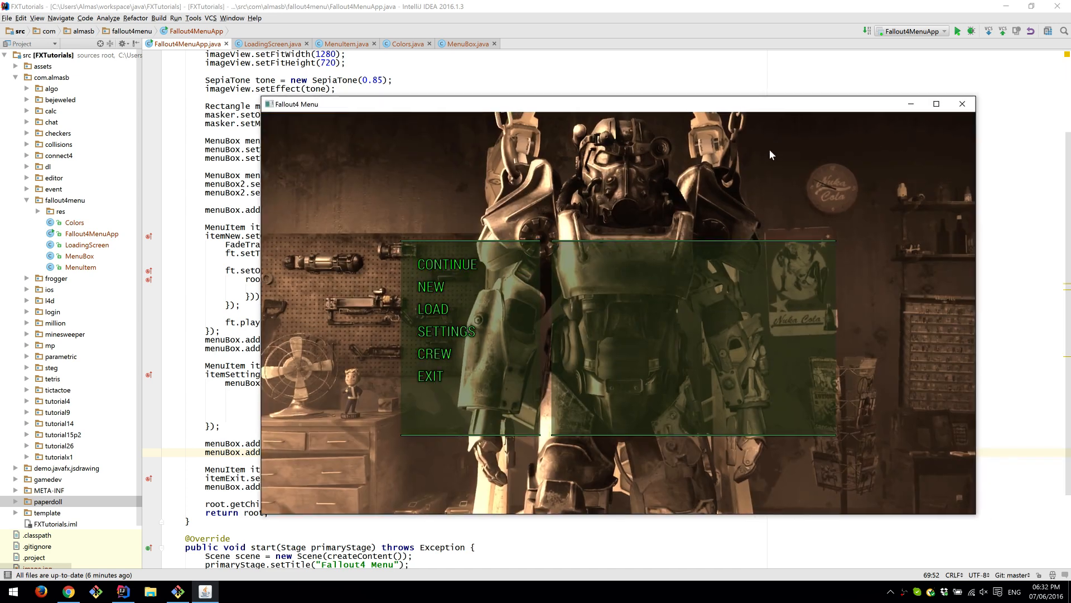
- Close the running Fallout4 Menu window, returning to the LoadingScreen callback code
click(963, 104)
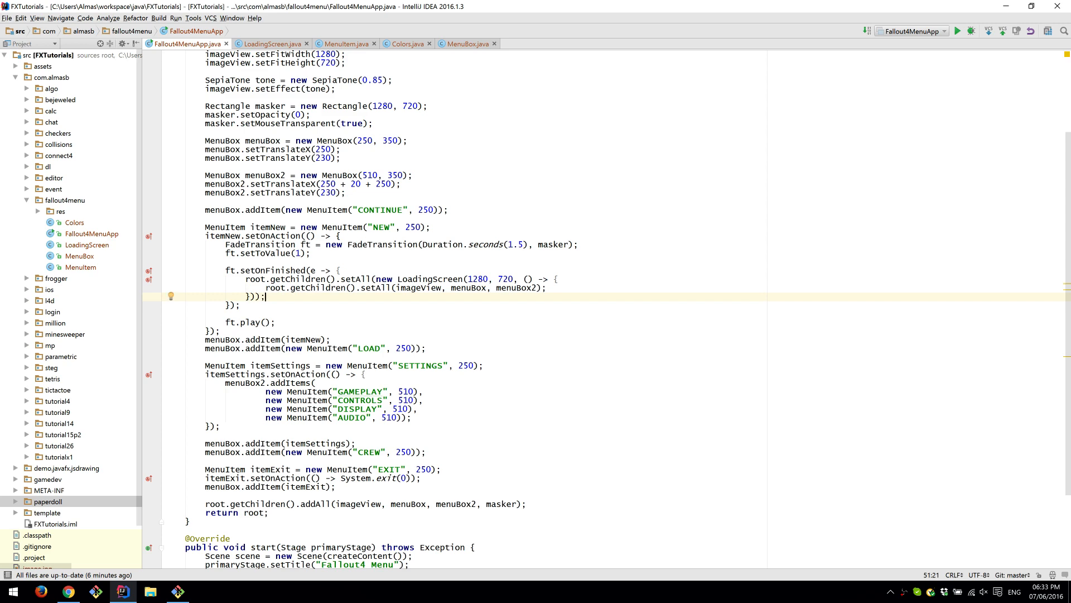
scroll(down, 3)
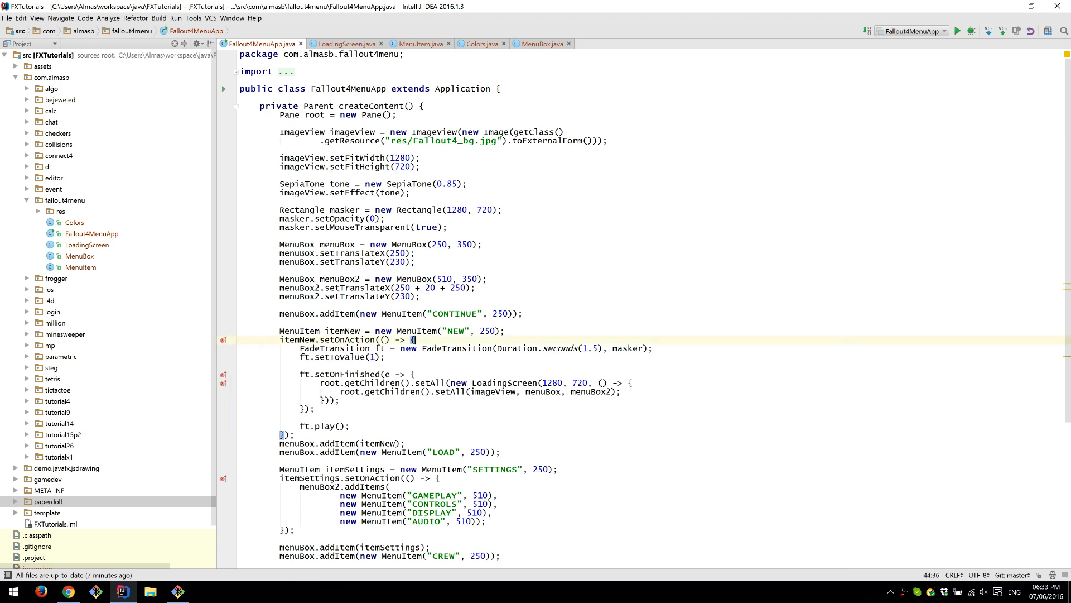
scroll(down, 3)
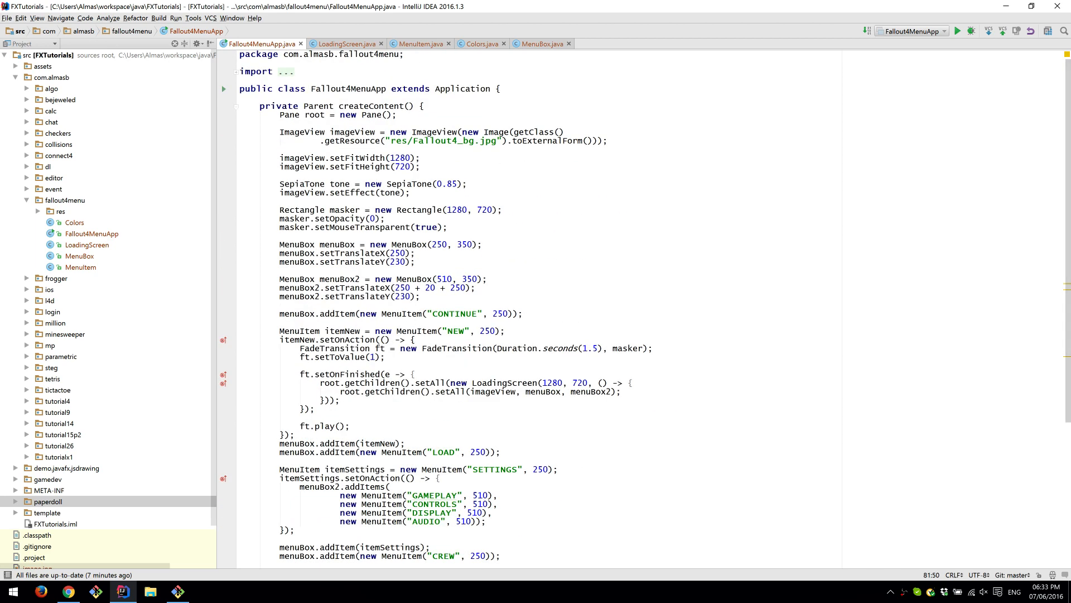
scroll(down, 3)
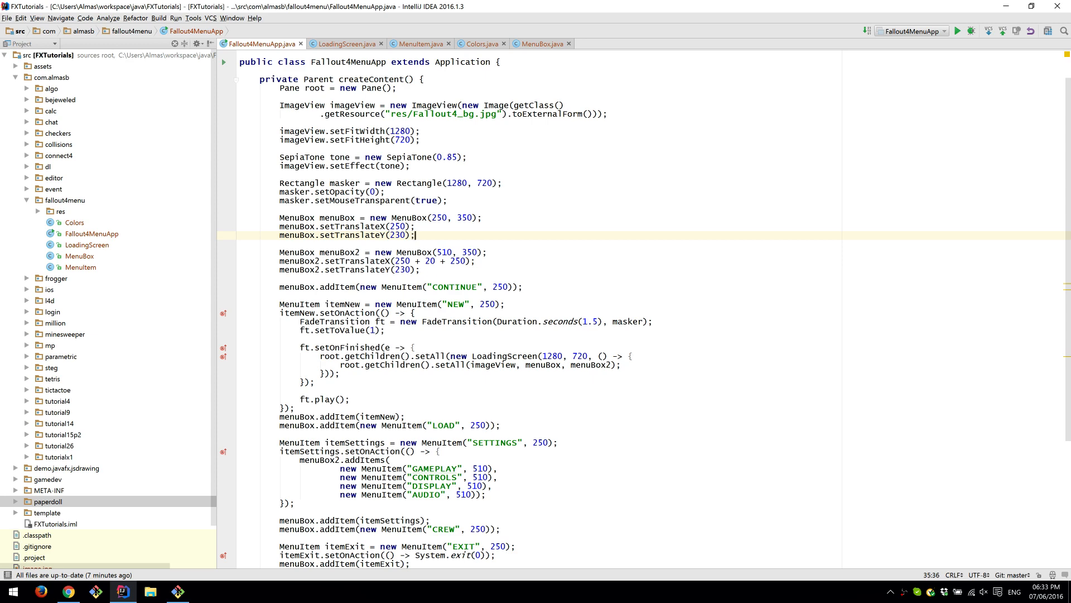
scroll(down, 3)
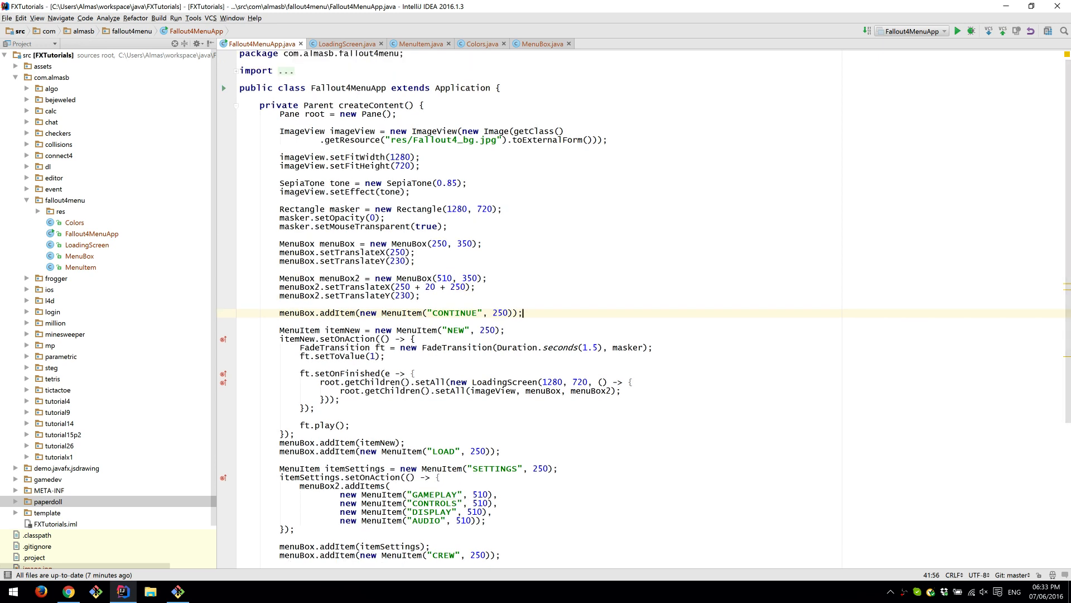
click(412, 260)
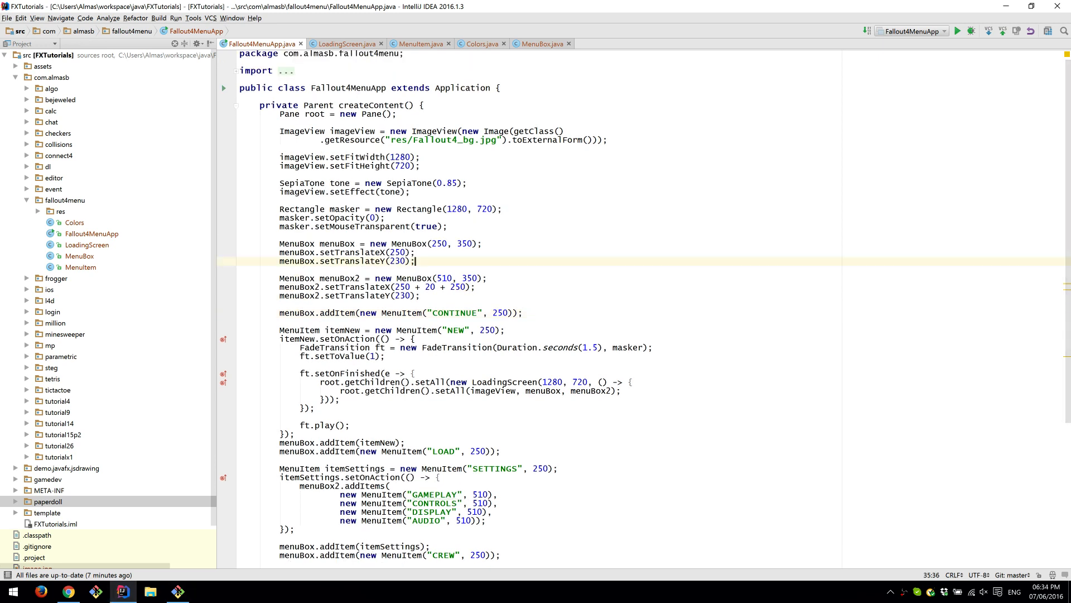